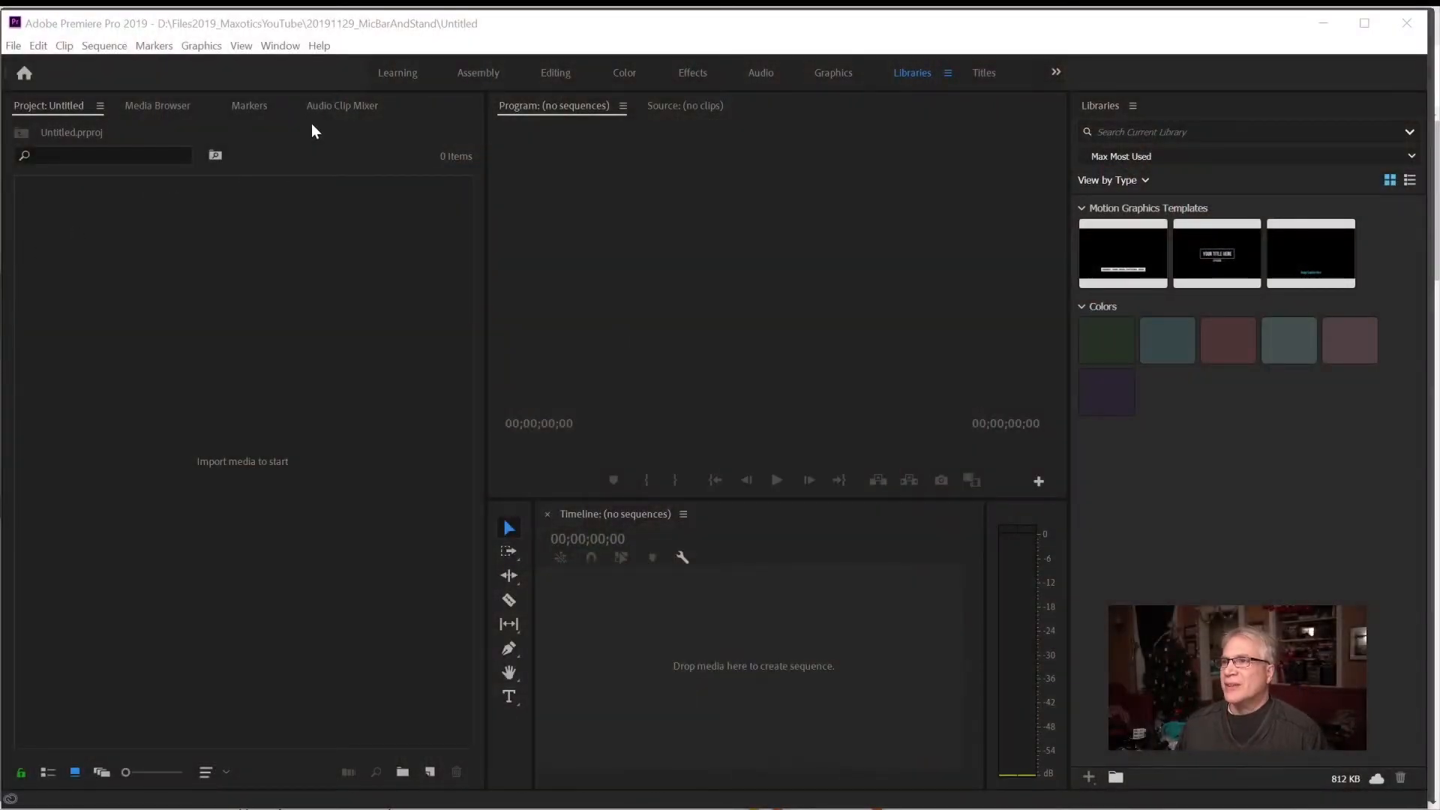
mouse_move(13, 55)
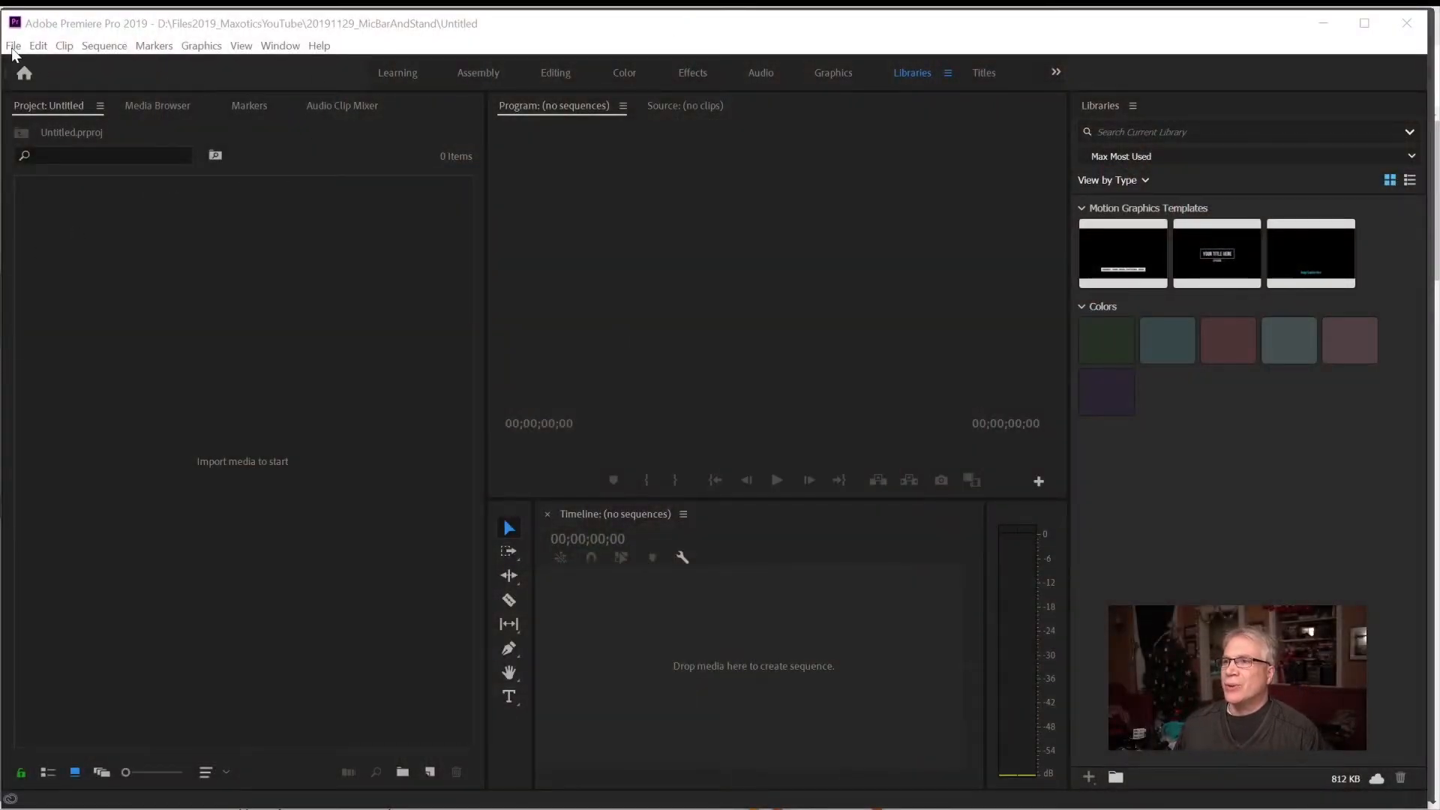
- Look through Premiere Pro's file, editing and panels/extensions menus
left_click(13, 45)
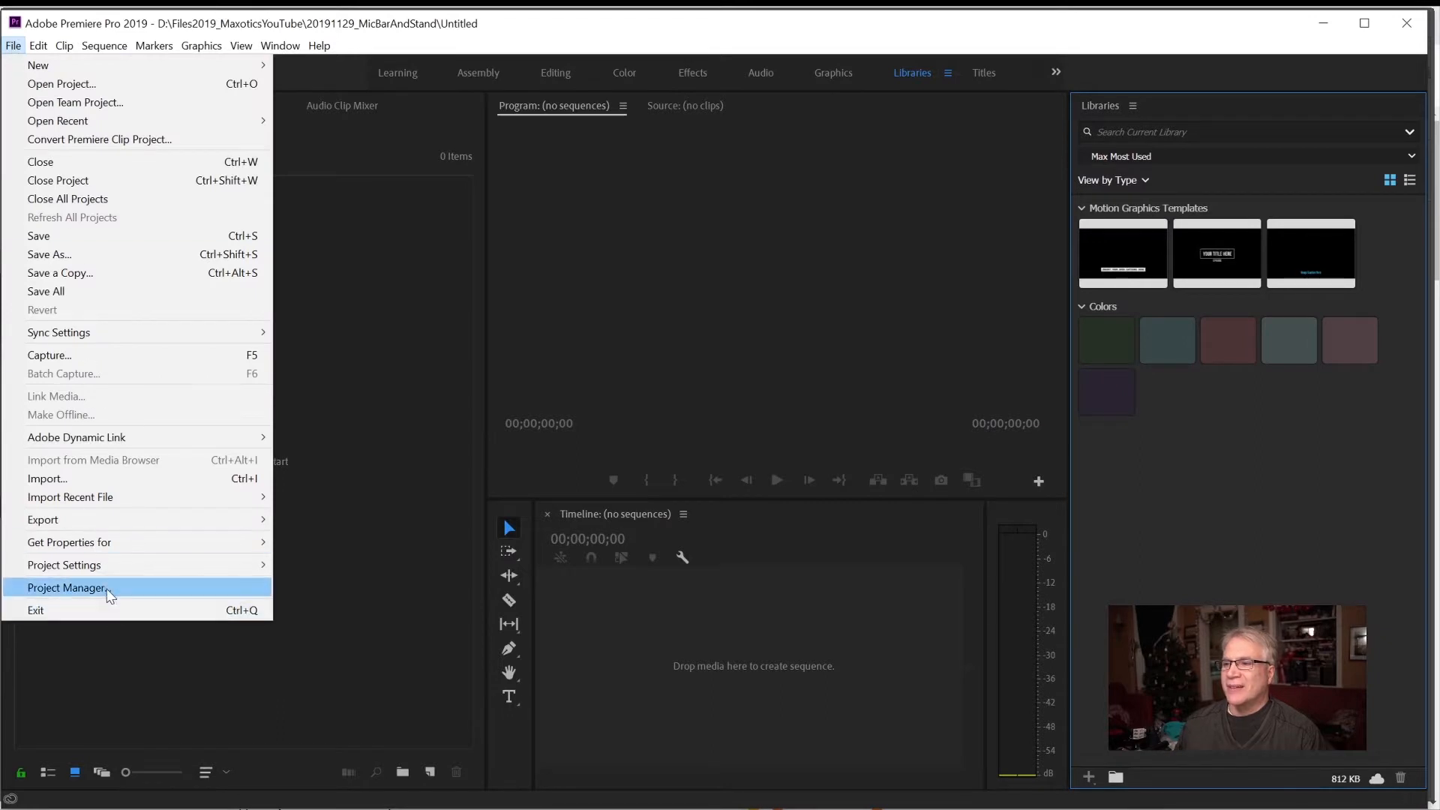
left_click(38, 46)
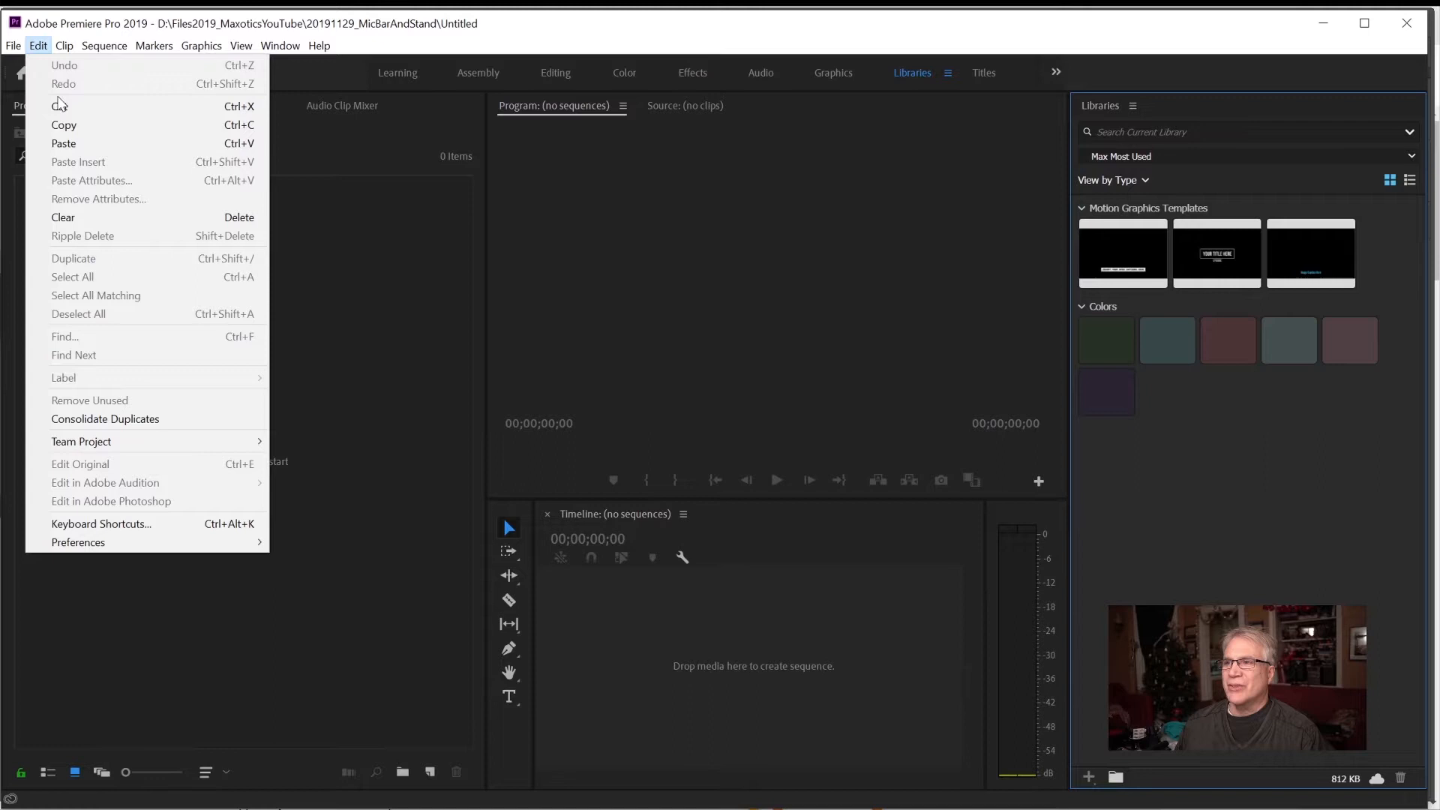
left_click(280, 45)
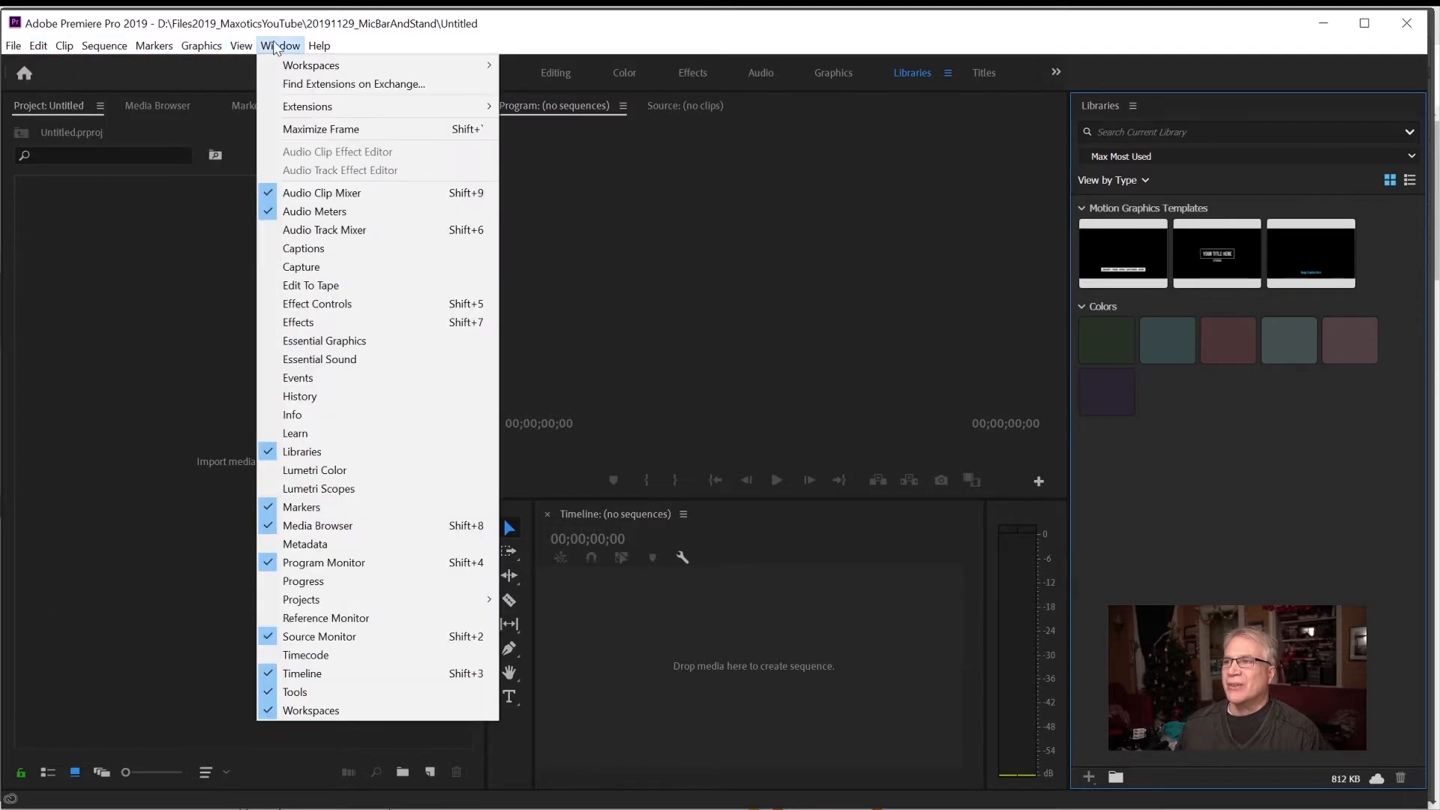
mouse_move(307, 106)
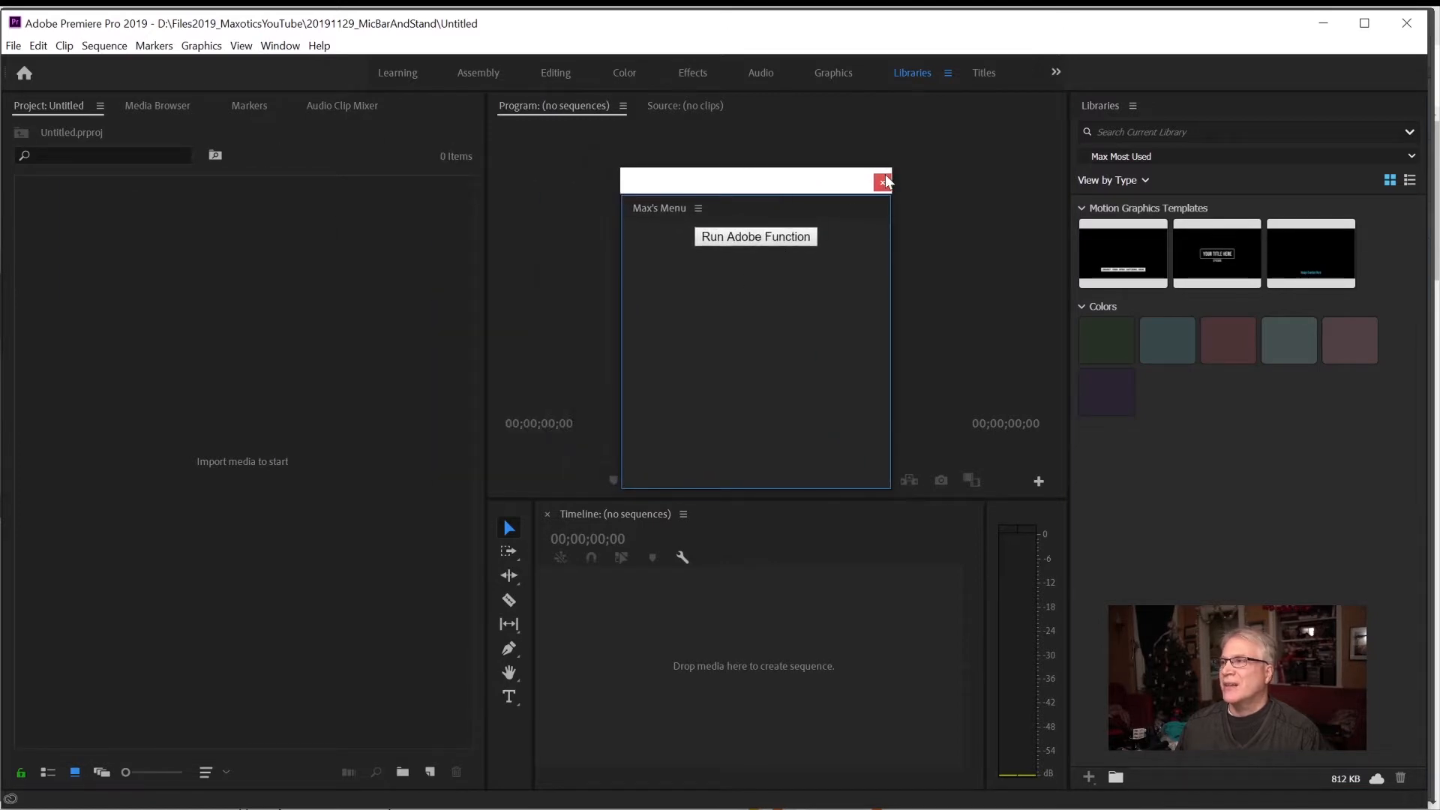
mouse_move(880, 181)
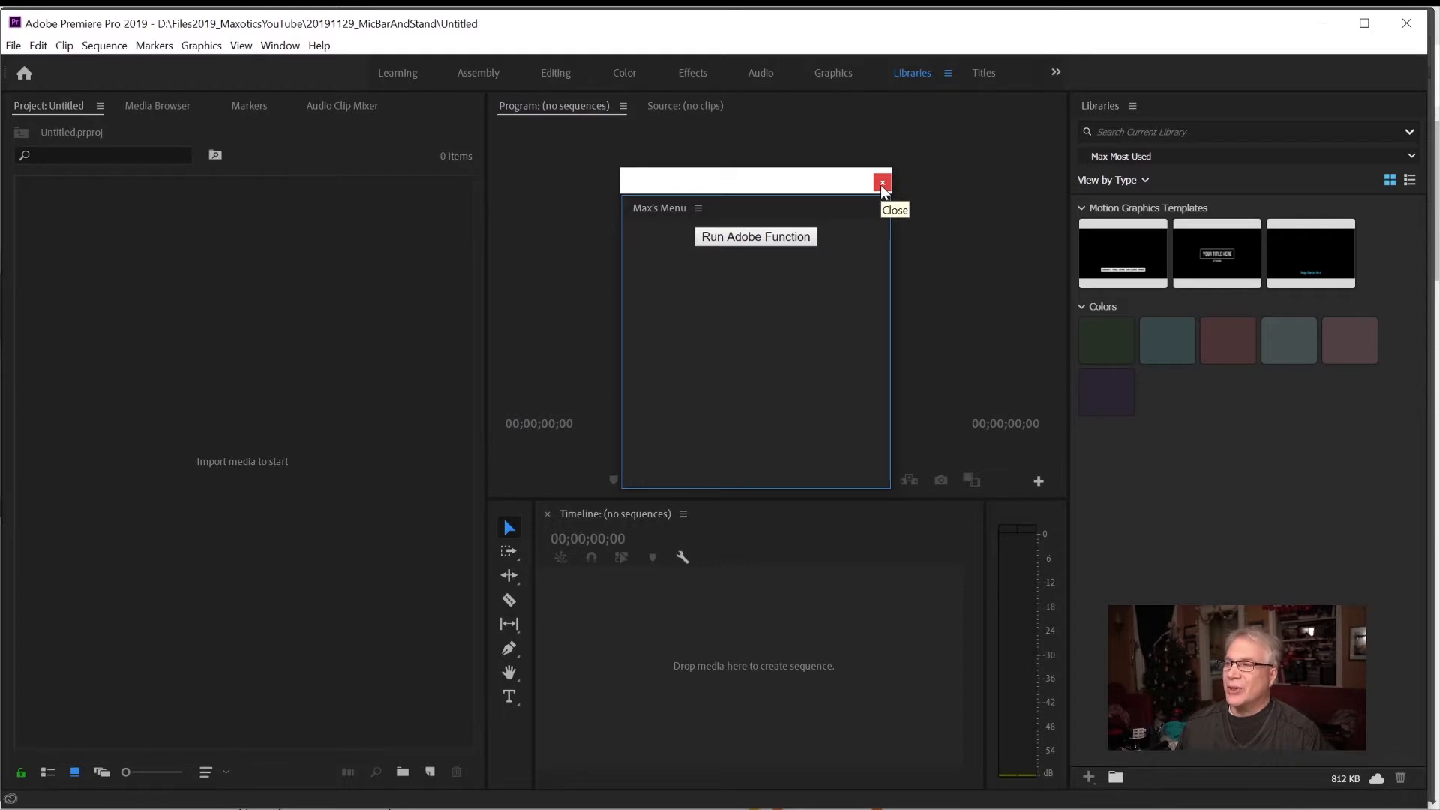
- Close the Max's Menu panel, then switch to the Chromium Embedded Framework GitHub page
left_click(880, 181)
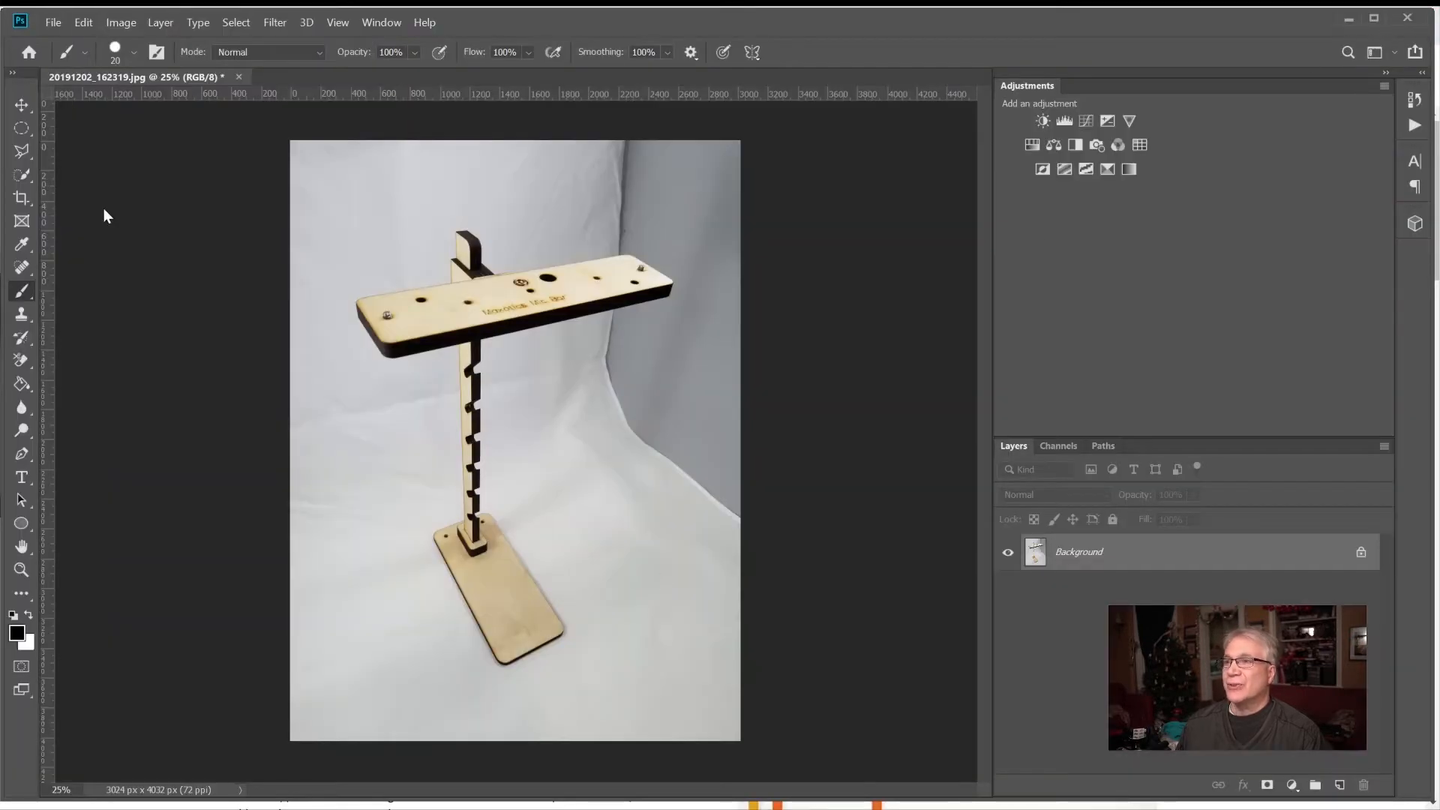
left_click(52, 22)
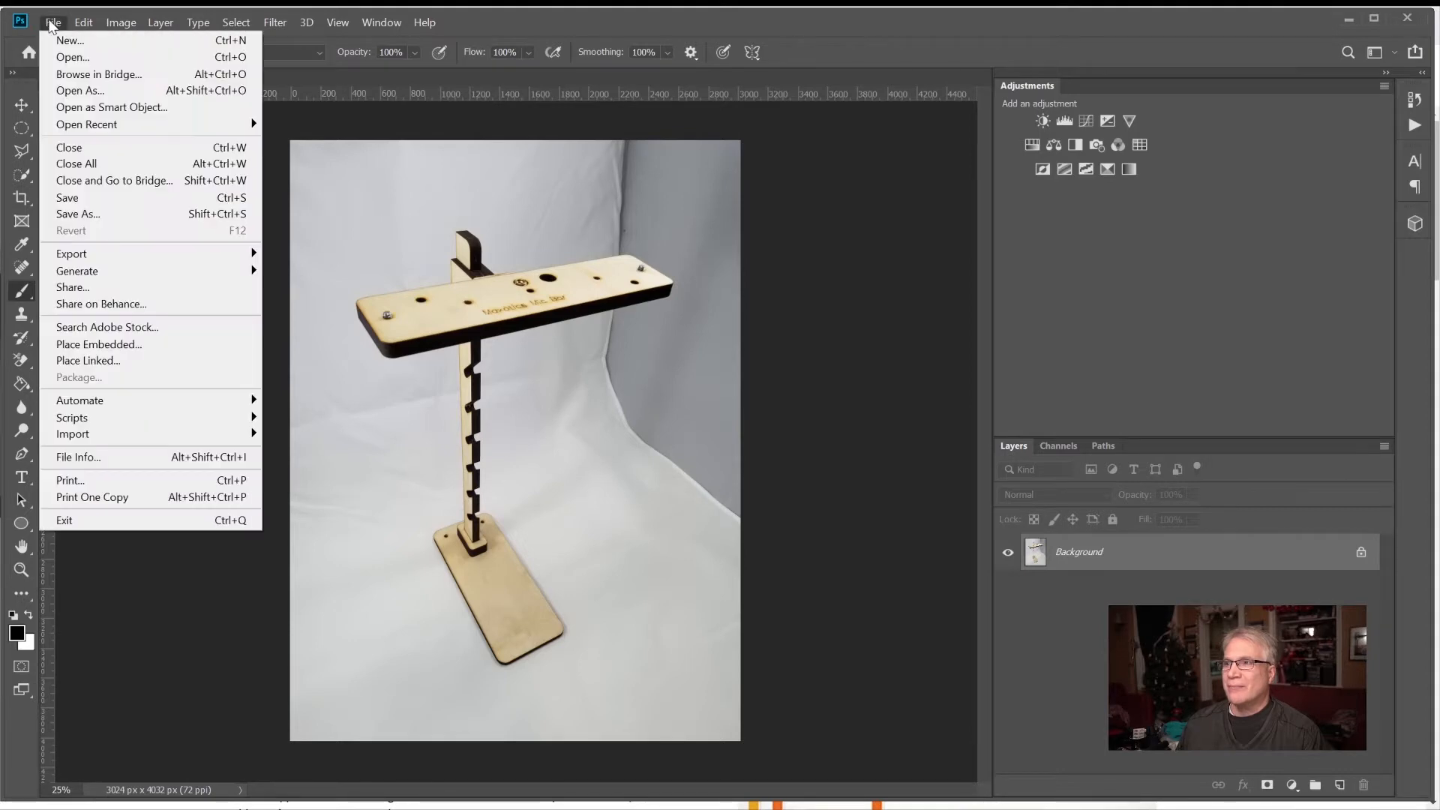
mouse_move(72, 417)
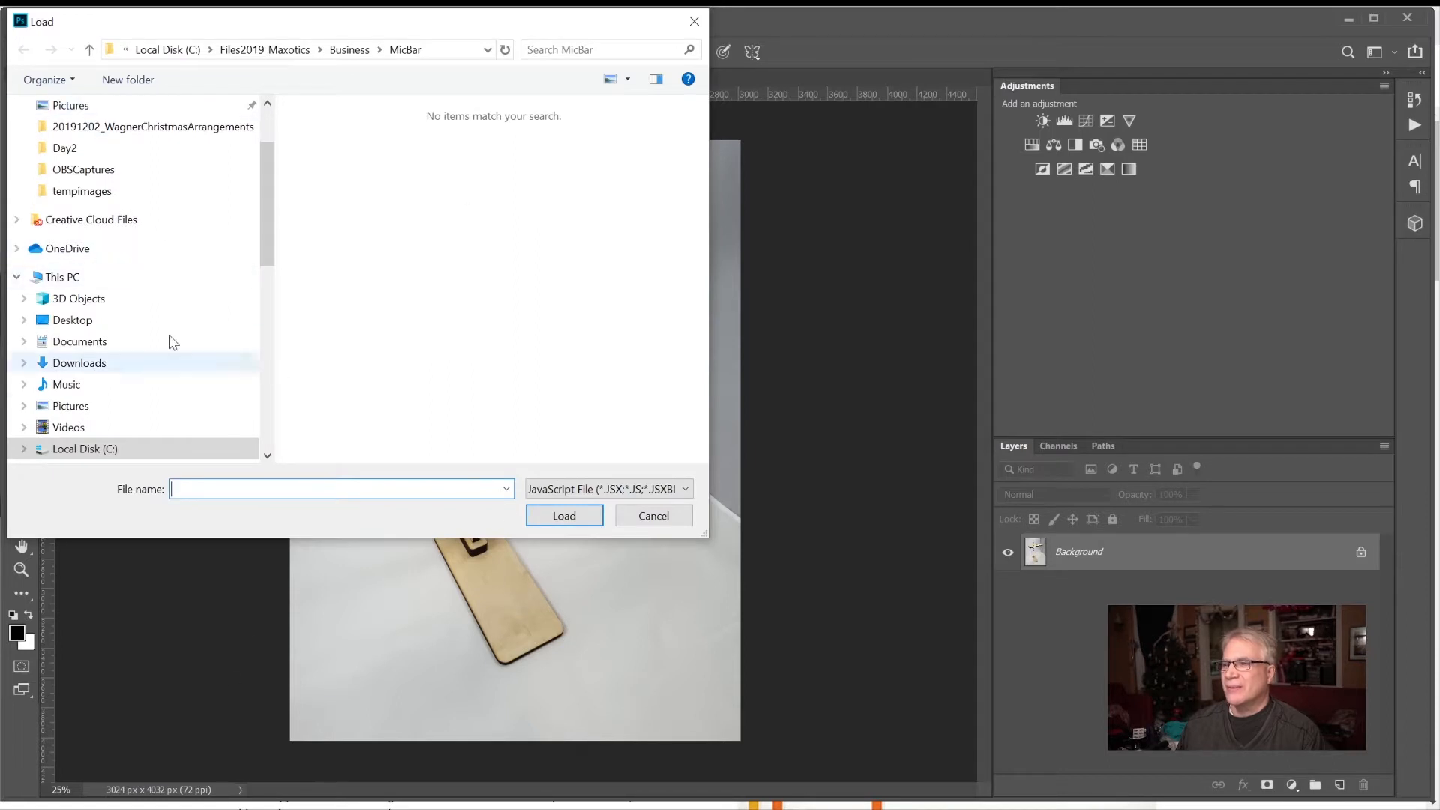
left_click(653, 516)
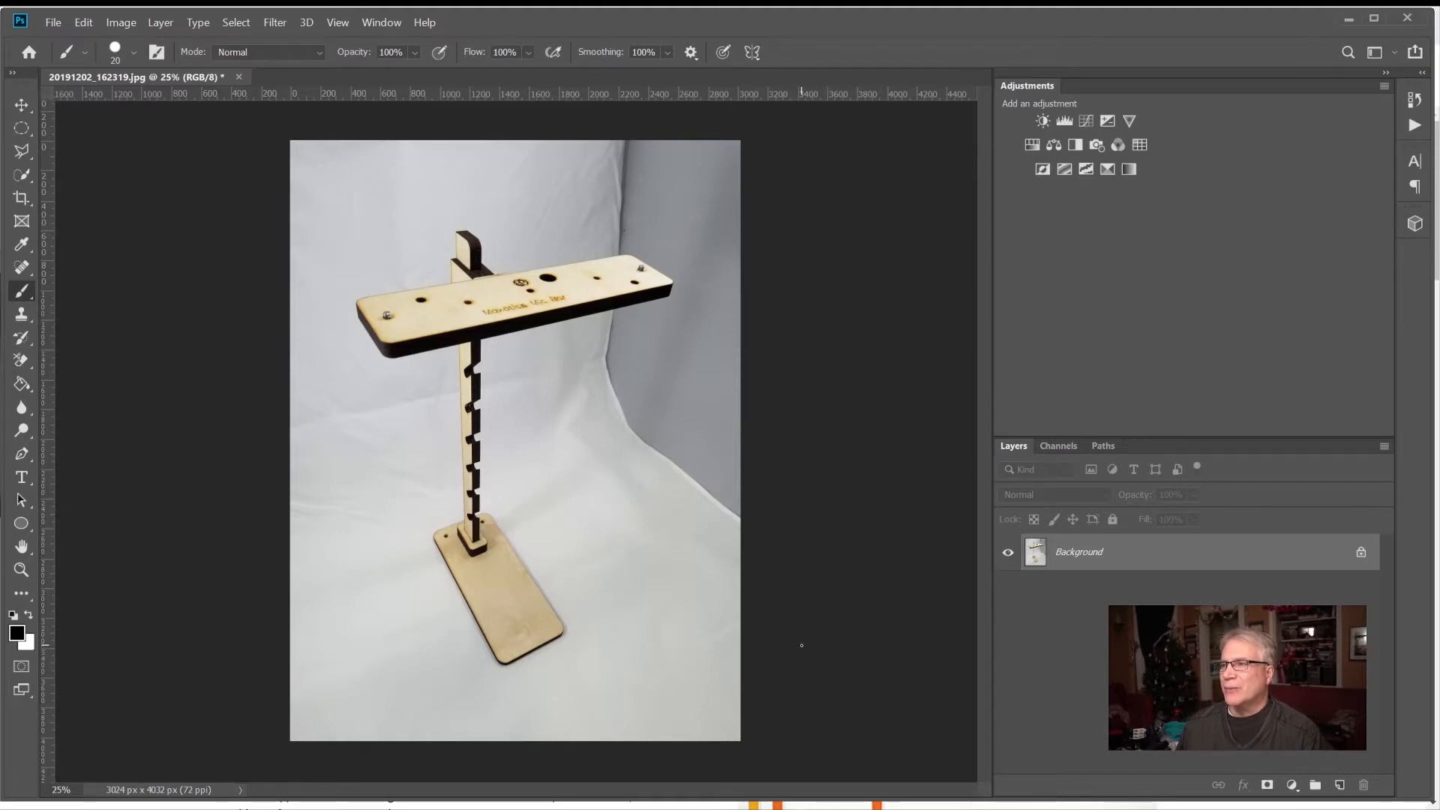
mouse_move(528, 259)
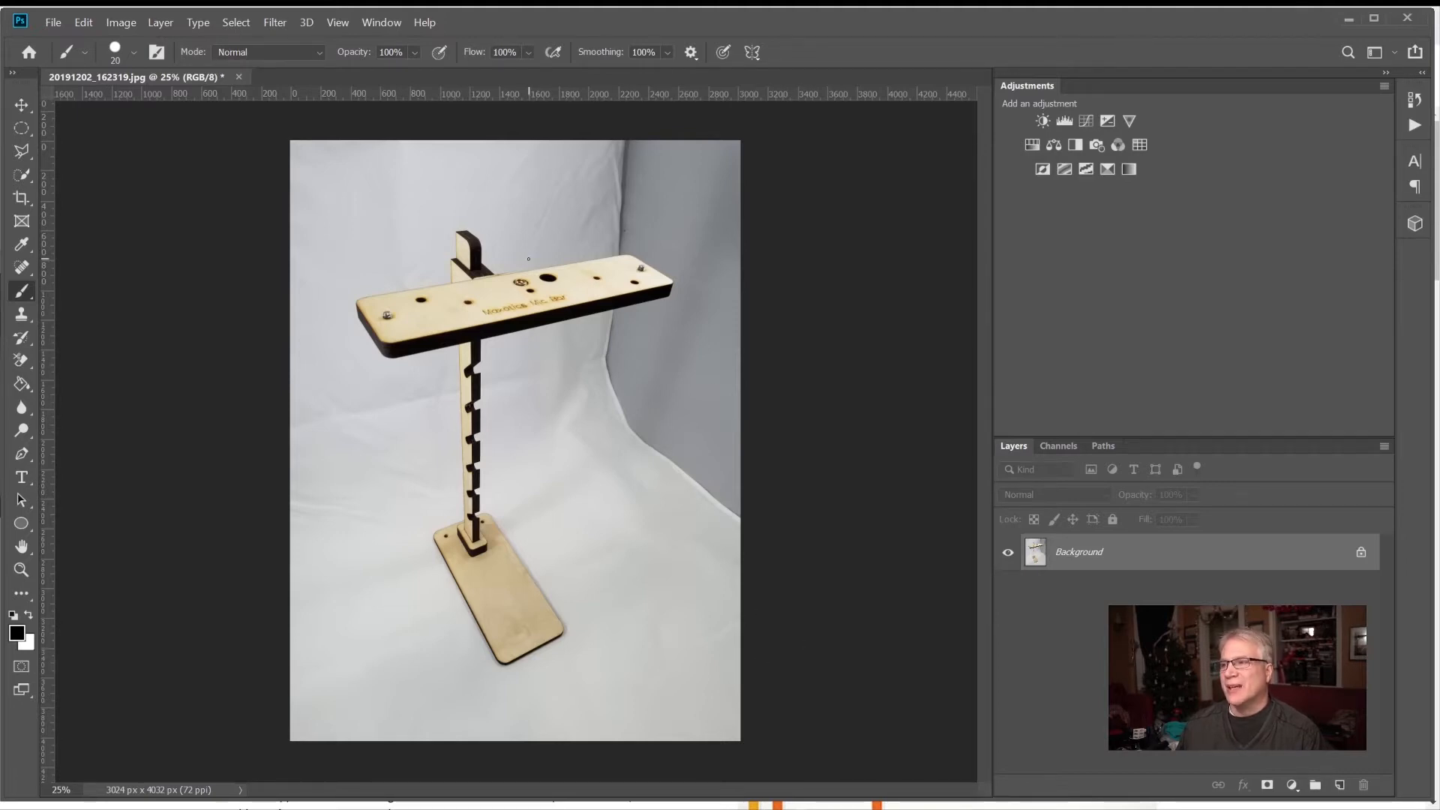
mouse_move(755, 382)
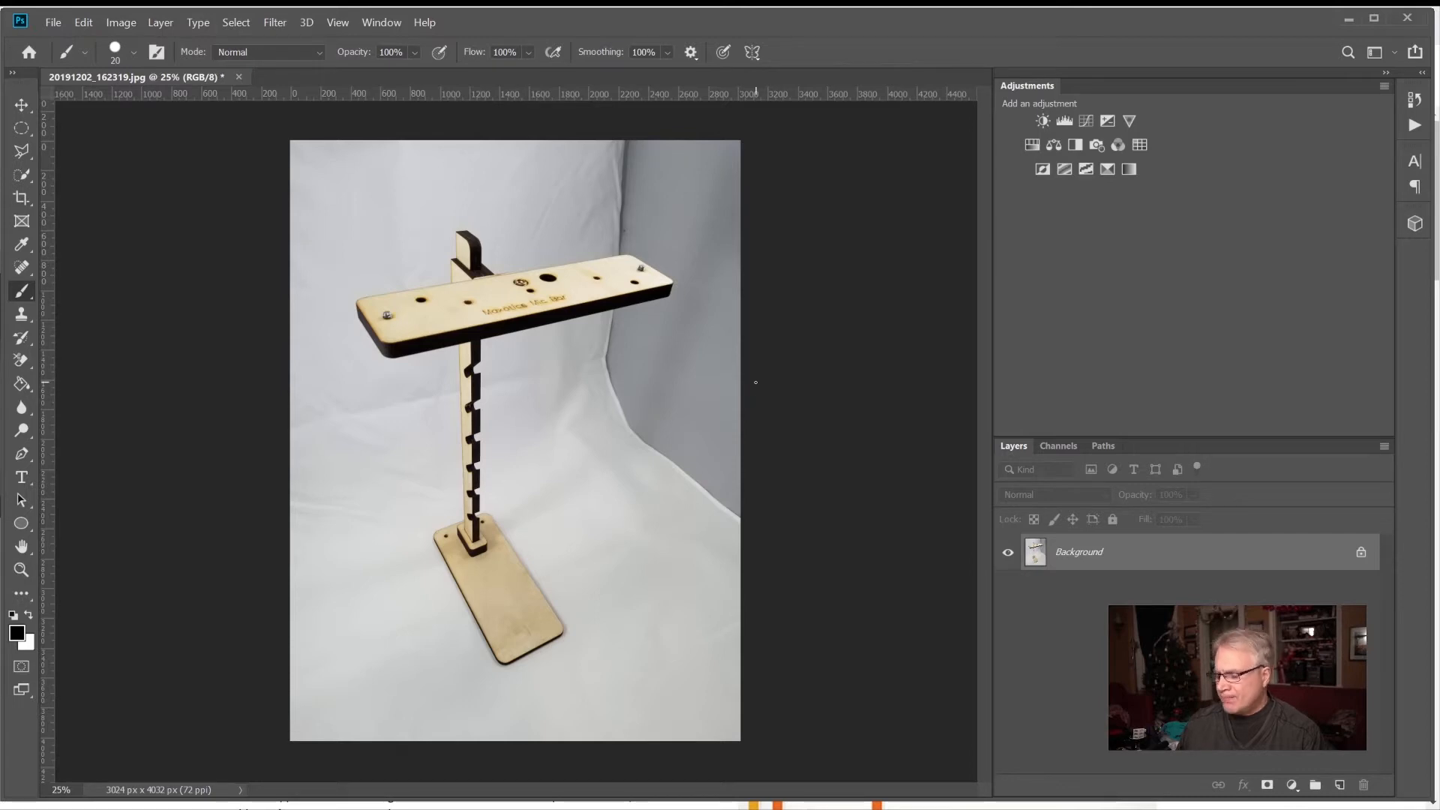
mouse_move(800, 387)
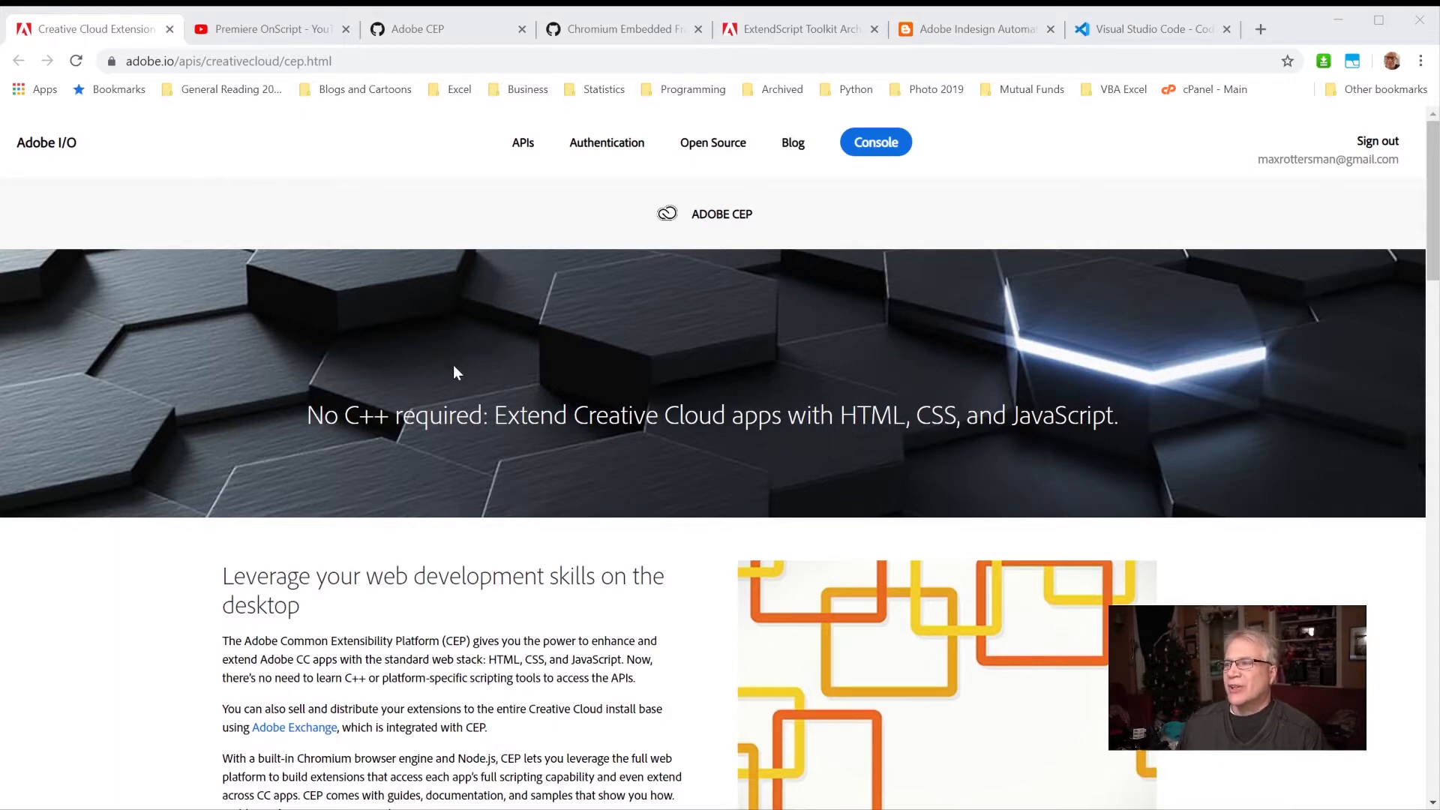
mouse_move(705, 470)
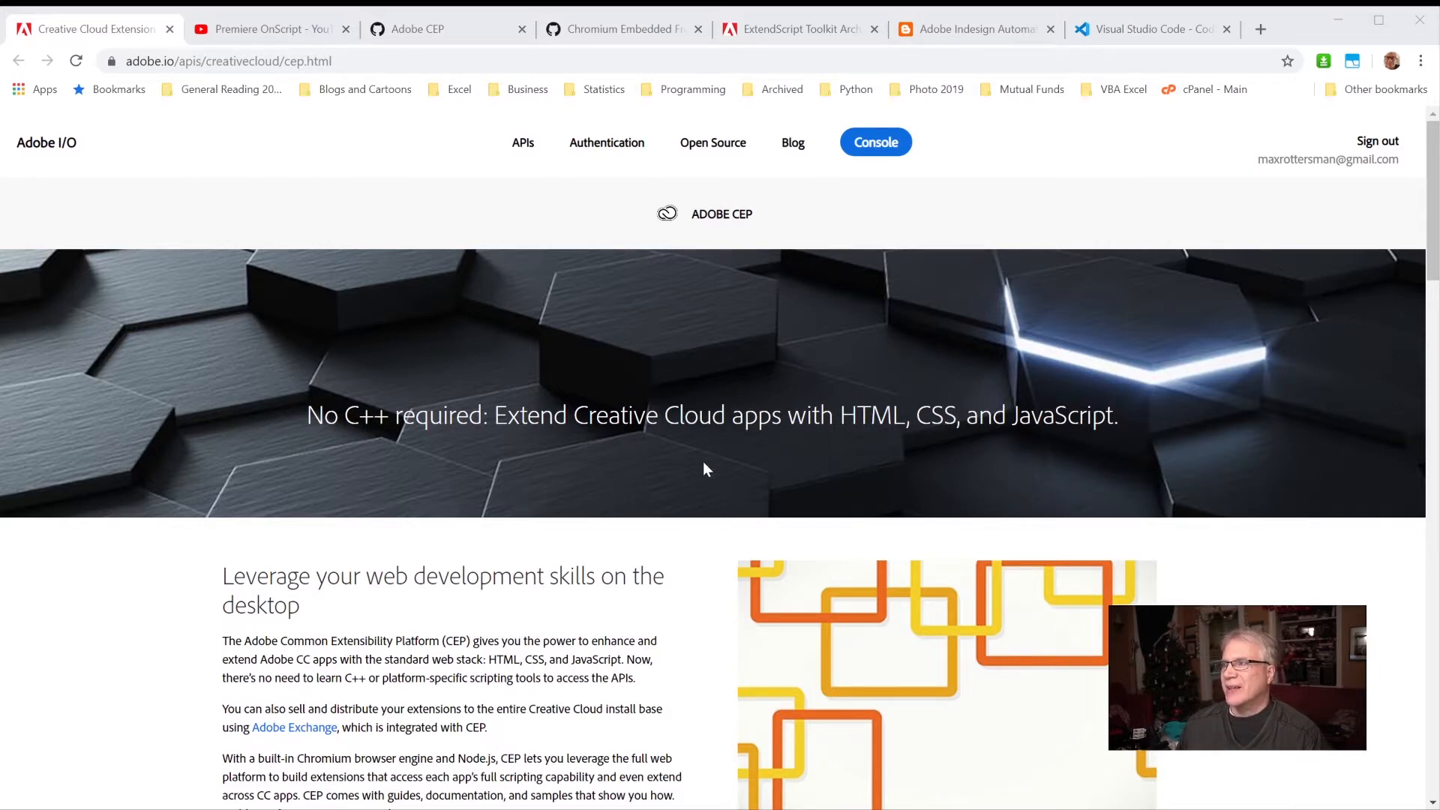
mouse_move(638, 512)
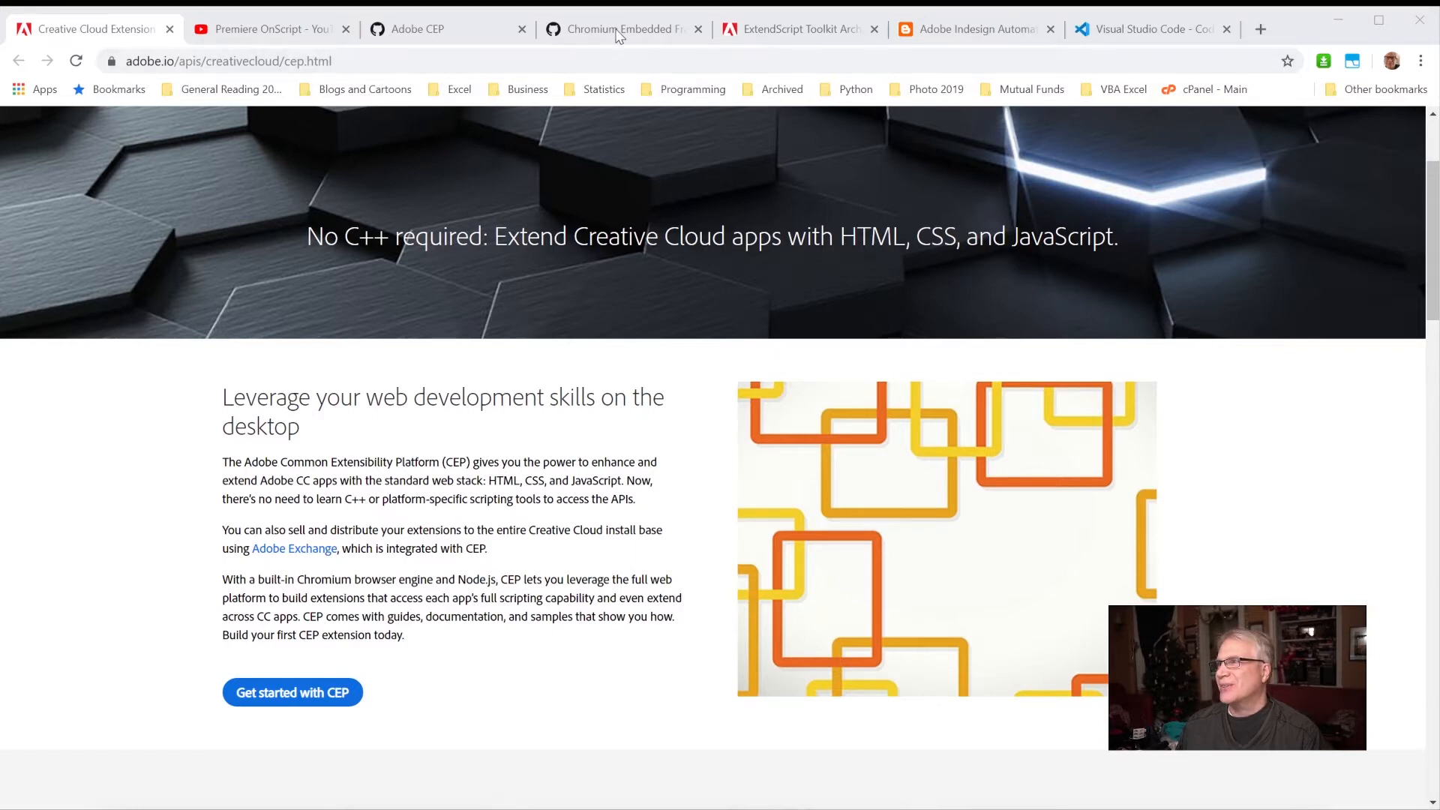
left_click(615, 29)
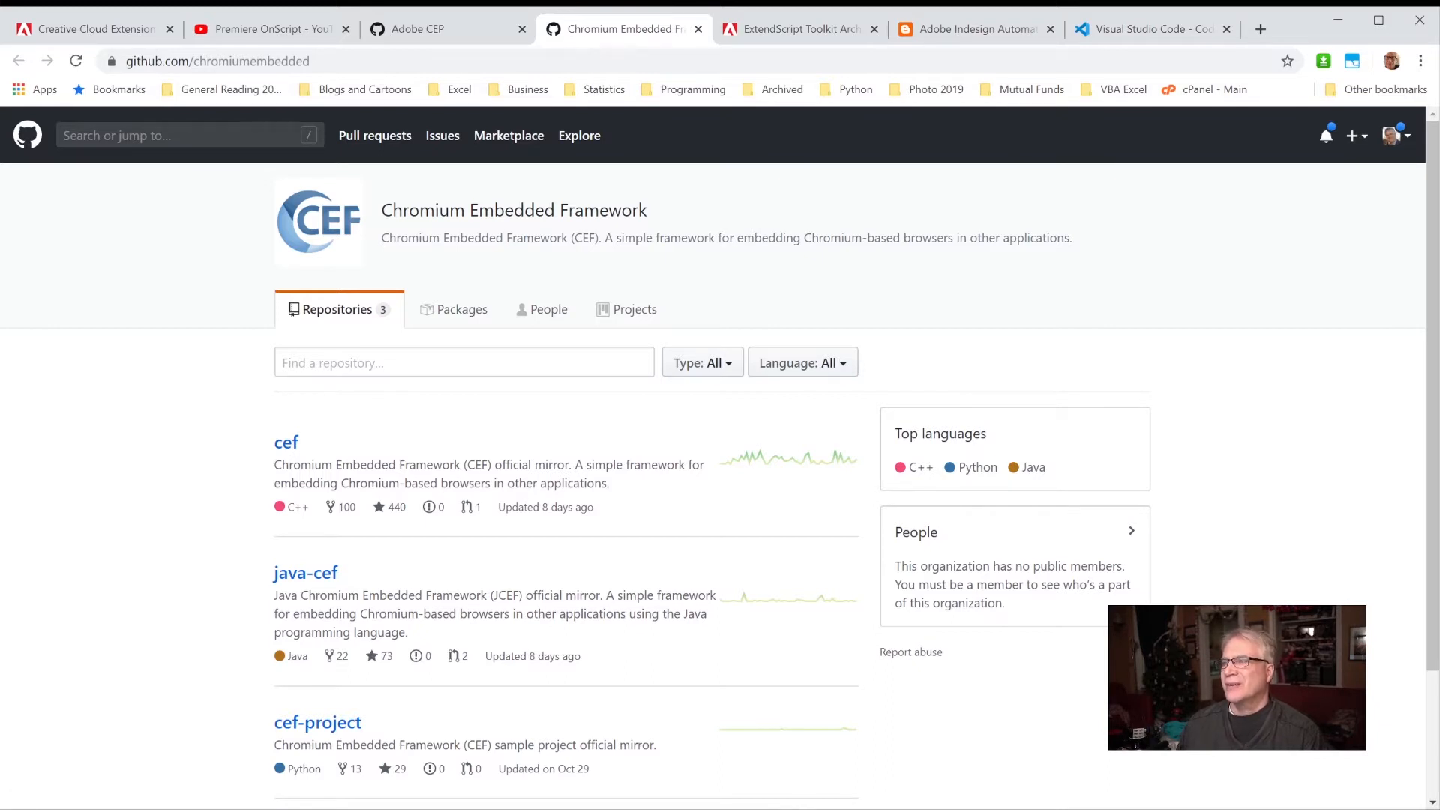
- Show the Adobe CEP organization's repositories: CEP-Resources, Getting-Started-guides and Samples
left_click(441, 28)
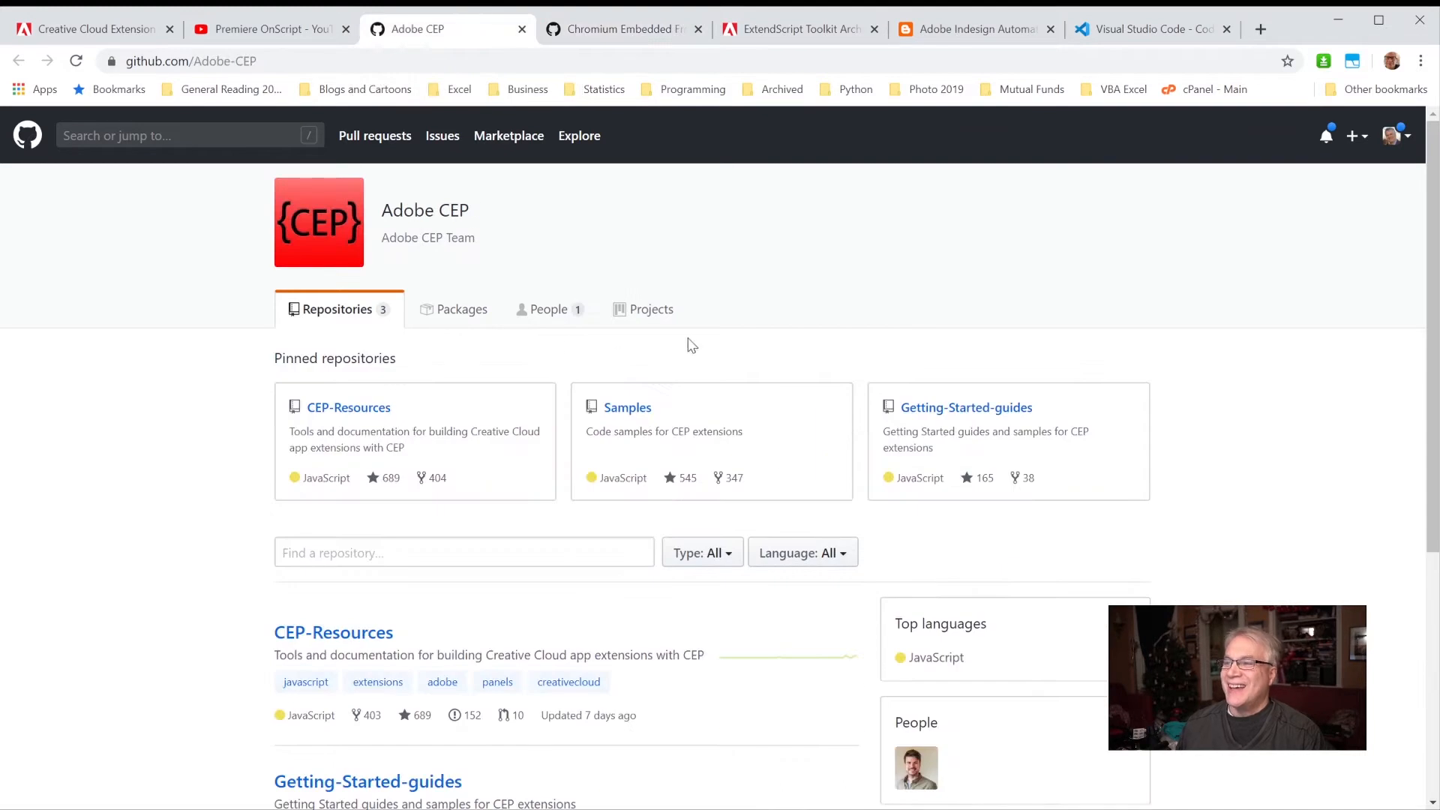
mouse_move(446, 371)
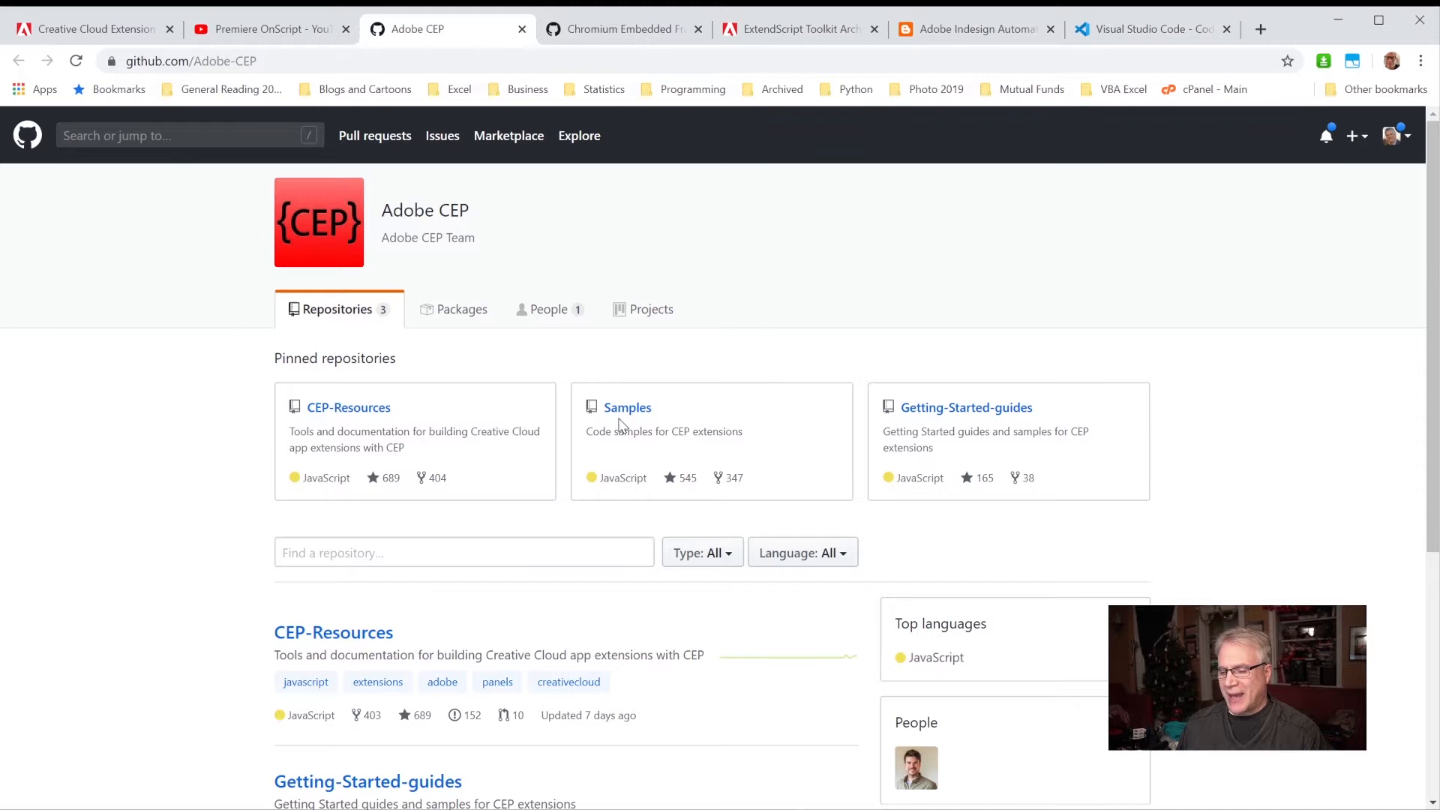
mouse_move(659, 531)
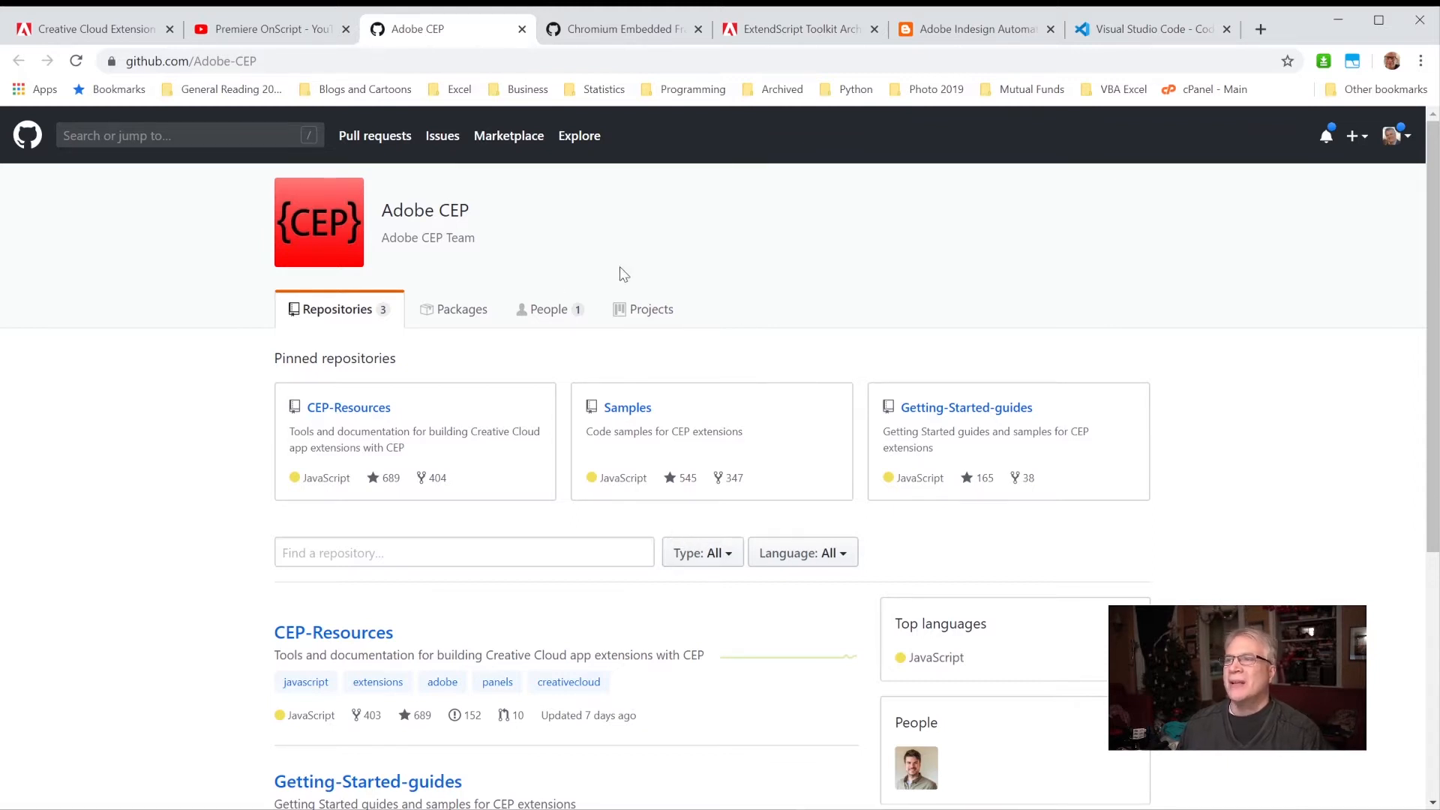
mouse_move(549, 322)
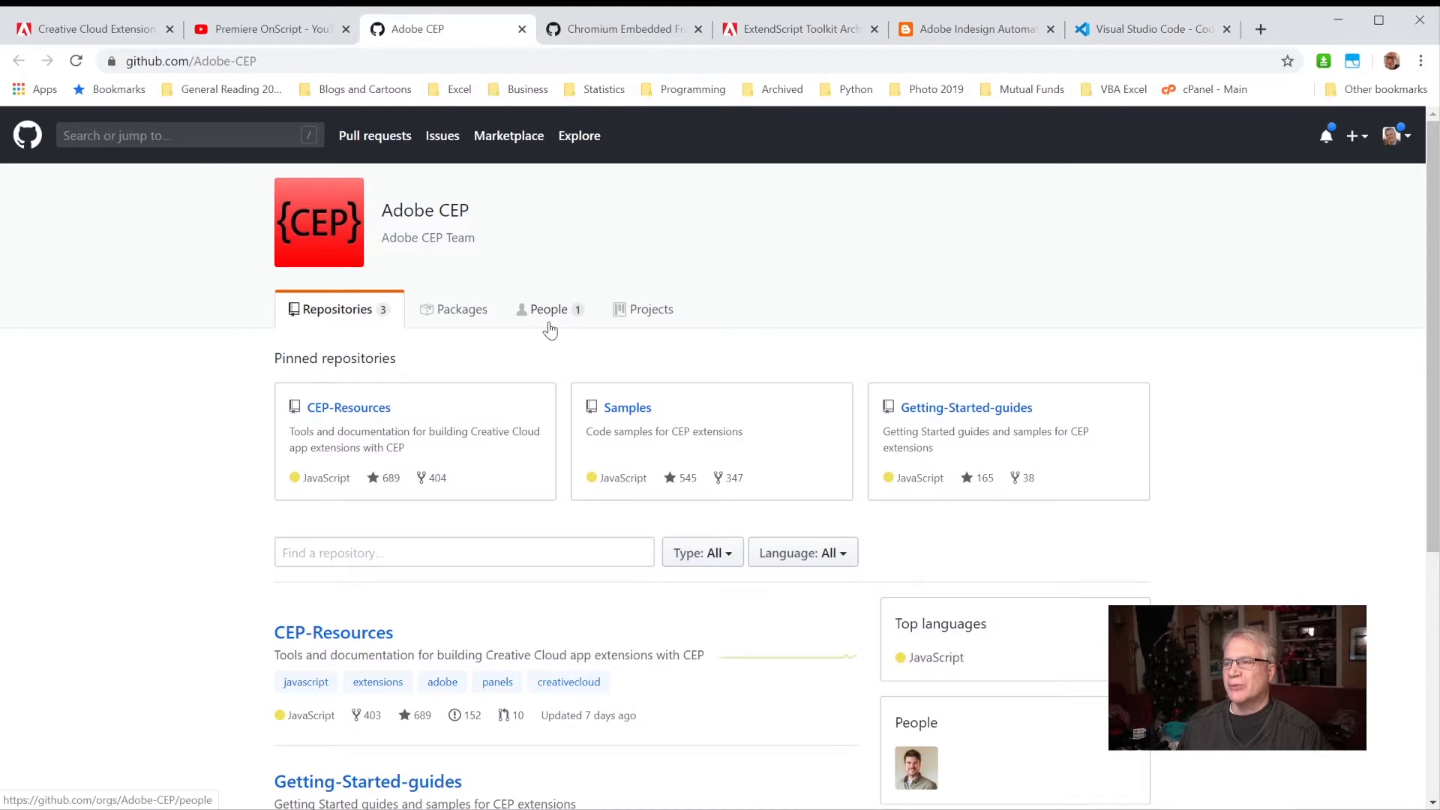
mouse_move(569, 329)
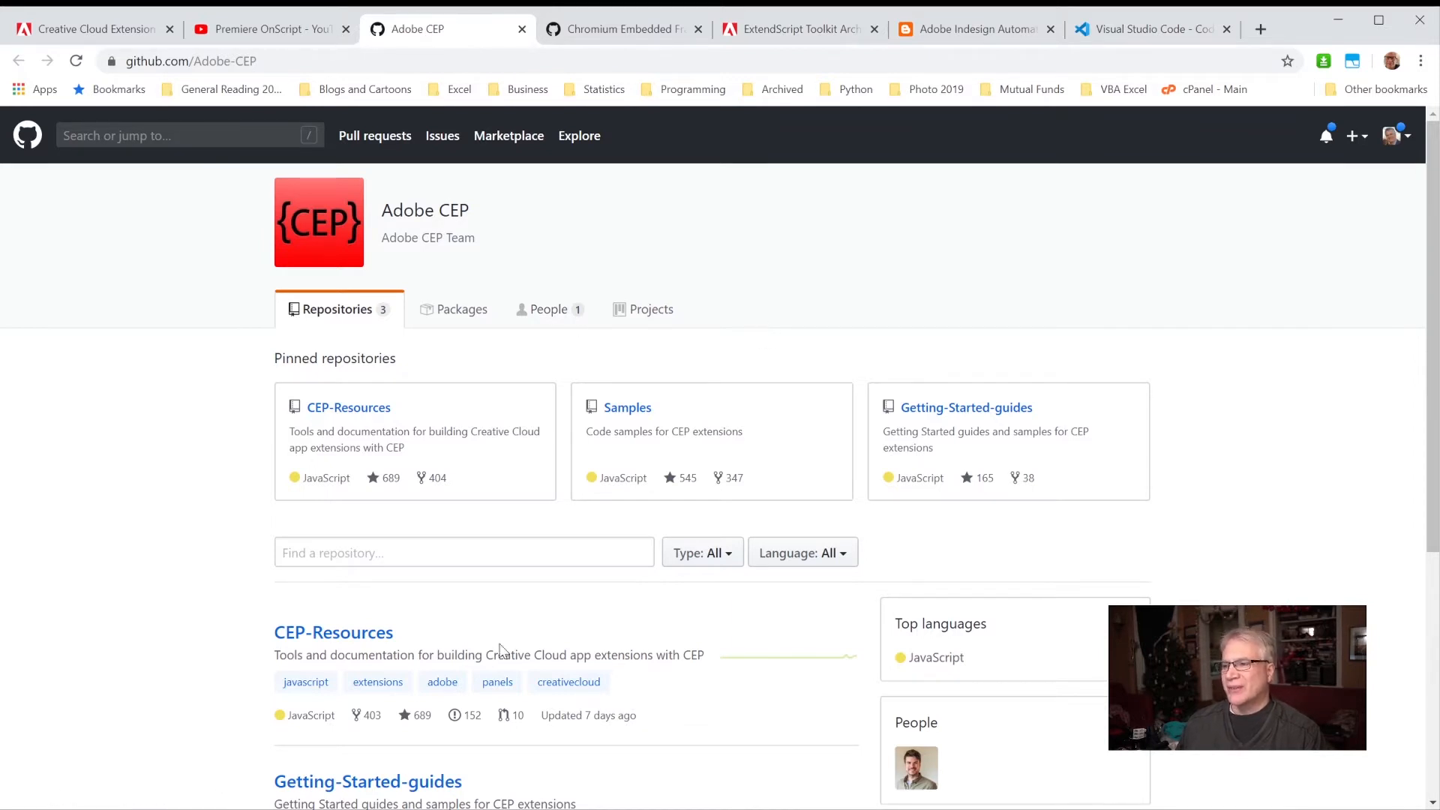
scroll("down", 3)
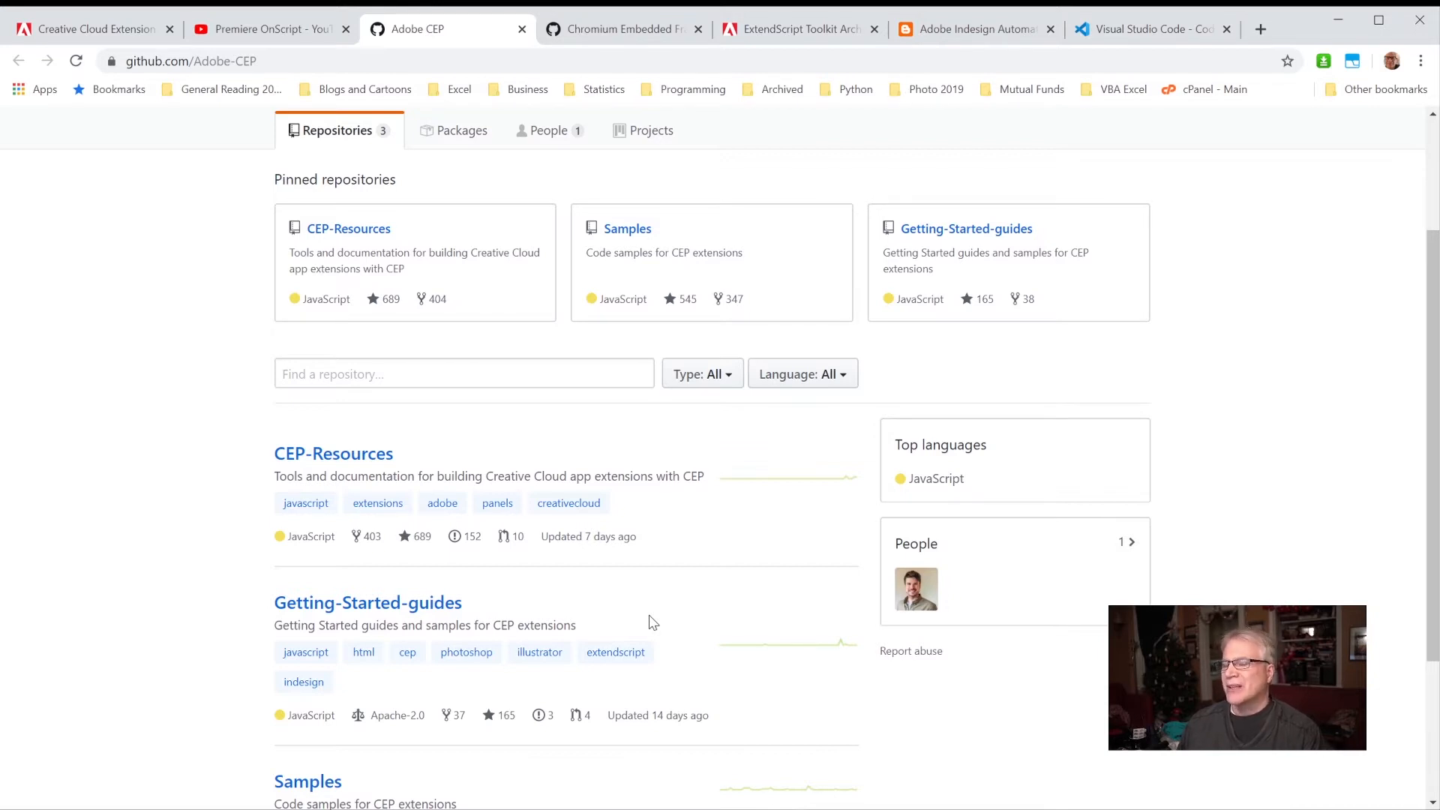
mouse_move(333, 454)
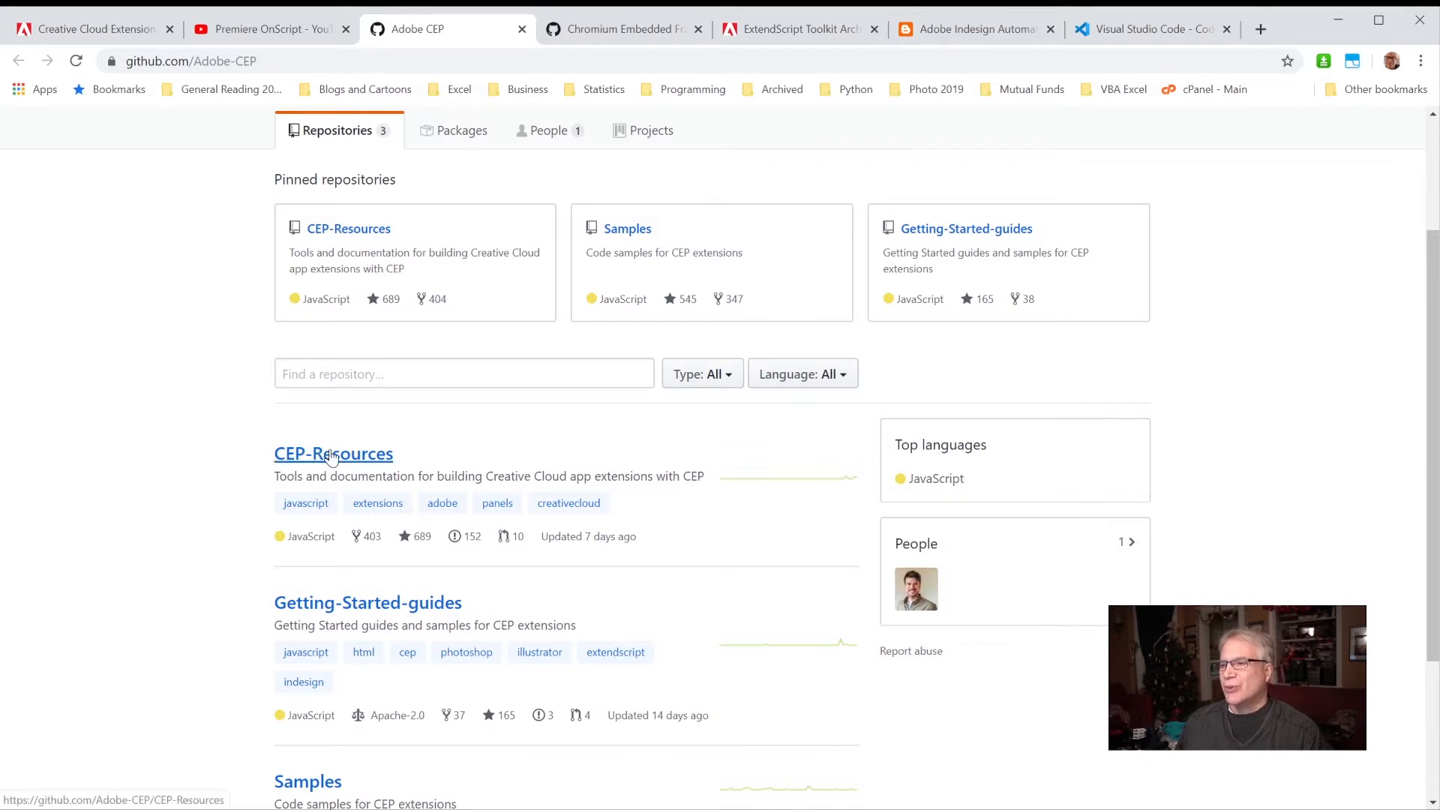
- Browse CEP-Resources into Samples, CEP_HTML_Test_Extension-9.0 and CSXS, then return to the root
left_click(333, 454)
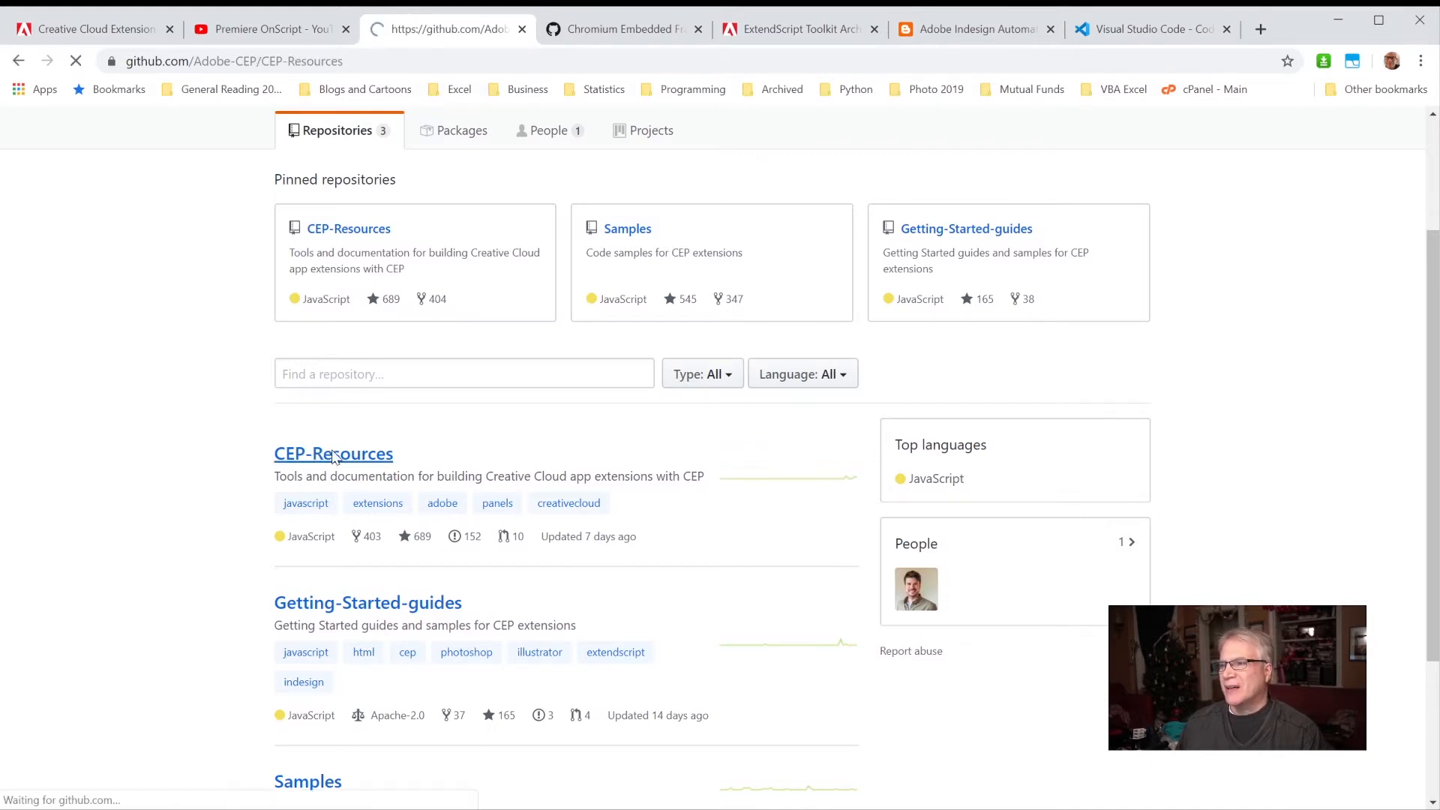
left_click(333, 453)
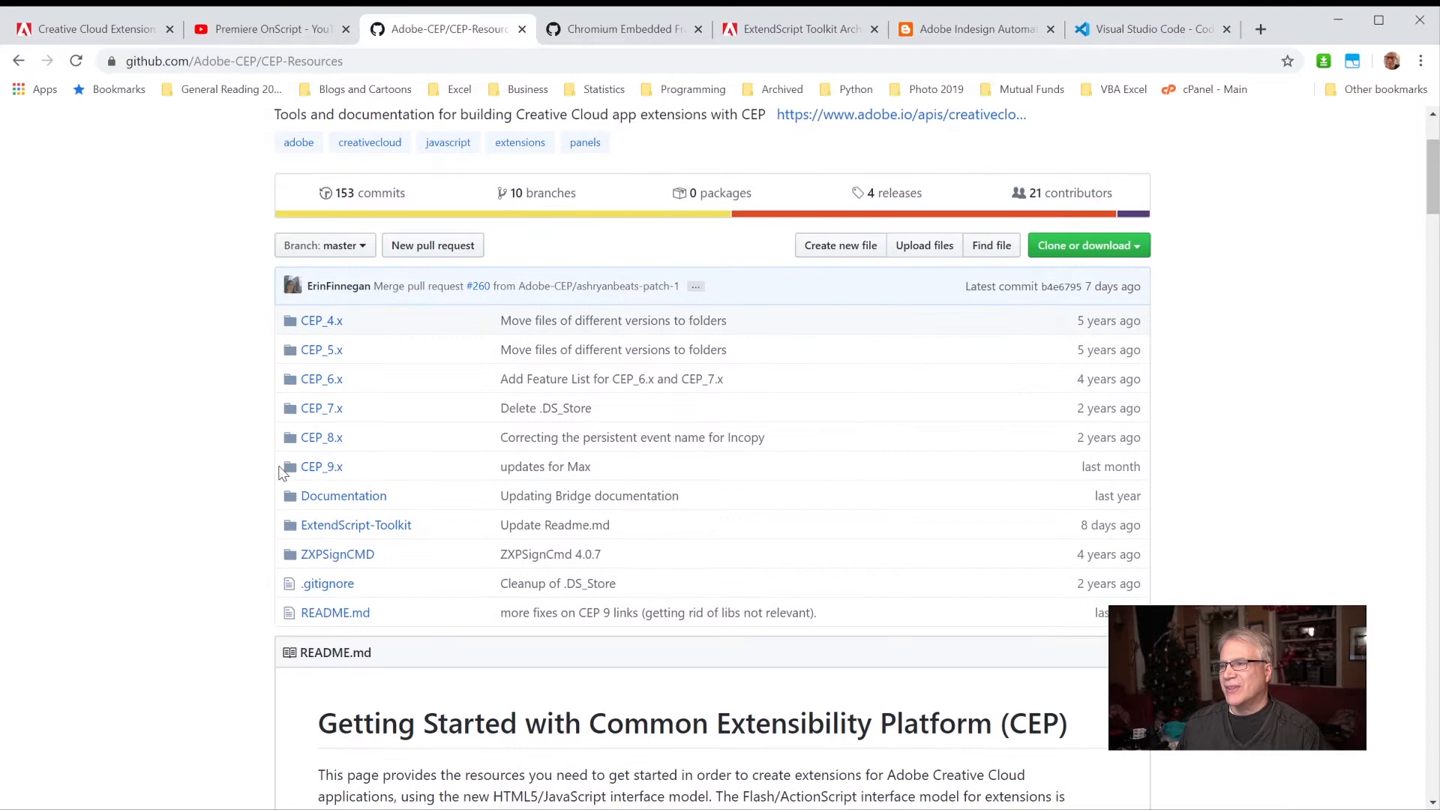
left_click(320, 466)
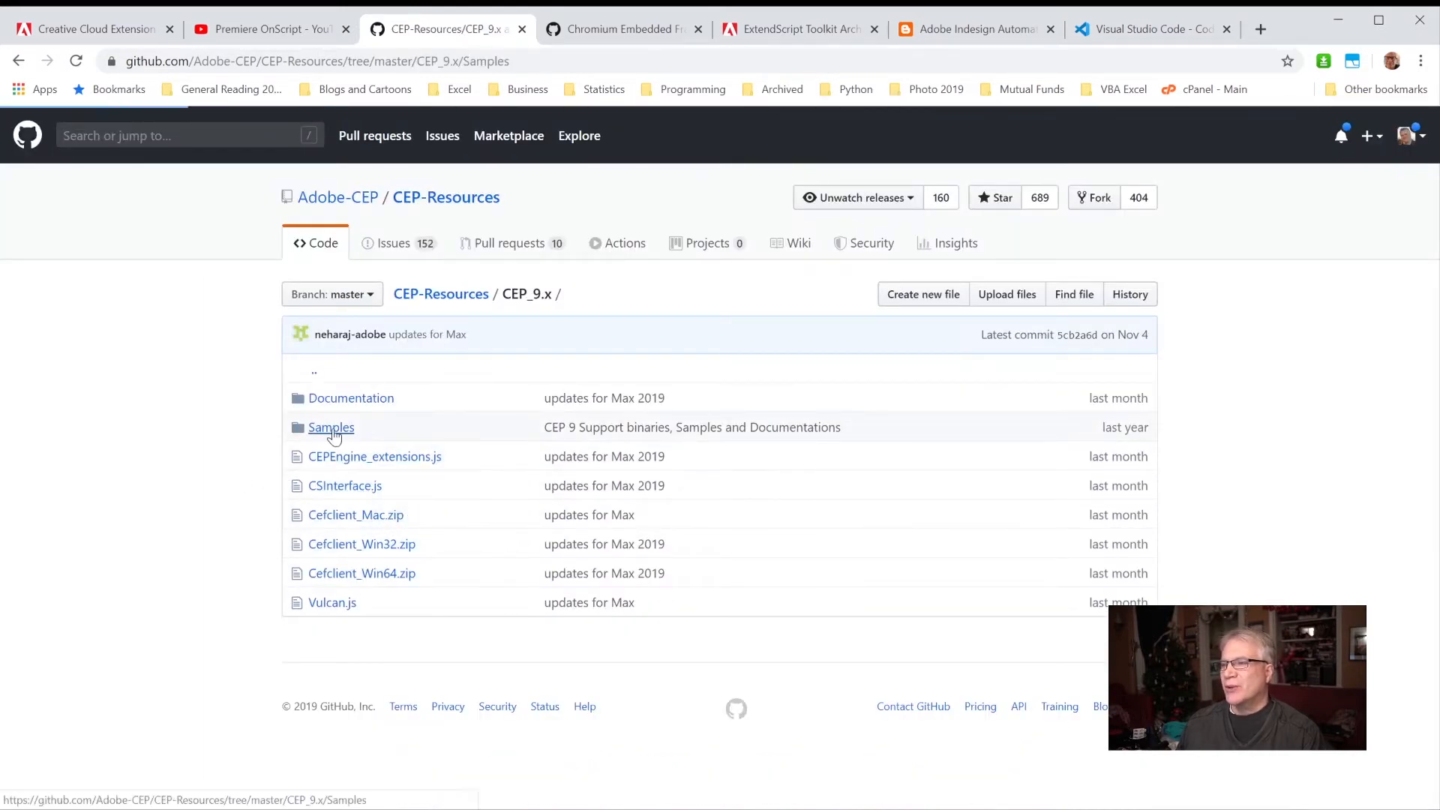
left_click(331, 427)
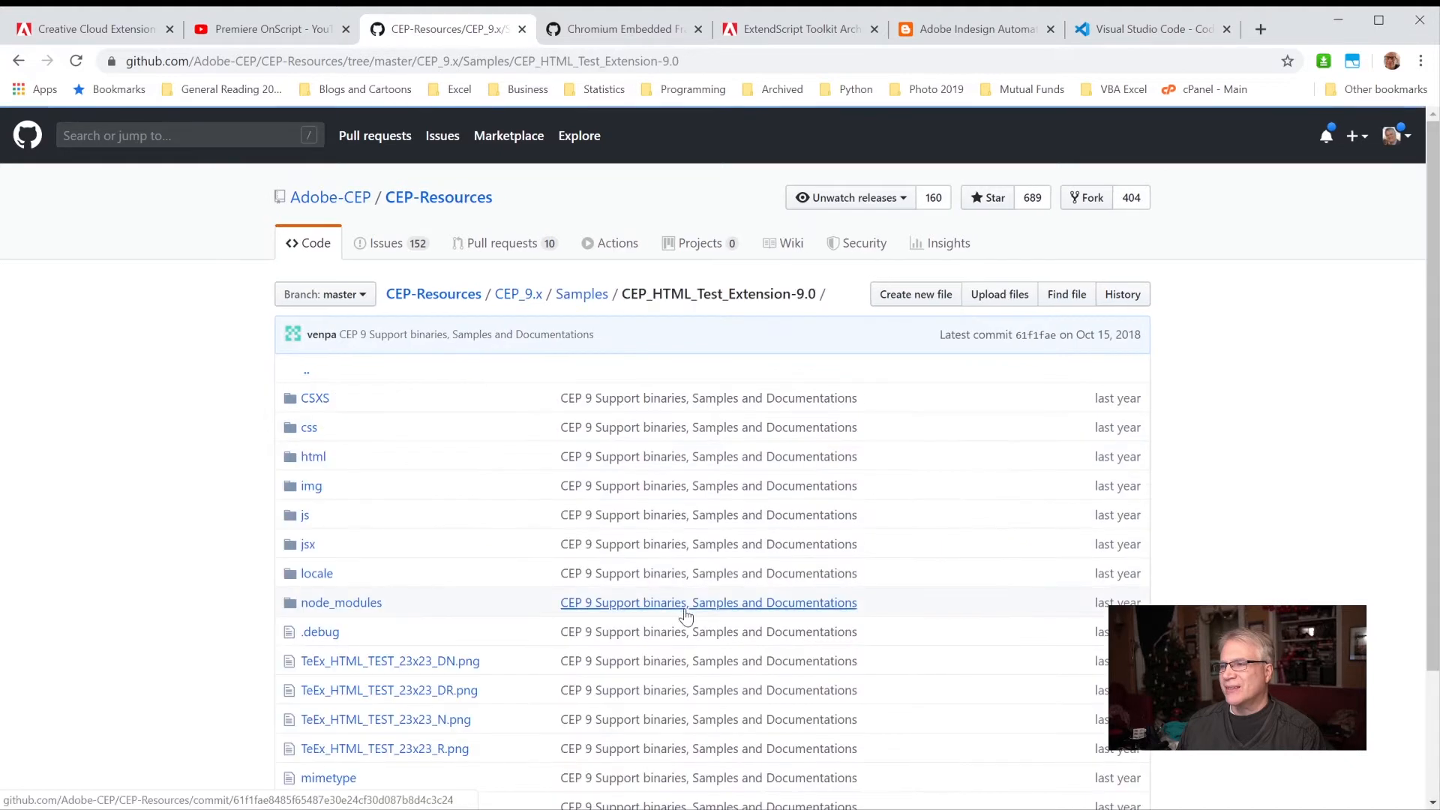
left_click(315, 398)
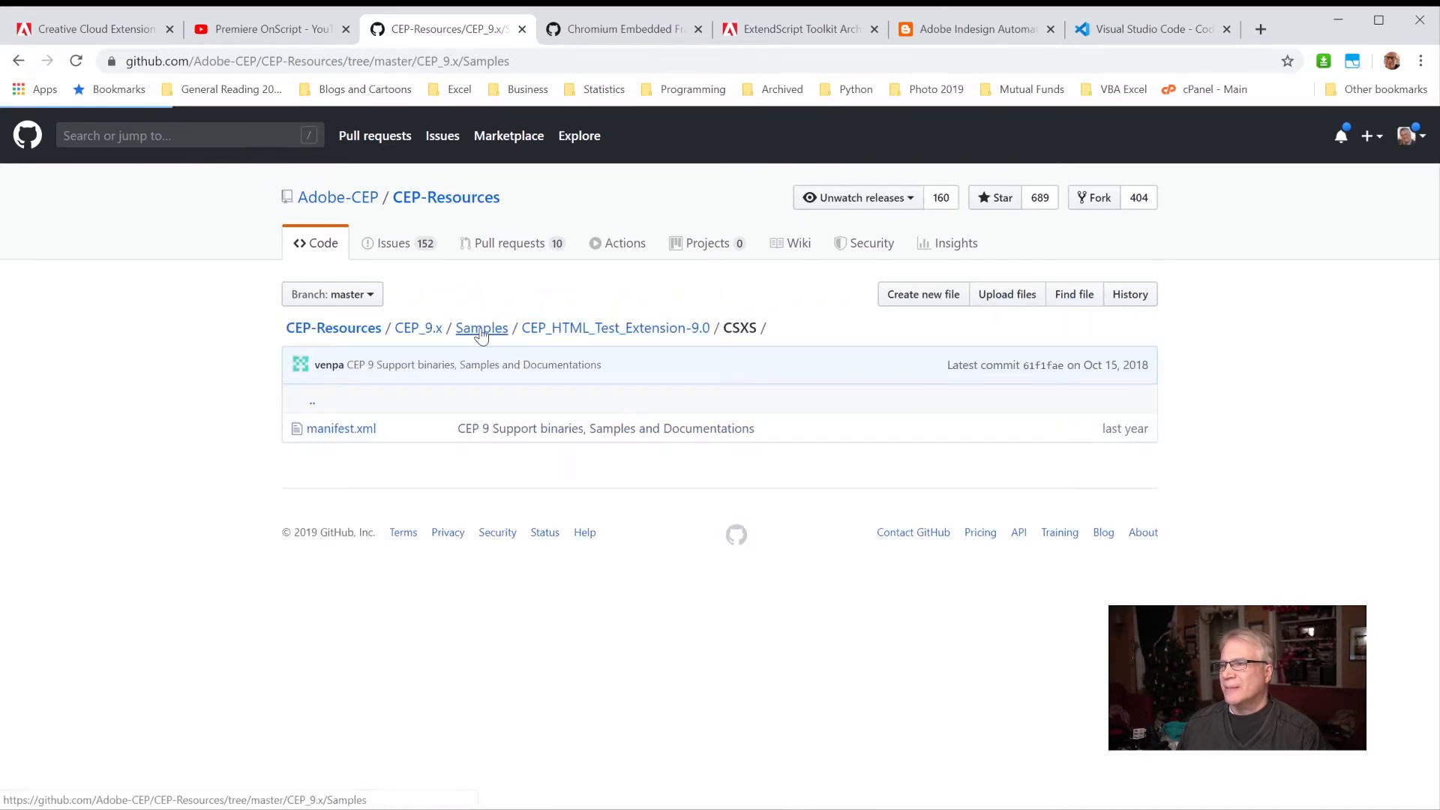
left_click(481, 328)
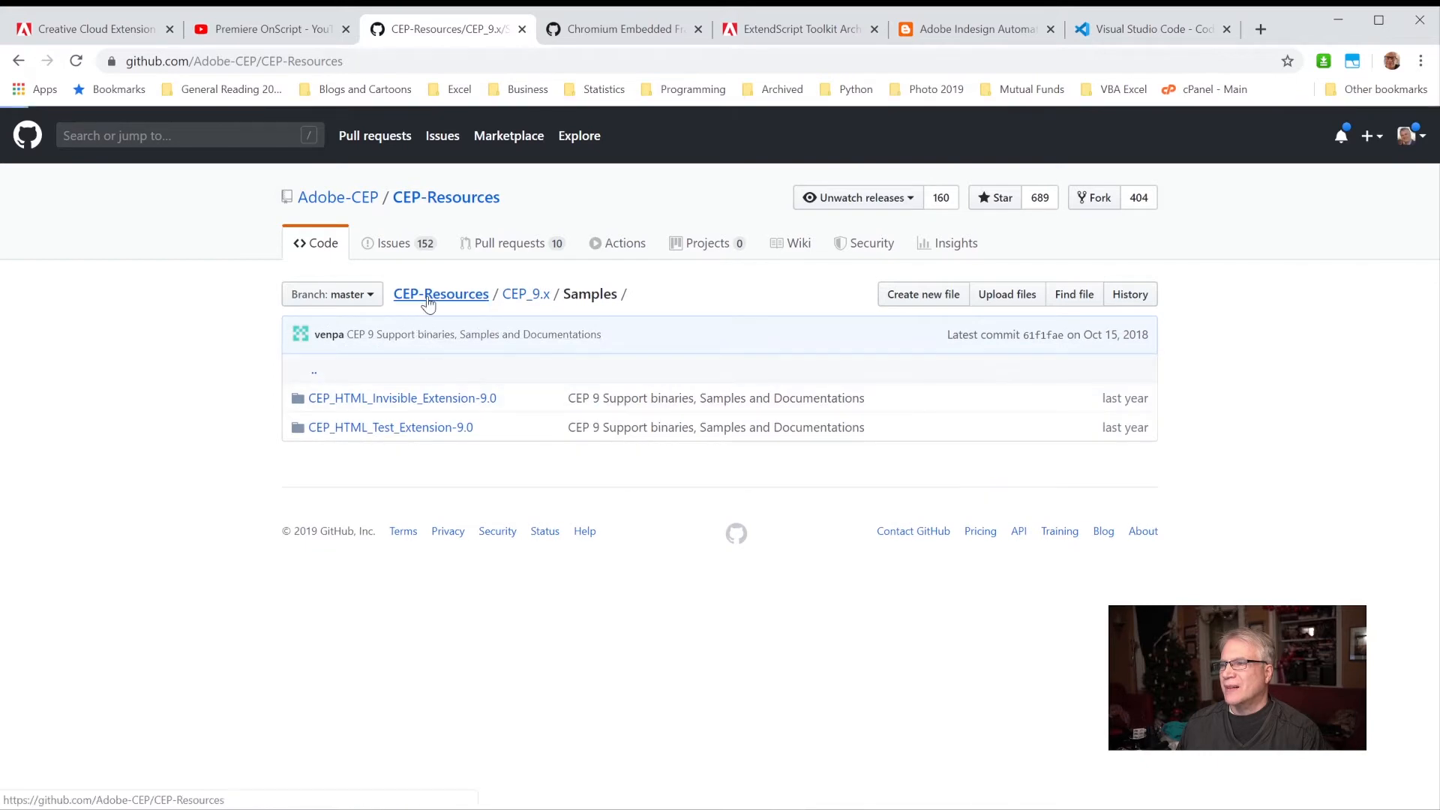
left_click(440, 294)
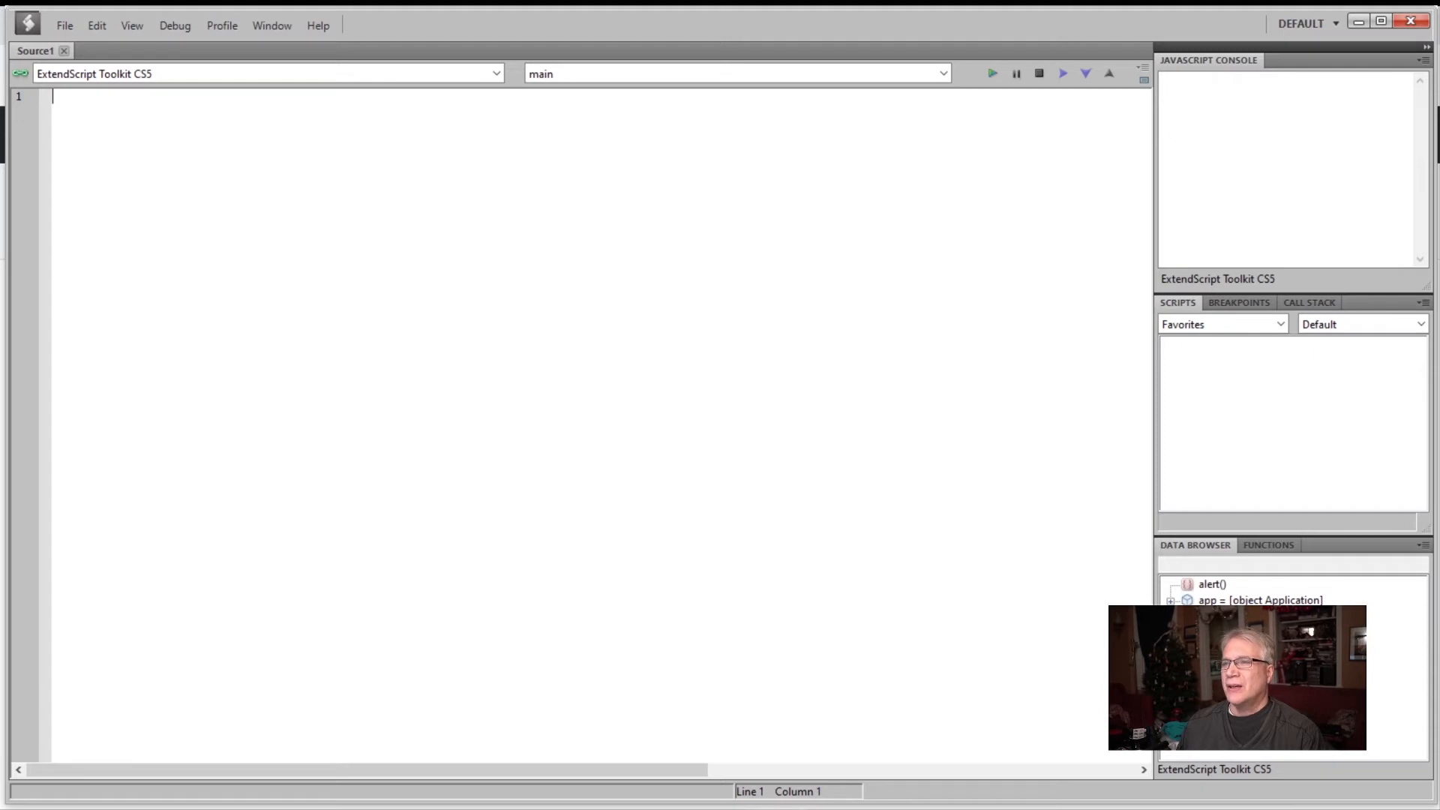
- Set the script's target application to Adobe Premiere Pro CC 2019
left_click(496, 73)
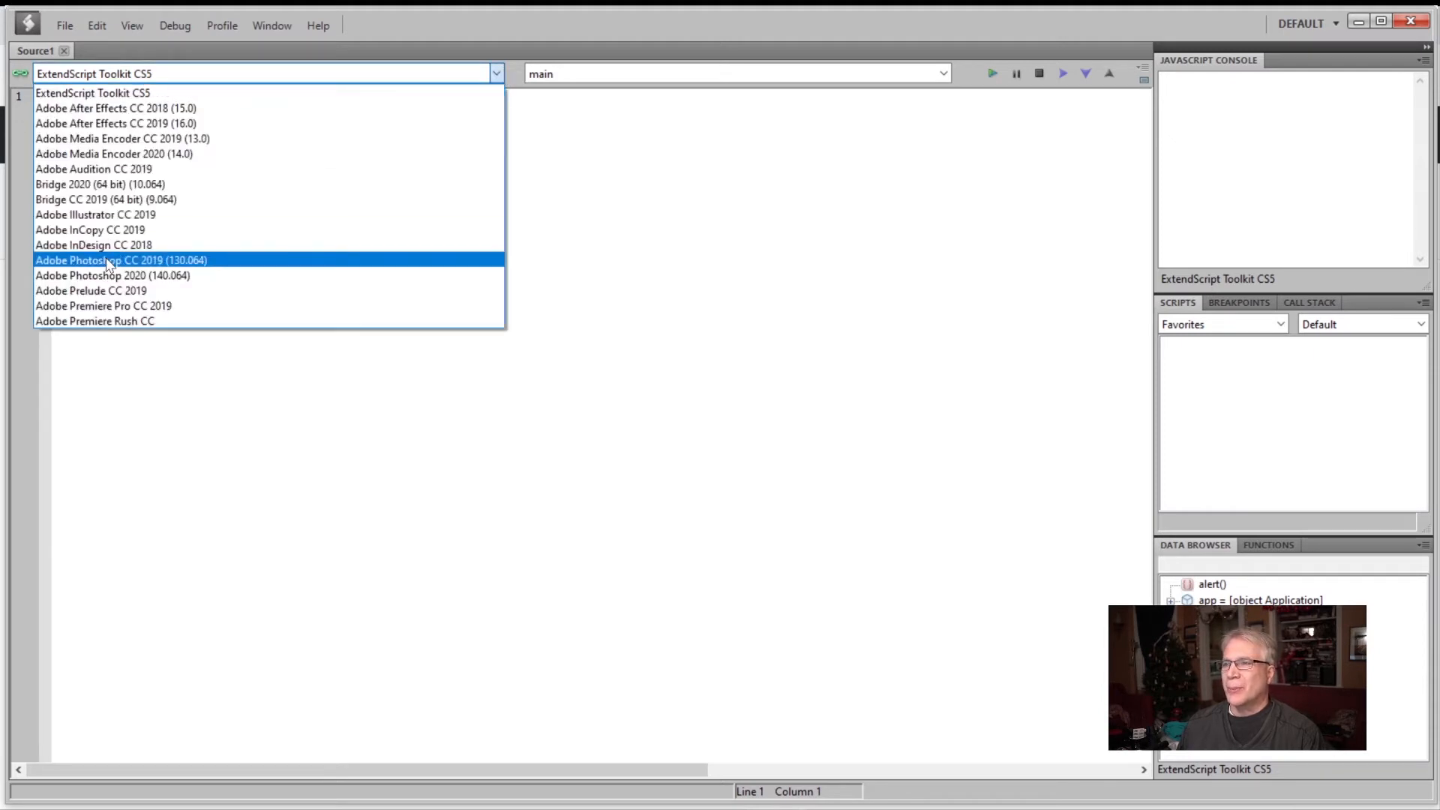
left_click(102, 306)
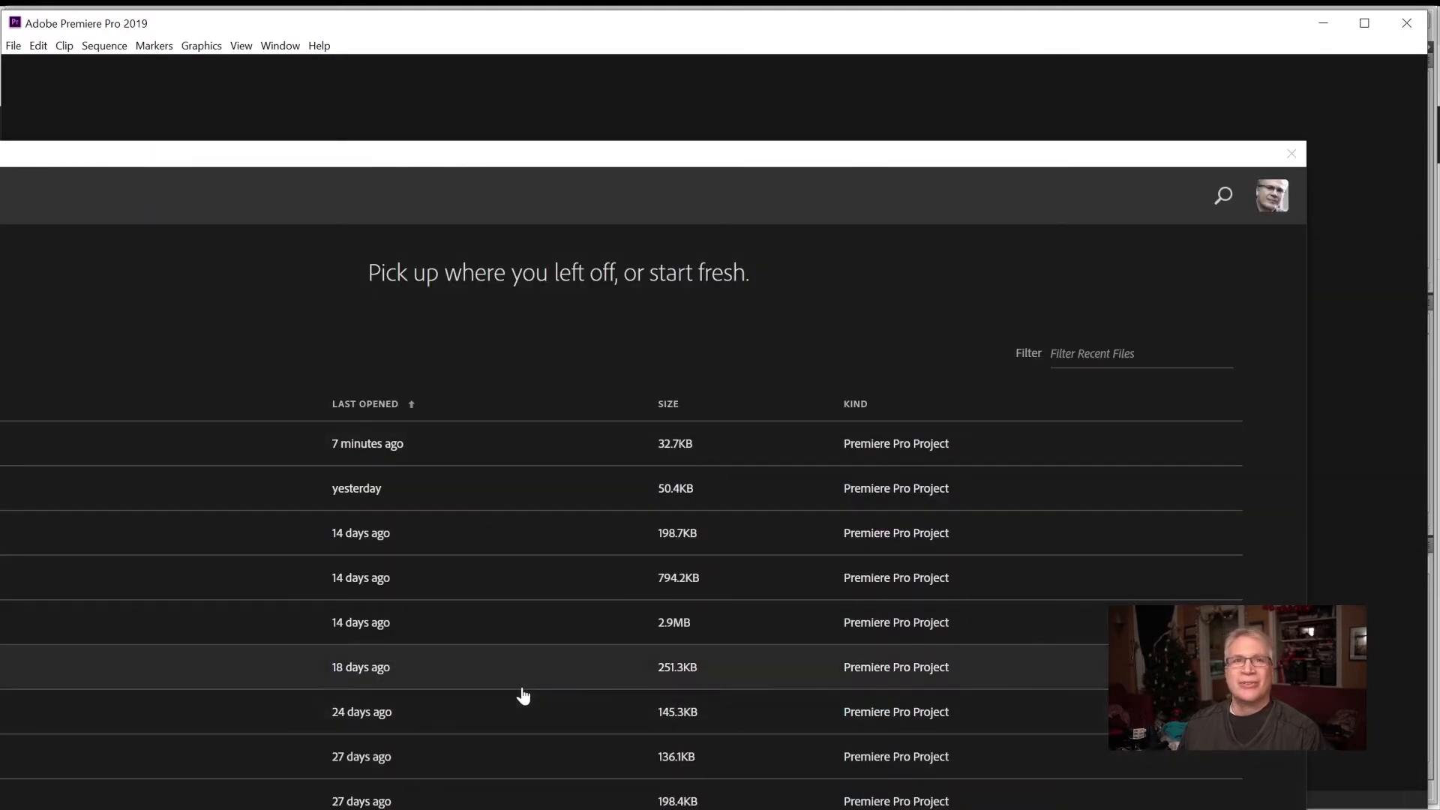
mouse_move(307, 501)
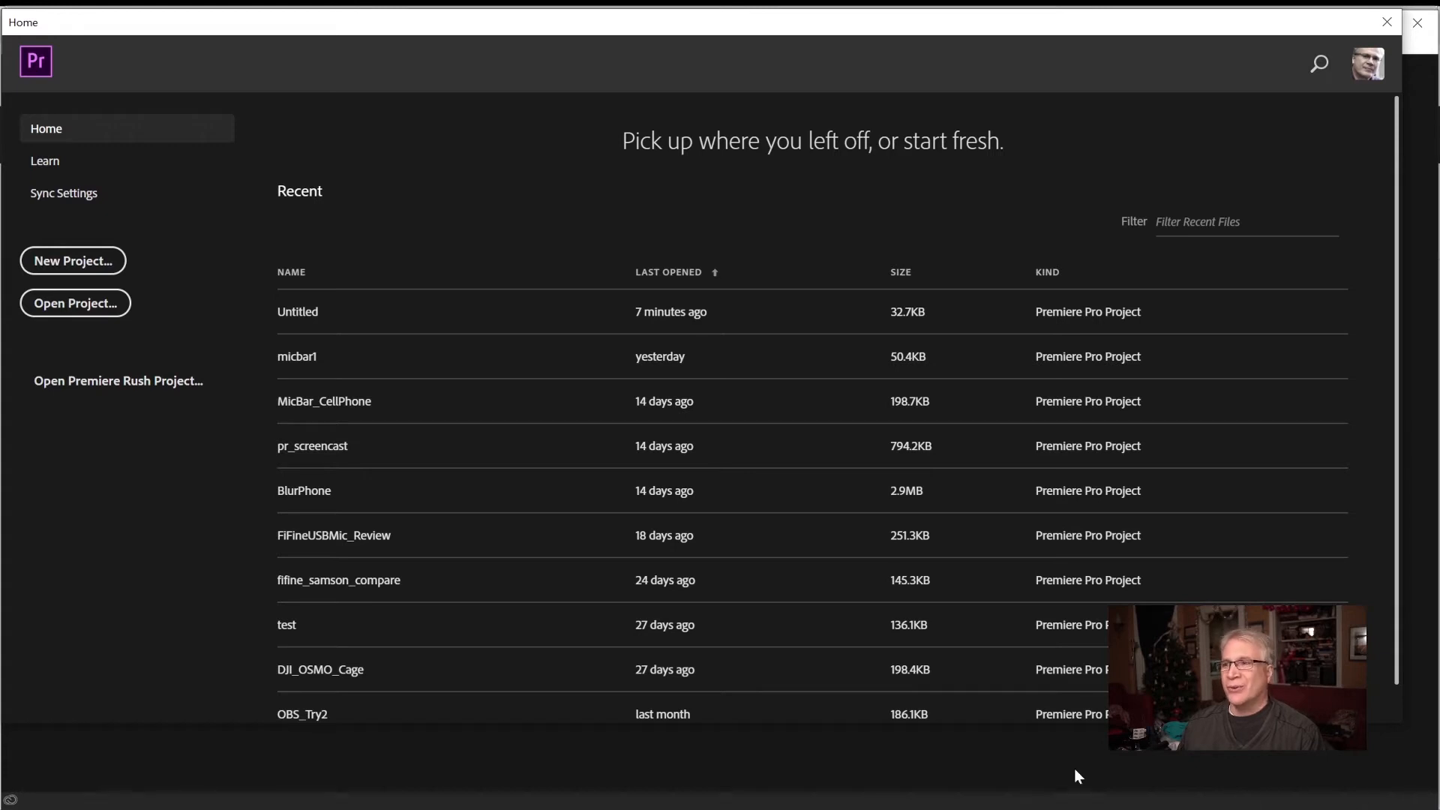
mouse_move(526, 455)
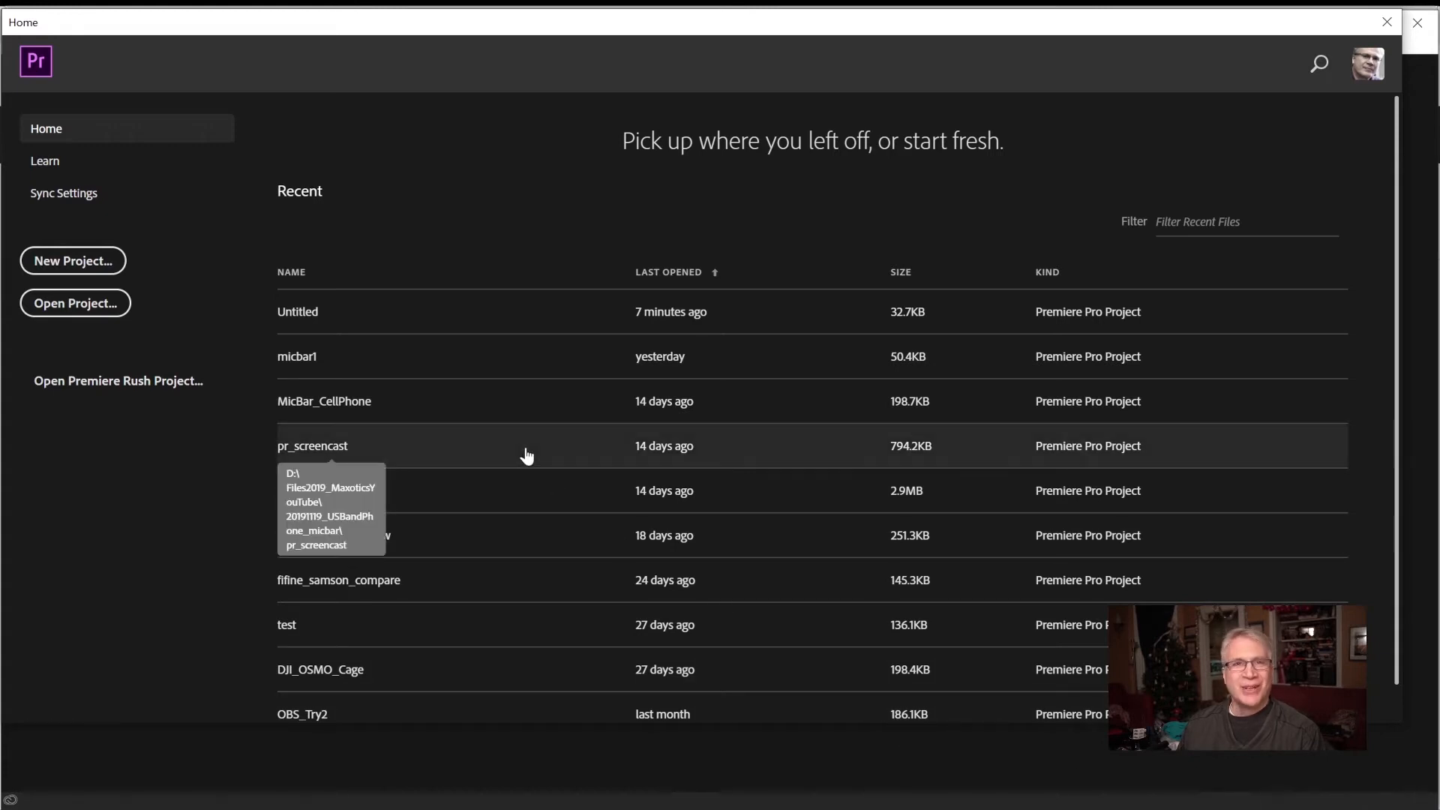
- Open the pr_screencast project from Premiere's recent projects list
double_click(297, 311)
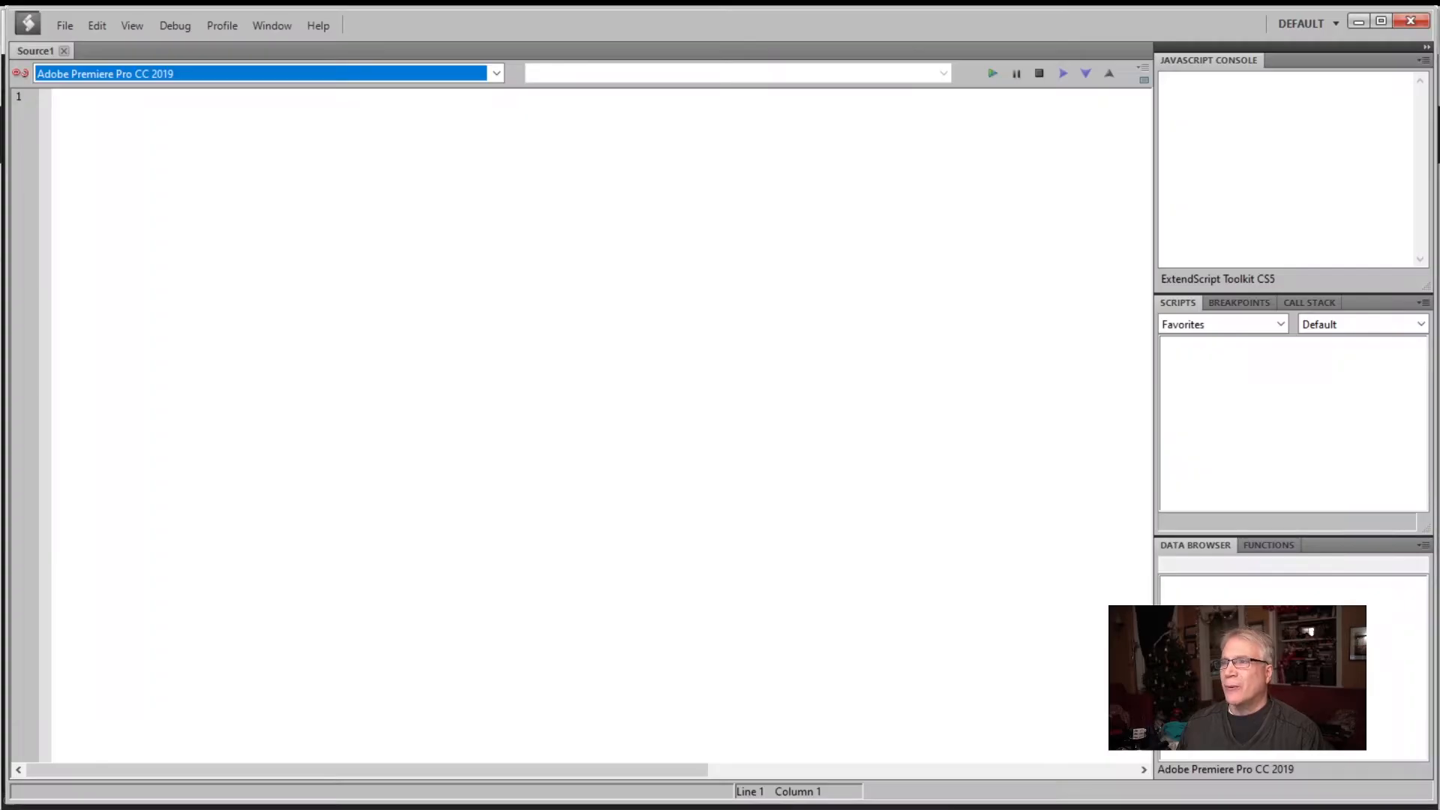
- Write alert("this box openned in premiere") and run it in Premiere Pro
type("alwer")
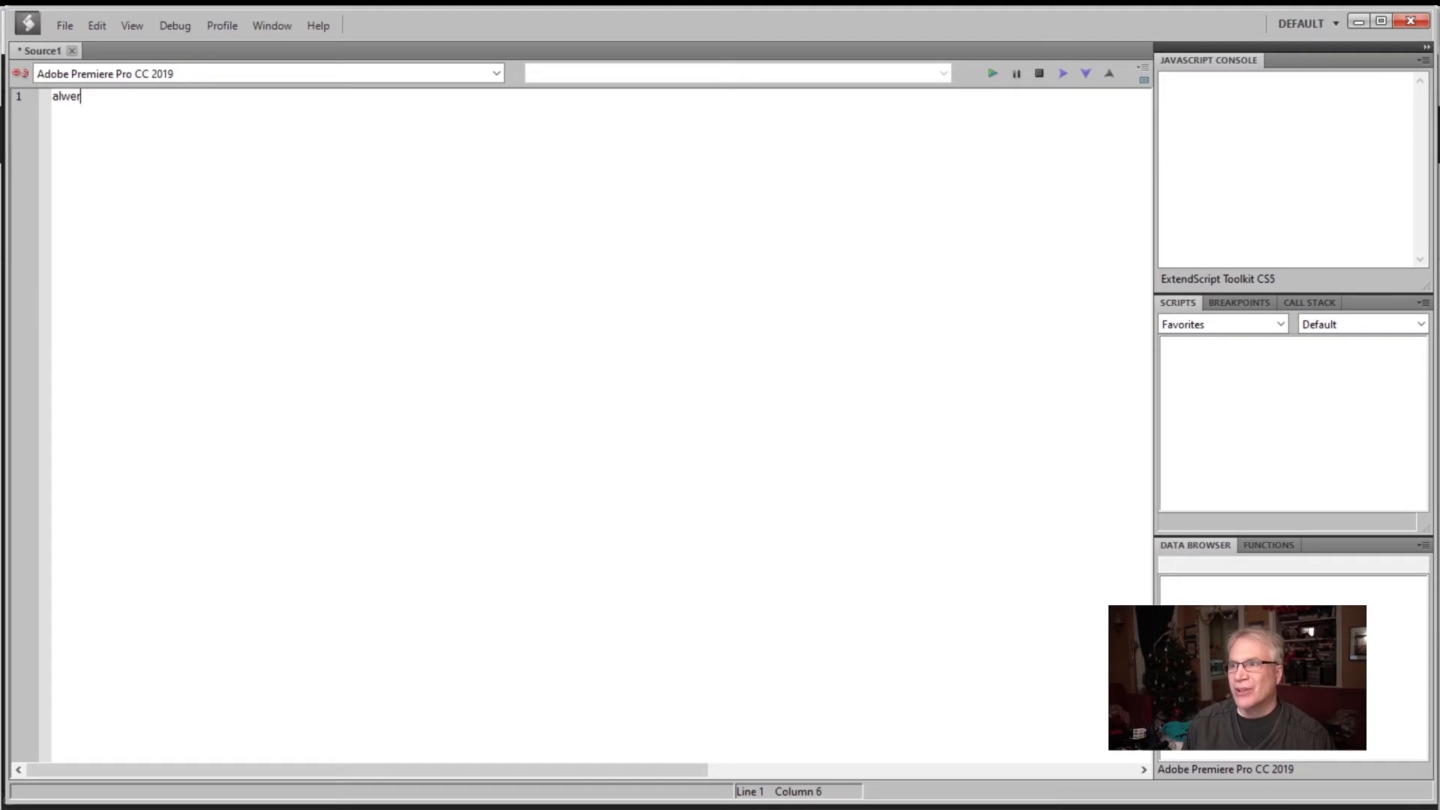
type("alert")
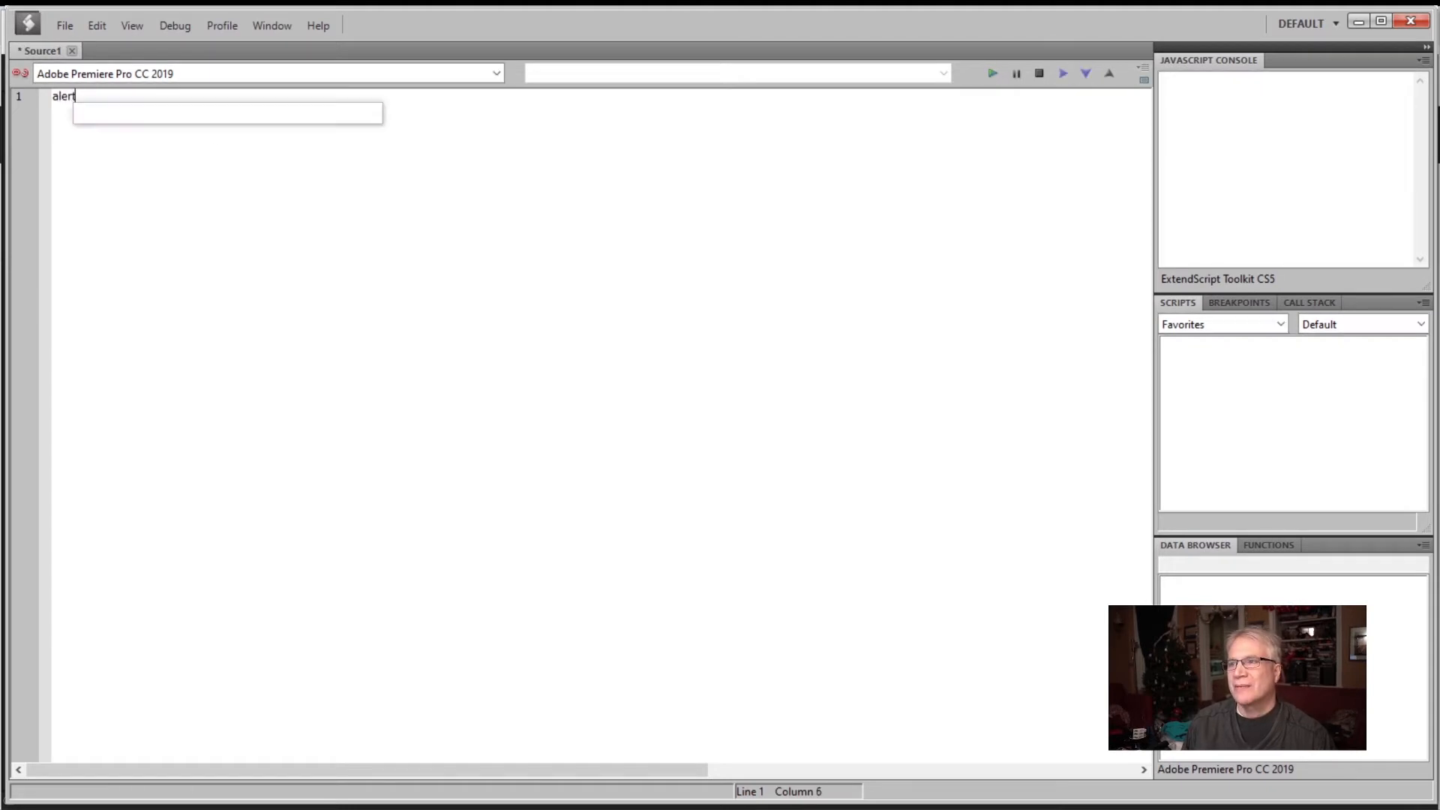
type("(\"this box")
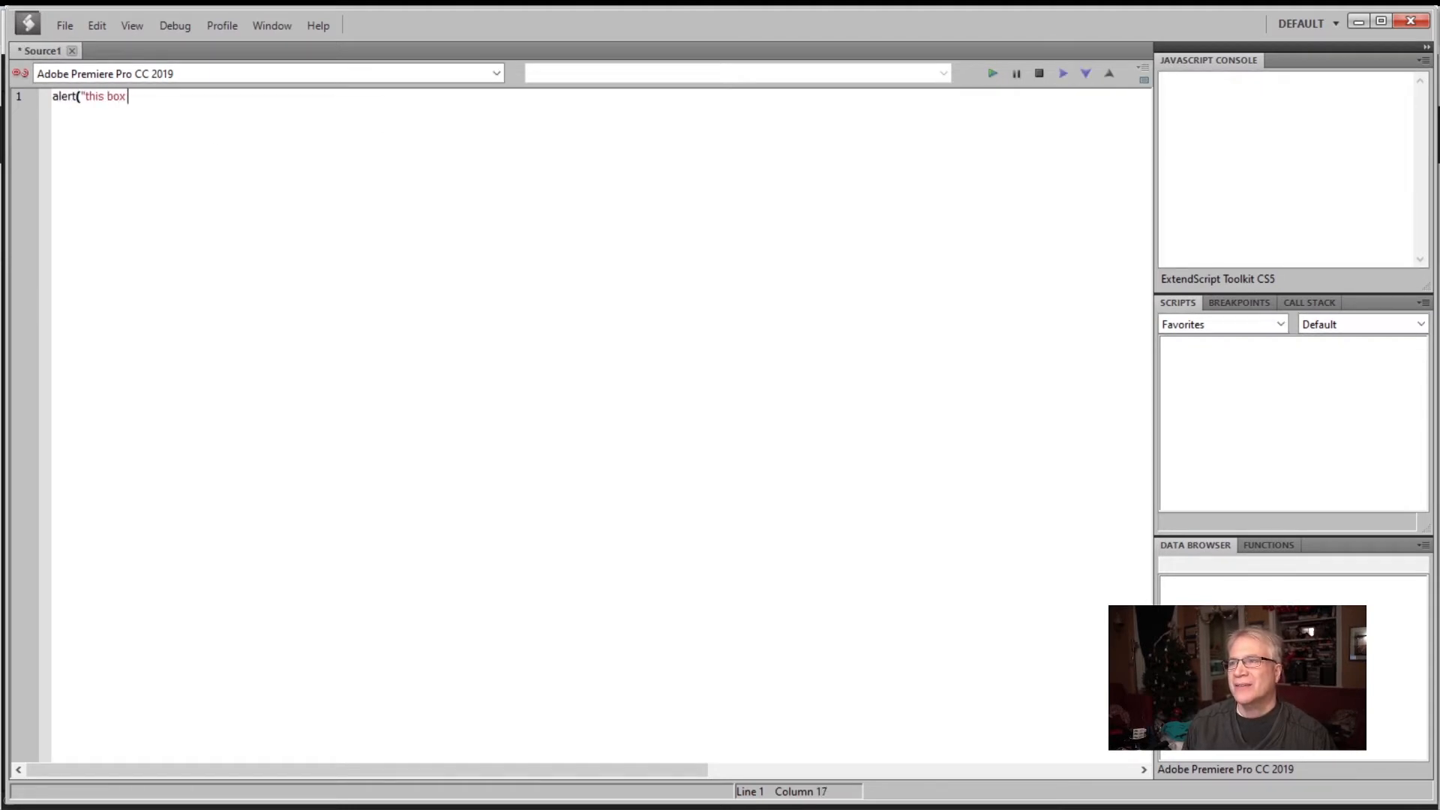
type("openned in")
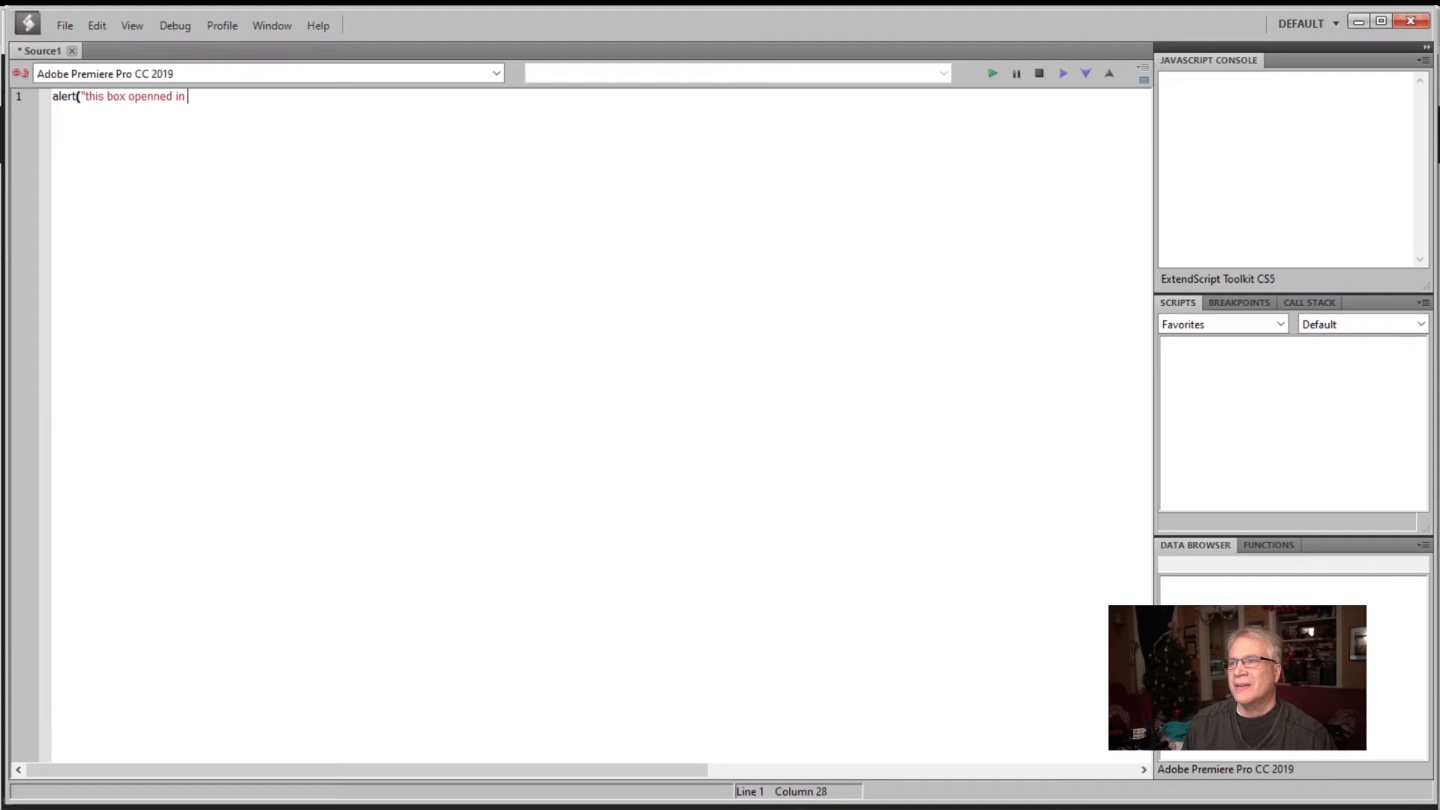
type("premiere\")")
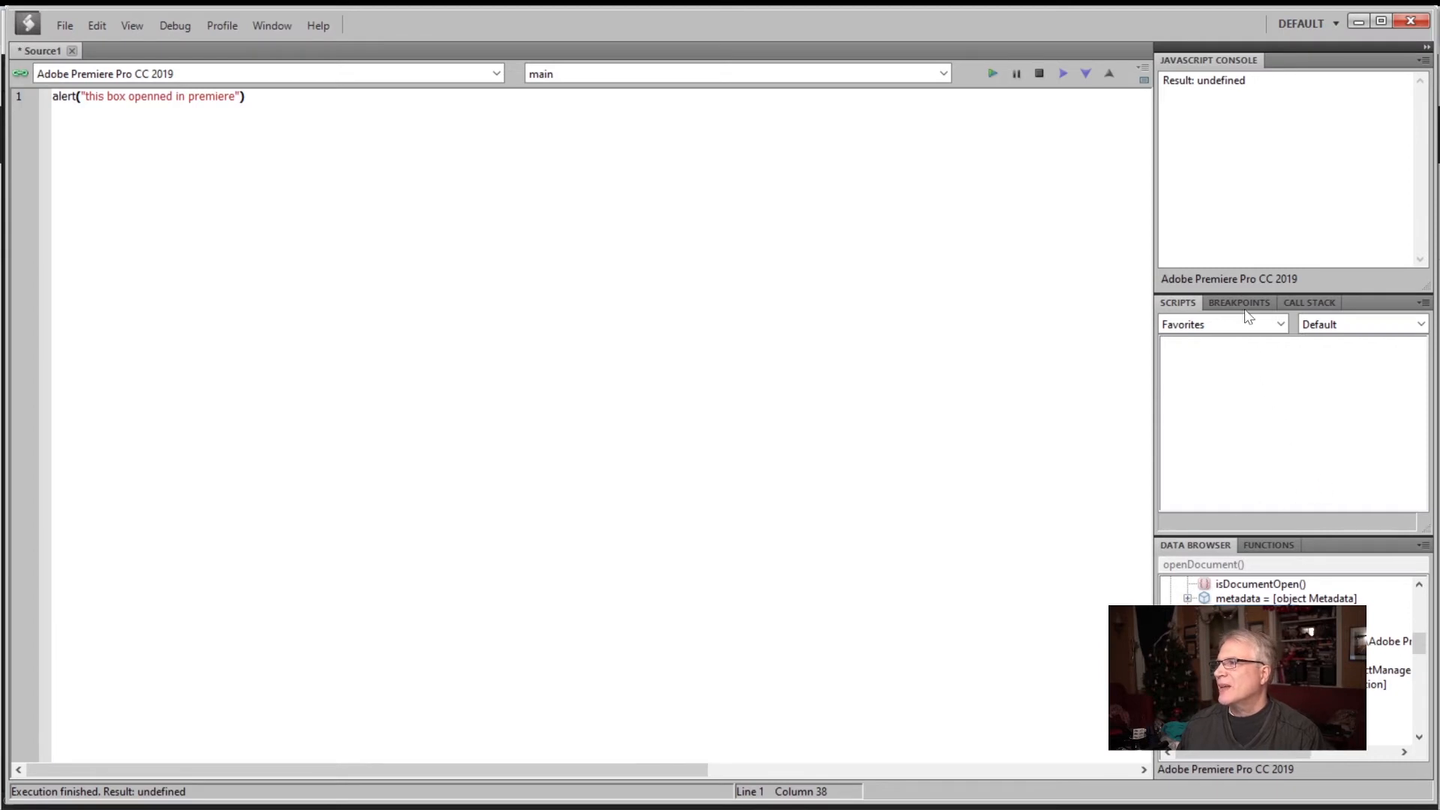
left_click(1308, 302)
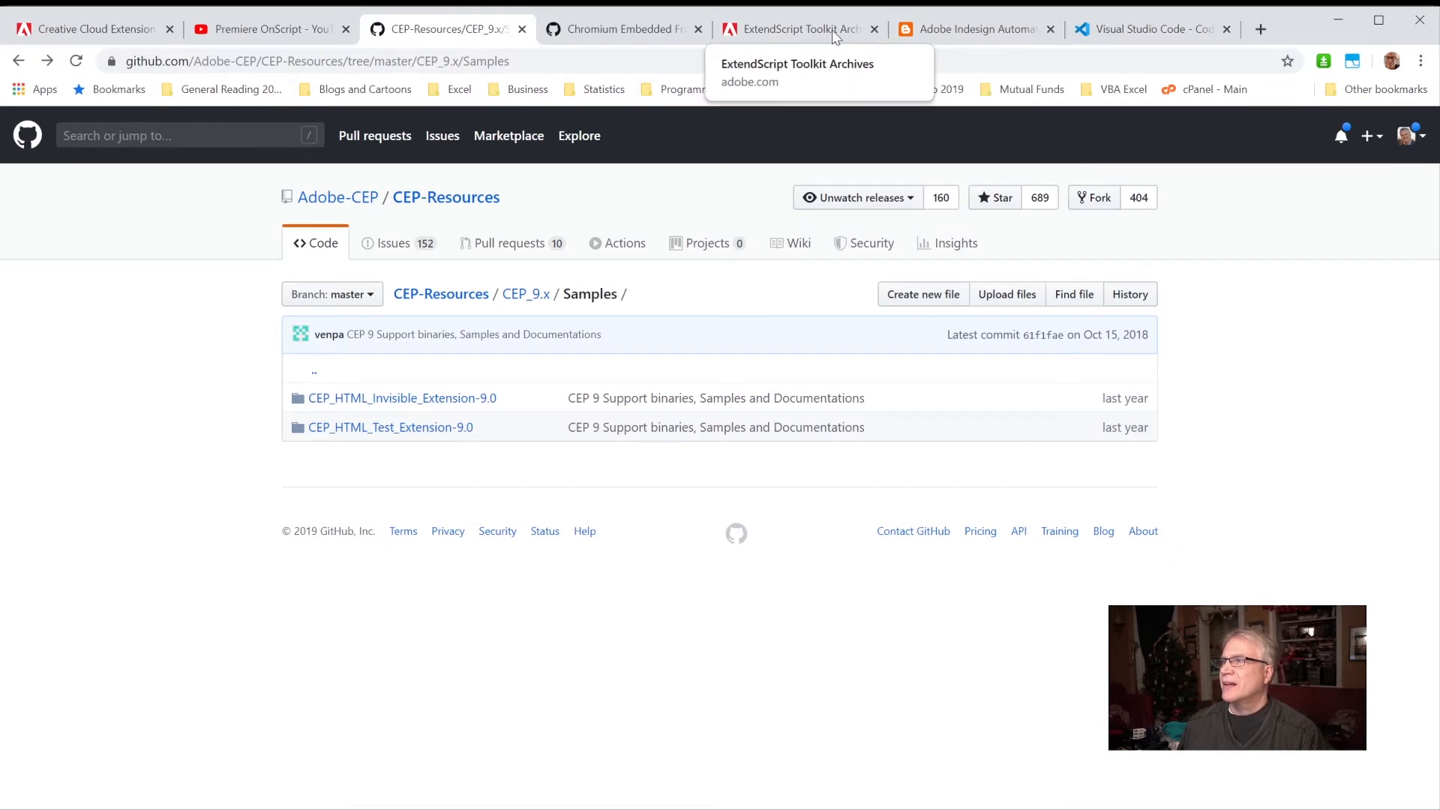
- Switch to the ExtendScript Toolkit Archives page listing ESTK 3.5 downloads
left_click(794, 28)
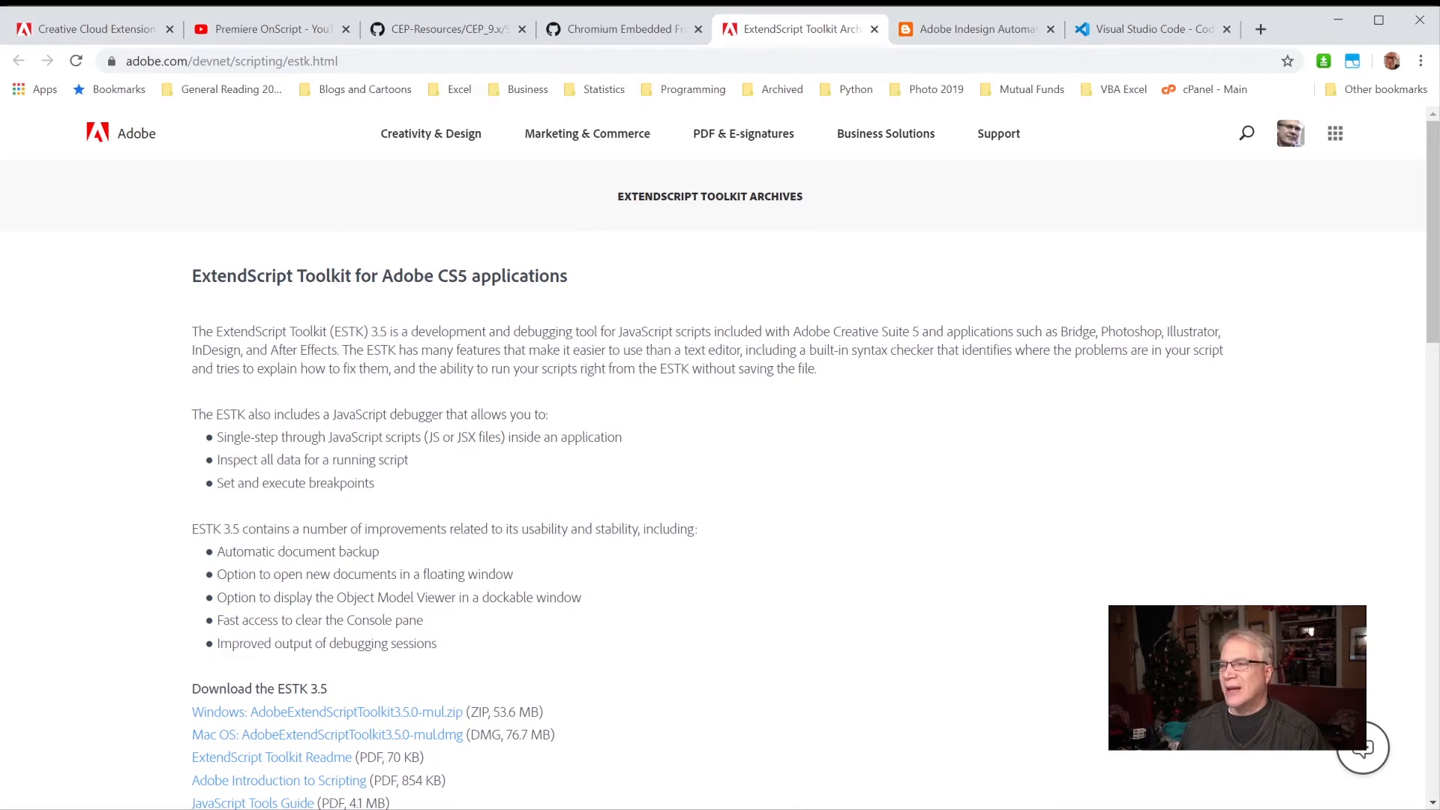
mouse_move(791, 520)
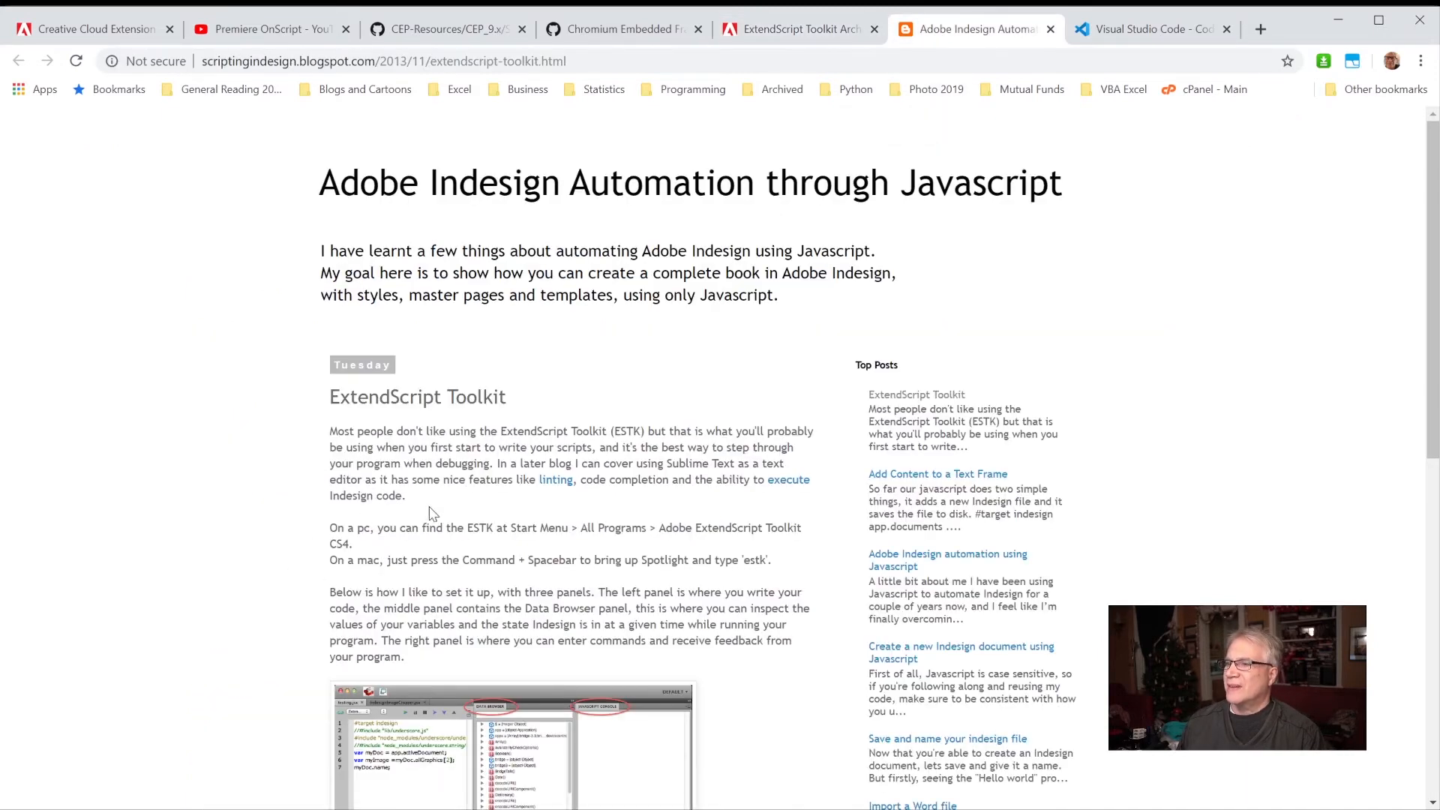
mouse_move(459, 145)
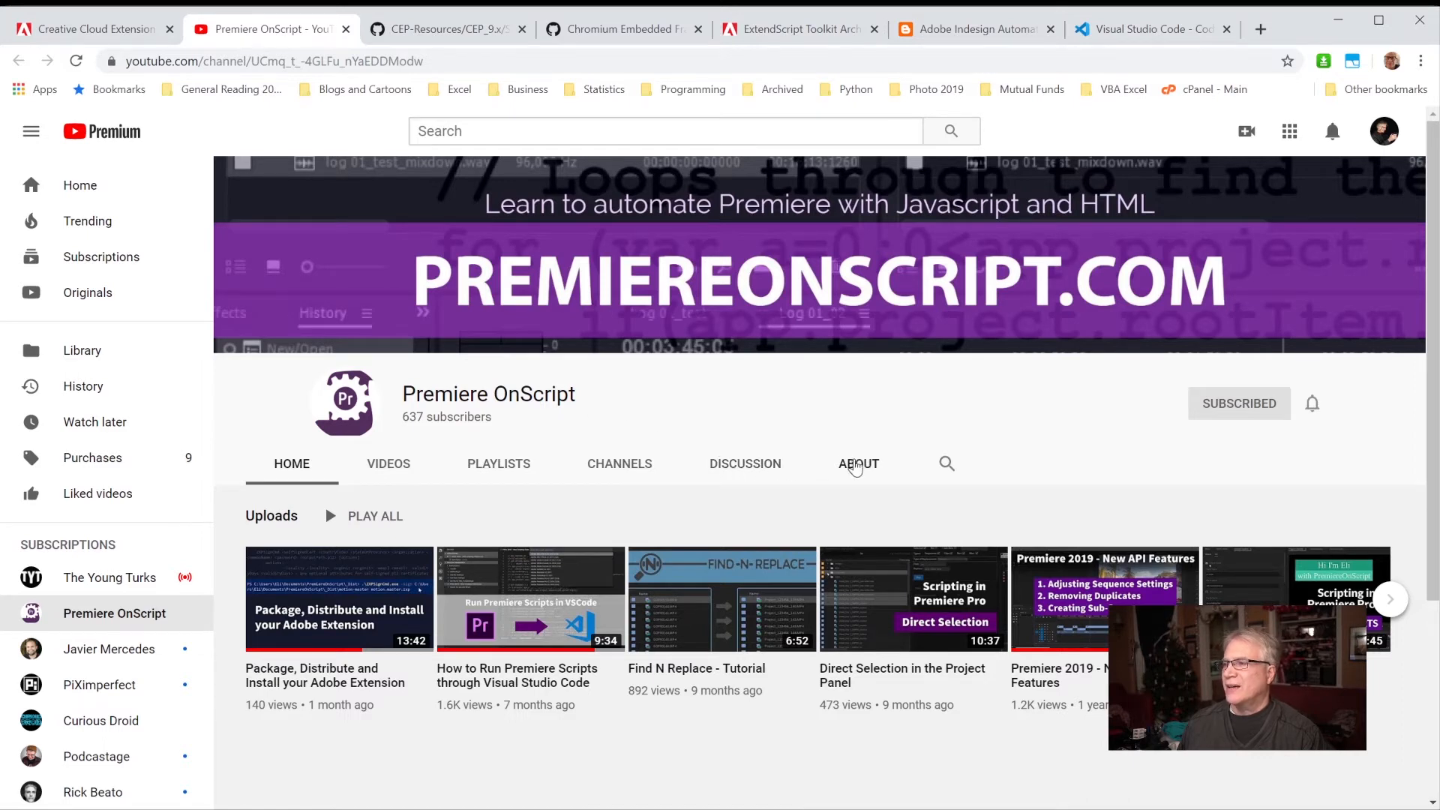
left_click(858, 463)
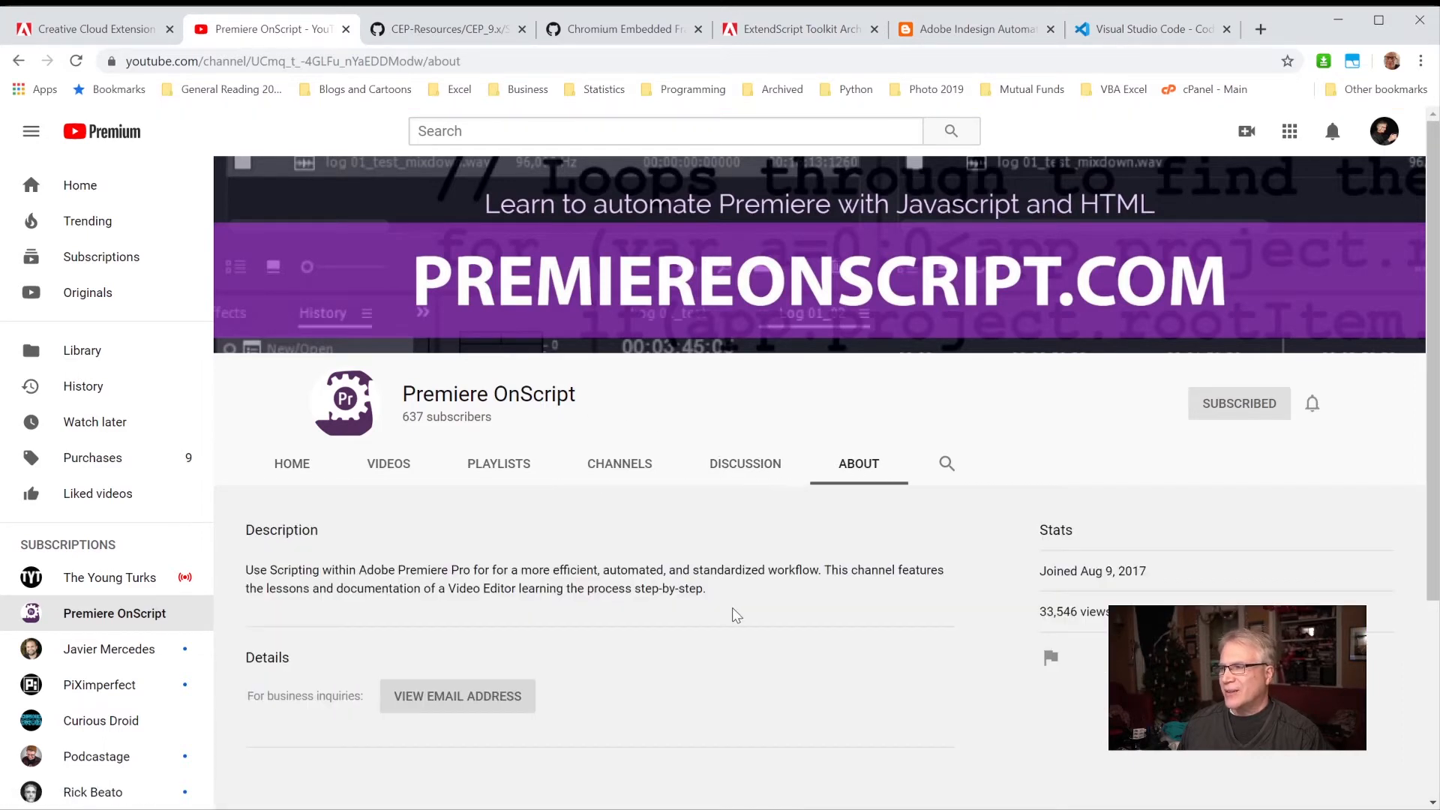
mouse_move(425, 547)
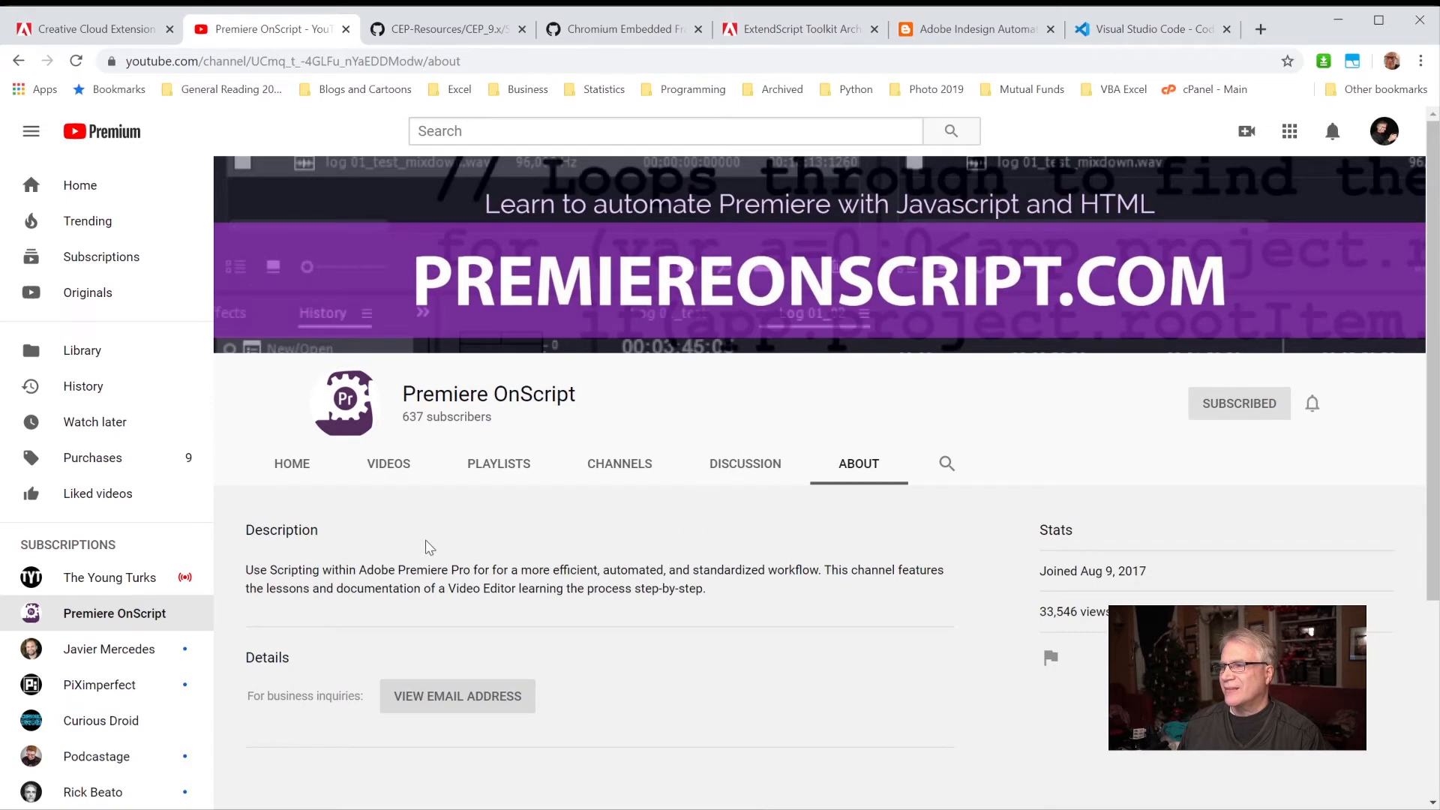
left_click(292, 464)
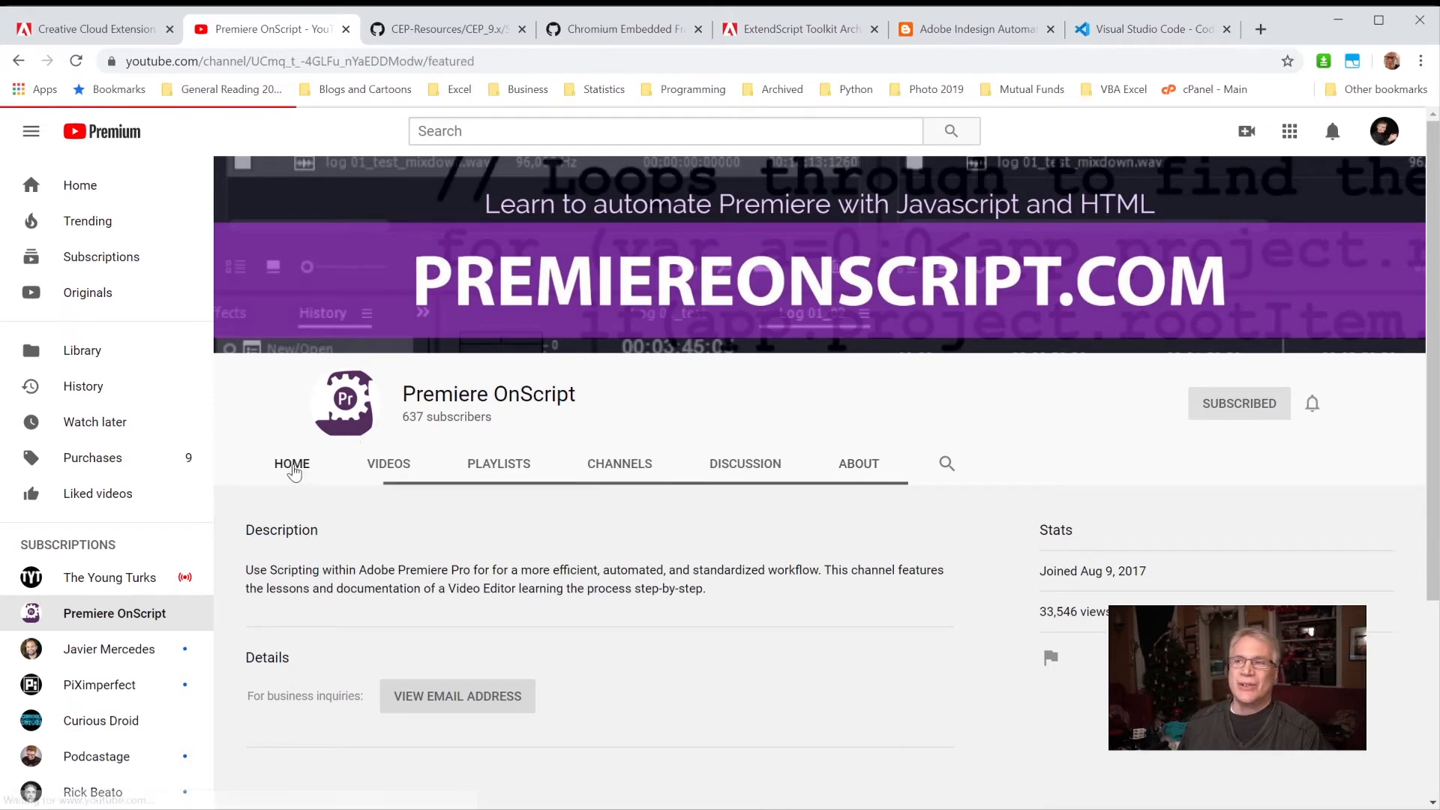
left_click(291, 463)
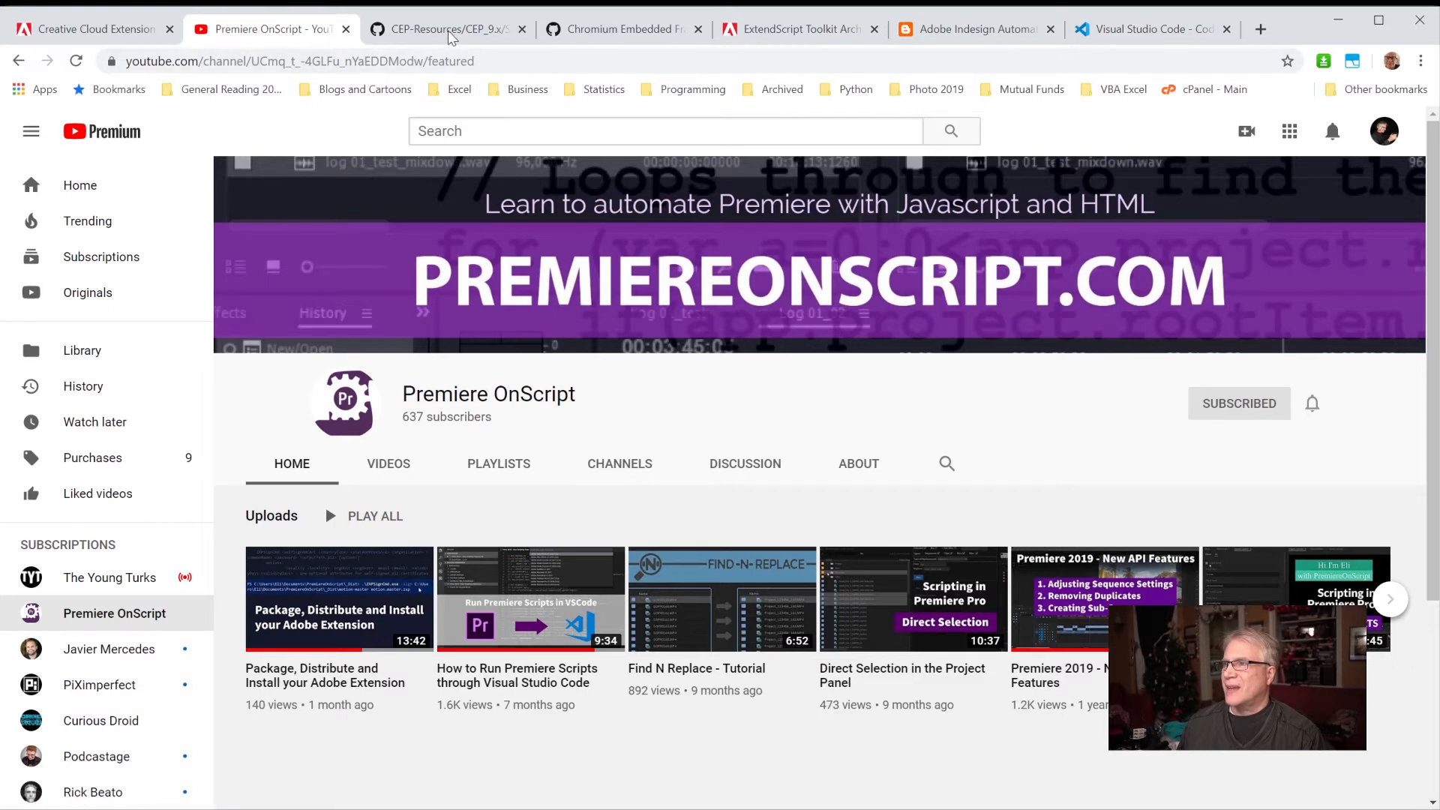
mouse_move(344, 638)
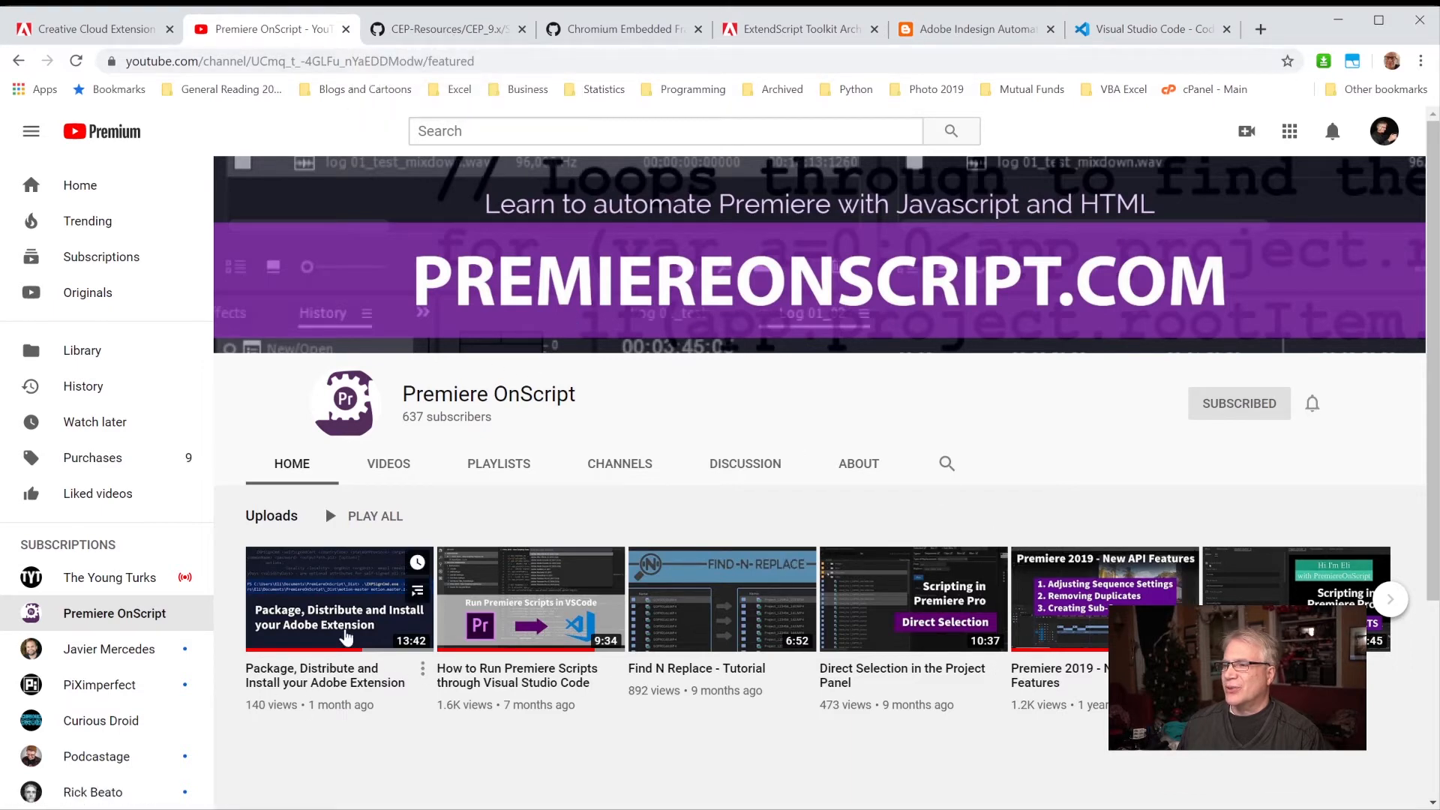
- Return to the CEP-Resources CEP_9.x Samples folder with its two sample extensions
left_click(446, 28)
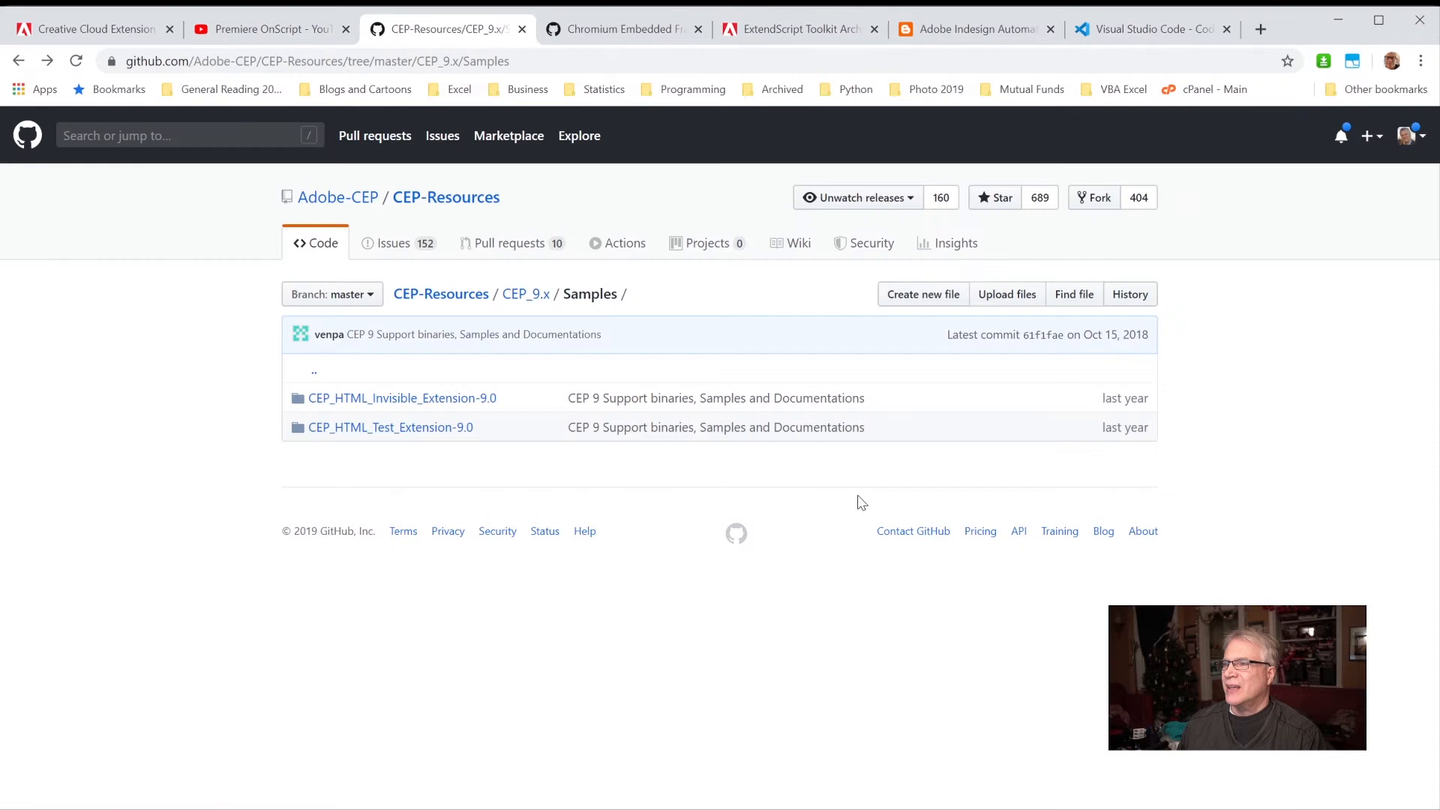
mouse_move(511, 242)
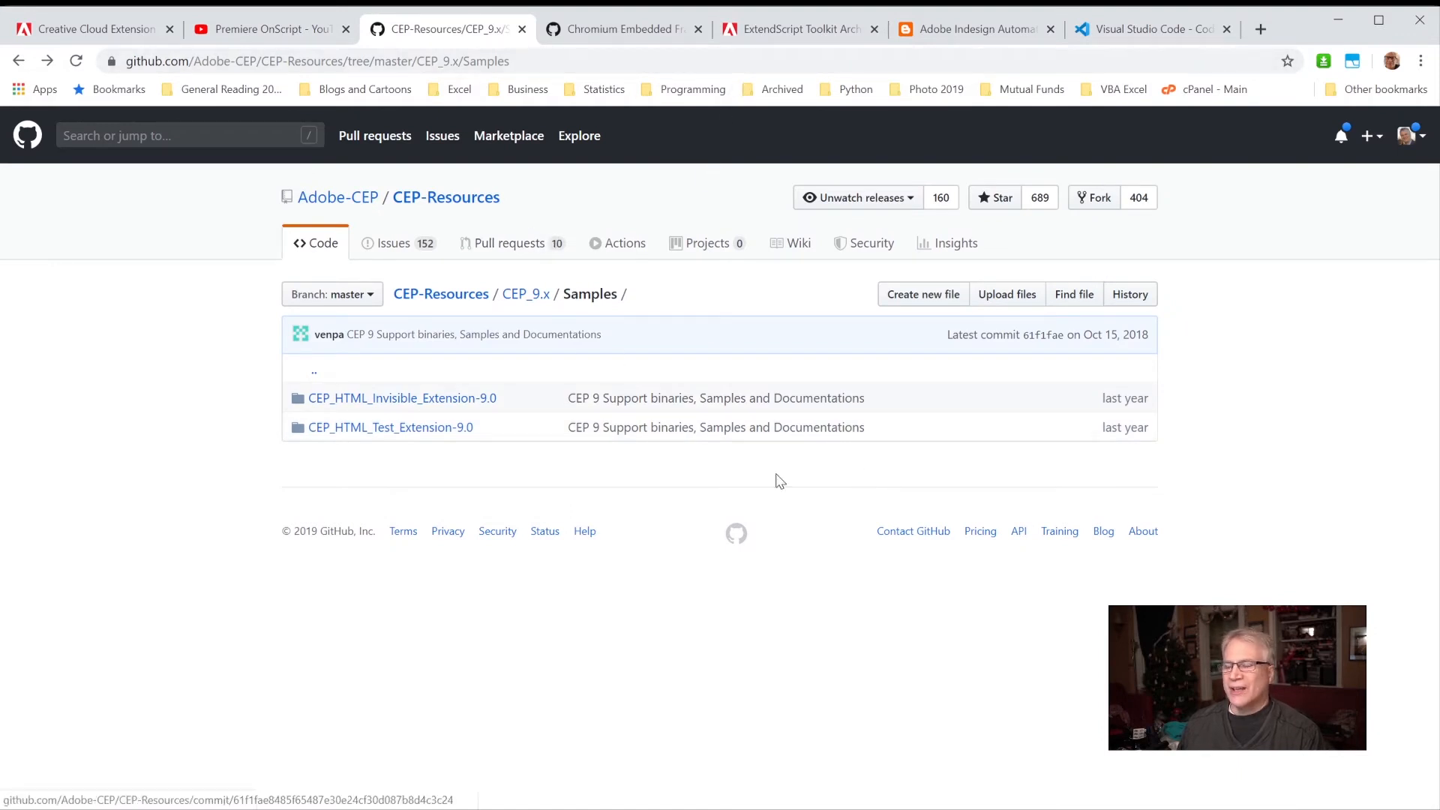
mouse_move(729, 356)
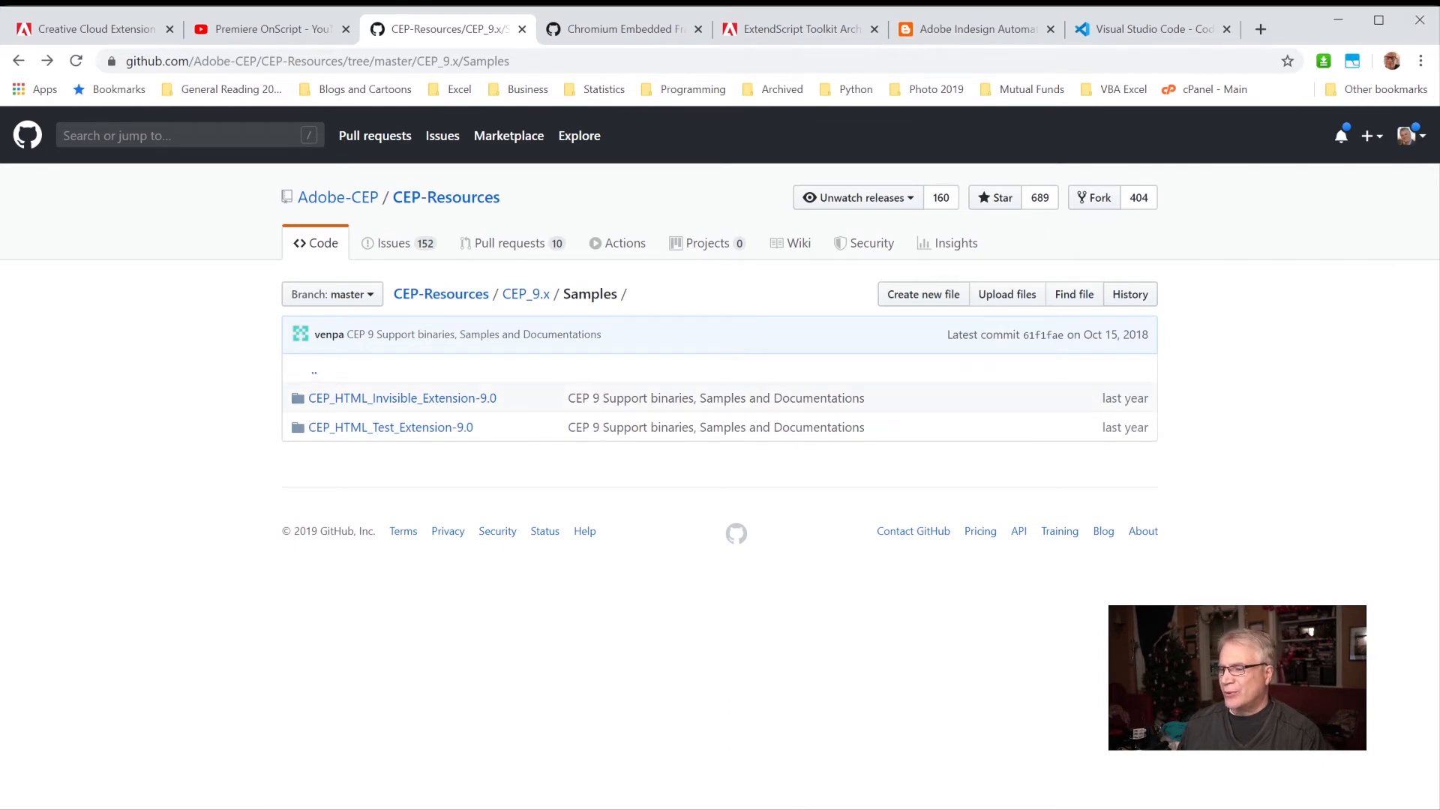
mouse_move(483, 513)
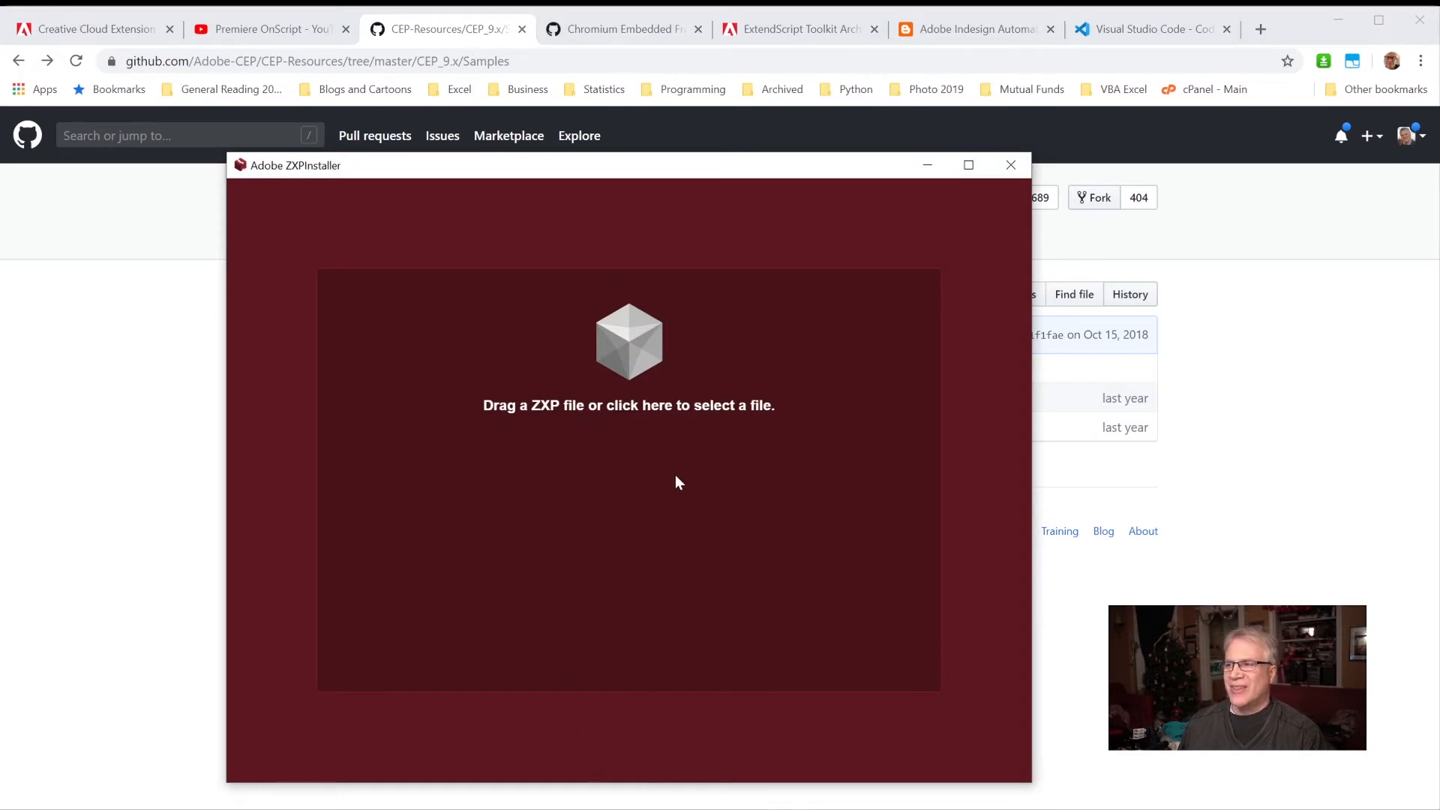
mouse_move(795, 452)
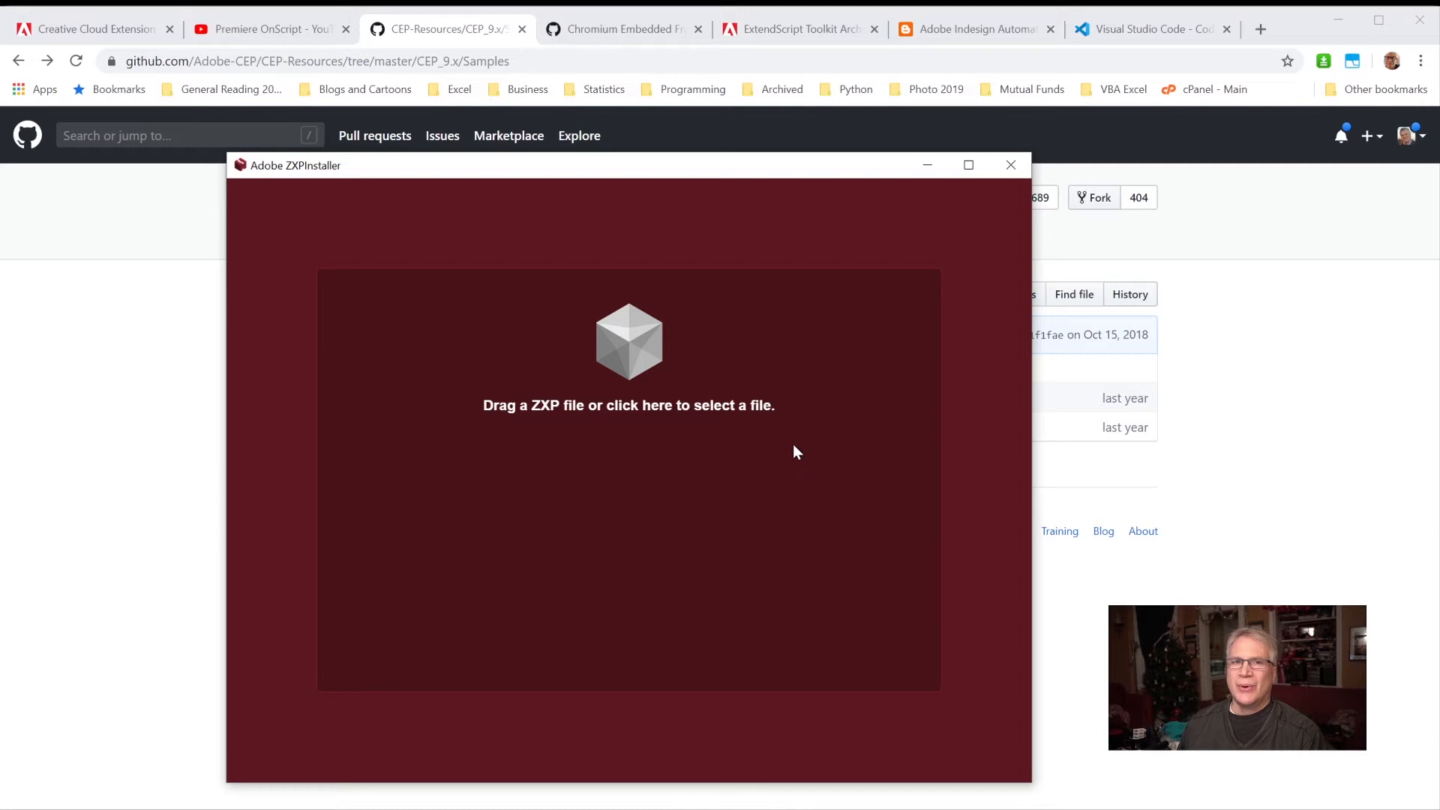
mouse_move(966, 385)
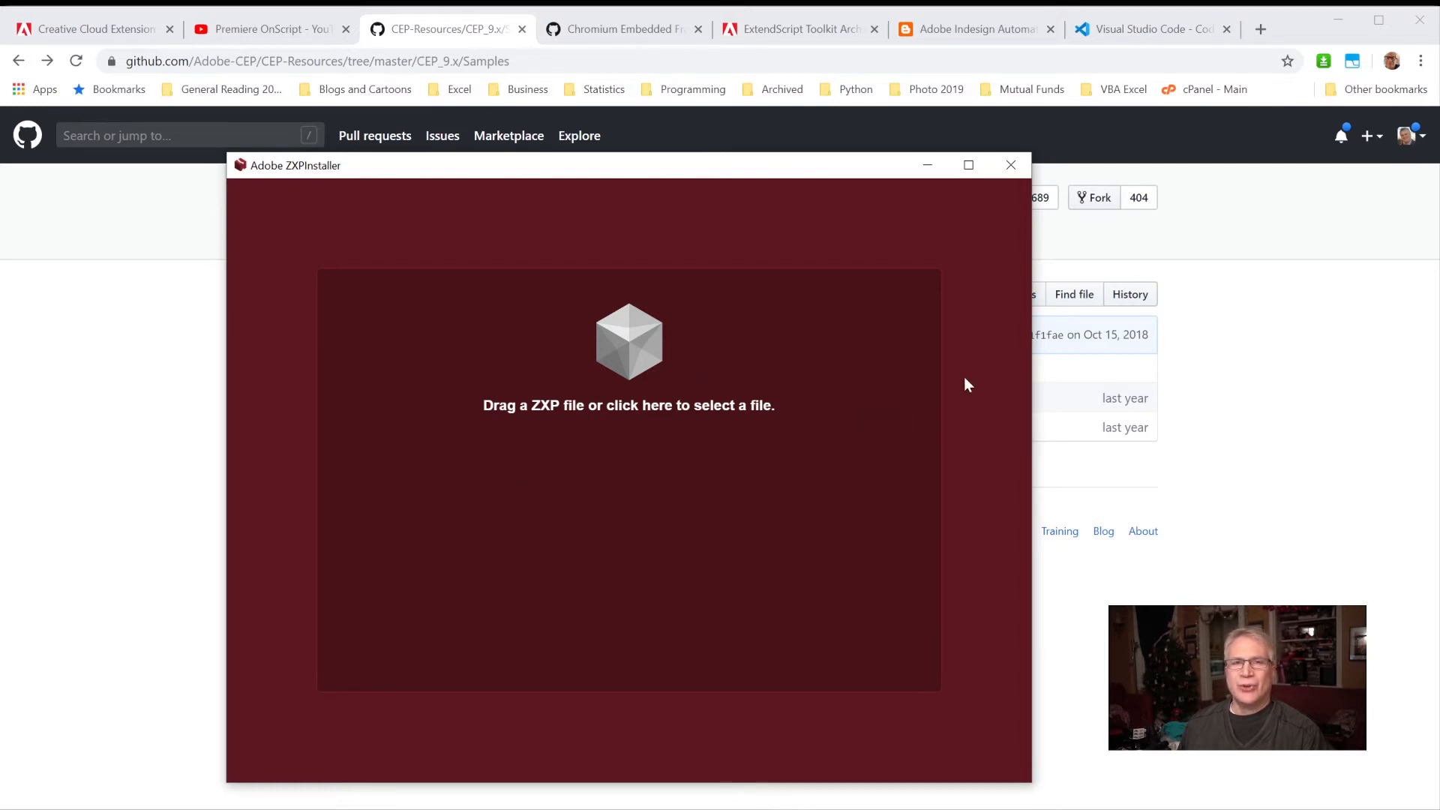
mouse_move(1047, 530)
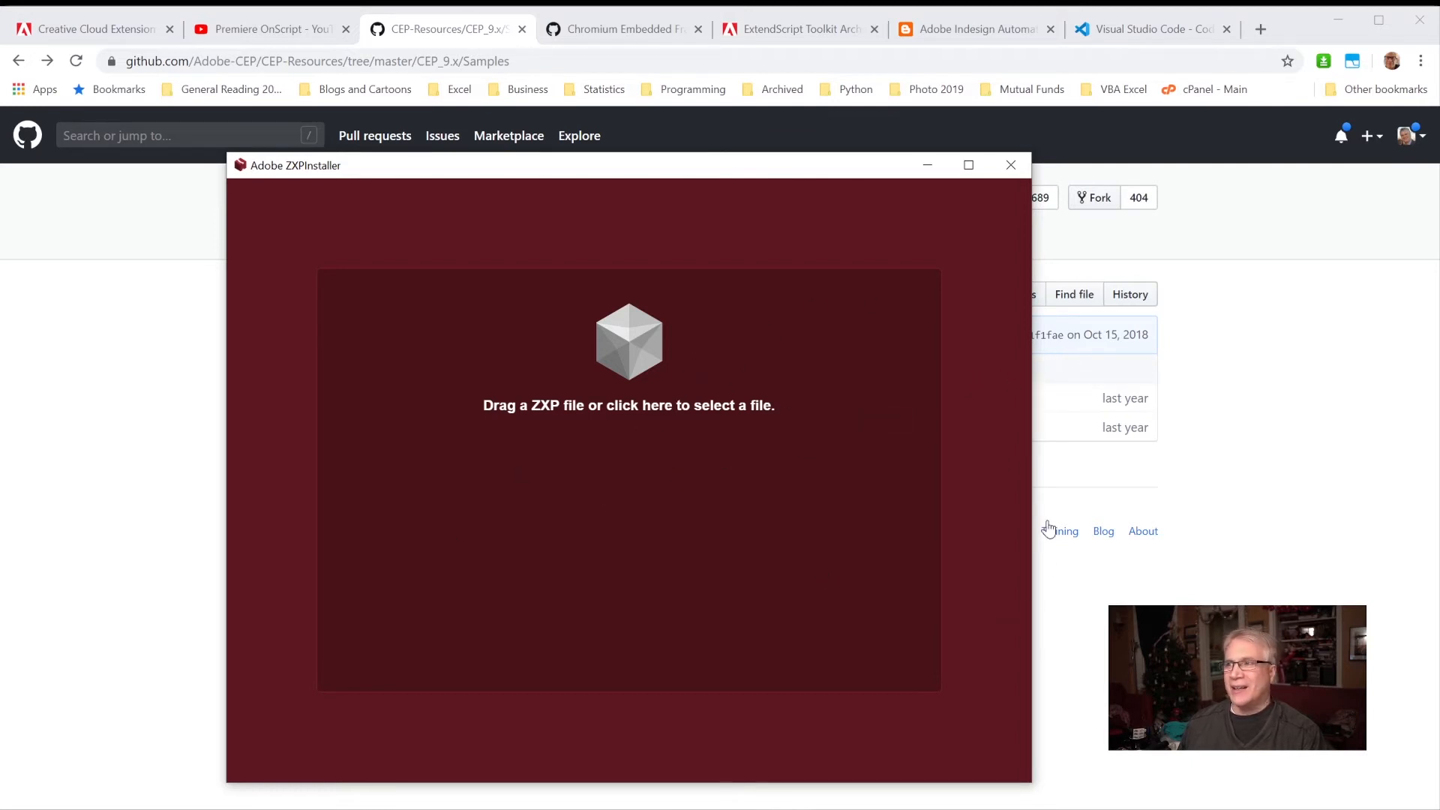
mouse_move(432, 483)
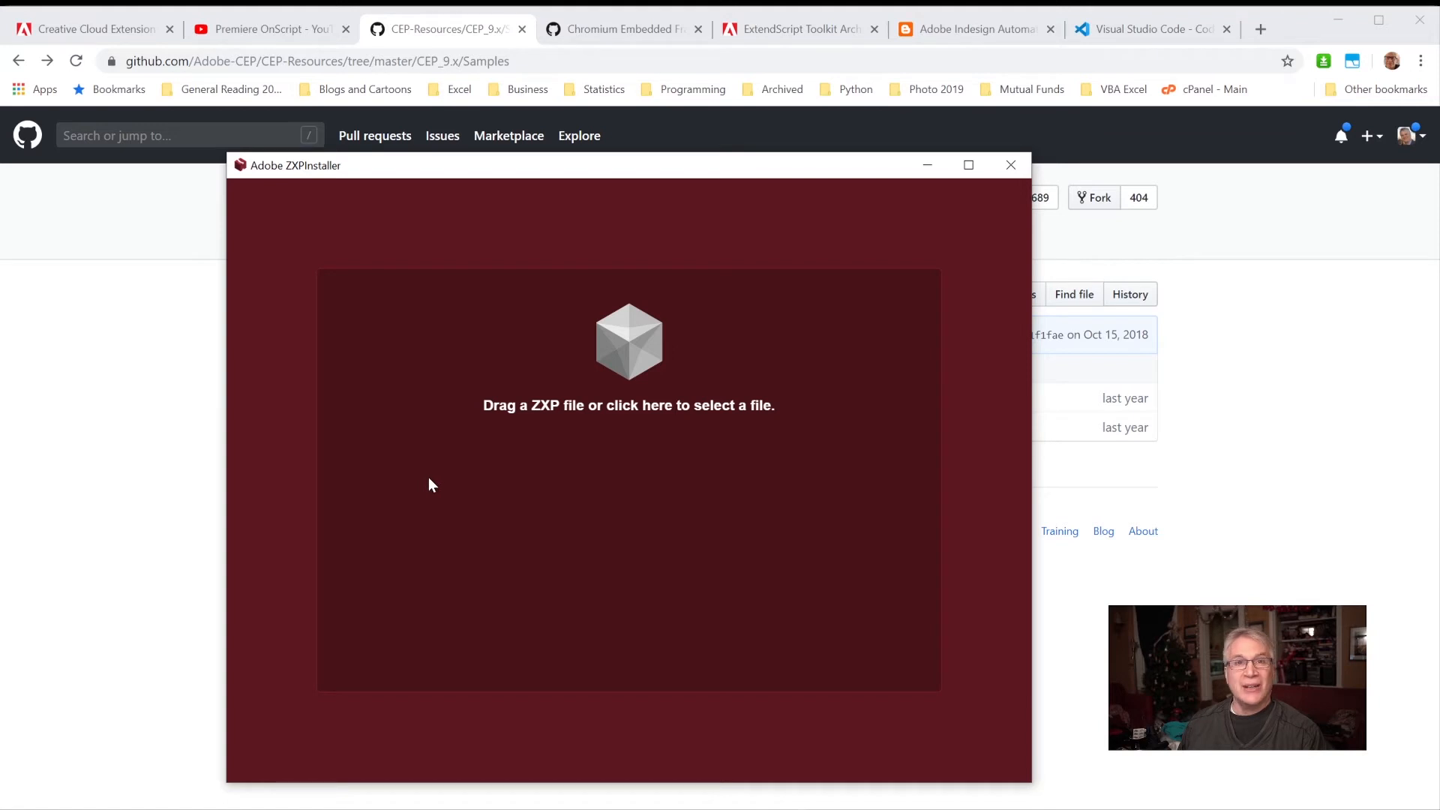
mouse_move(270, 505)
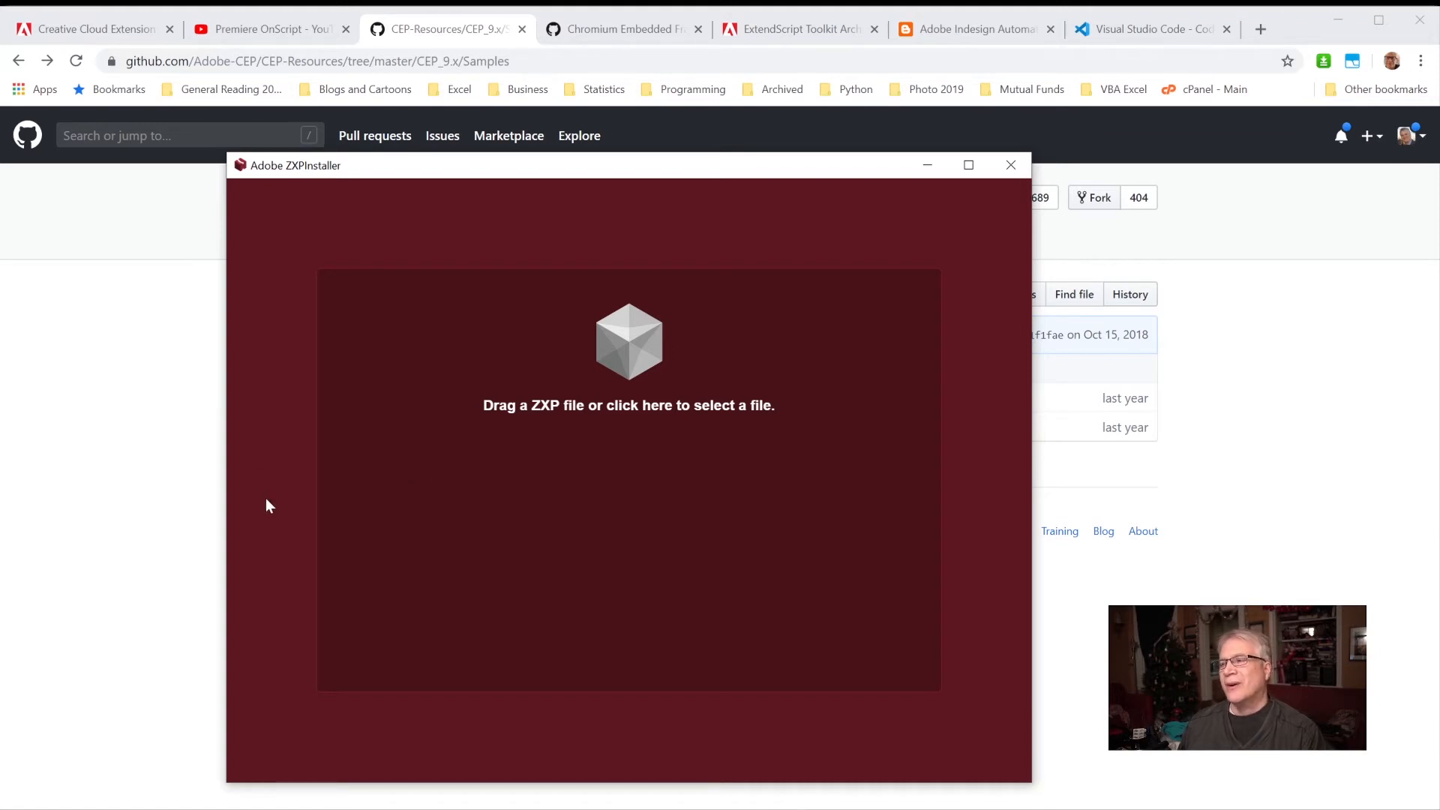
mouse_move(438, 425)
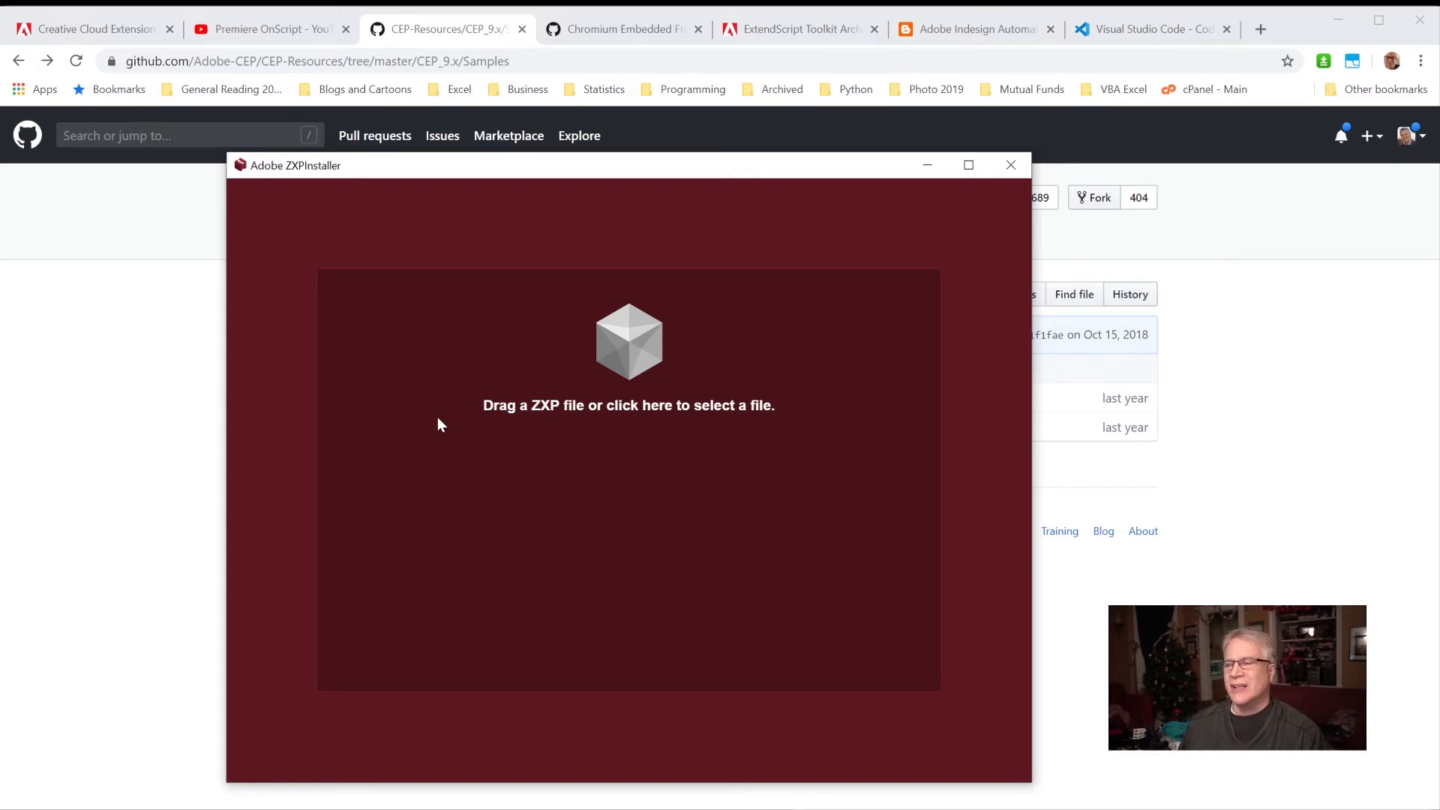
mouse_move(528, 436)
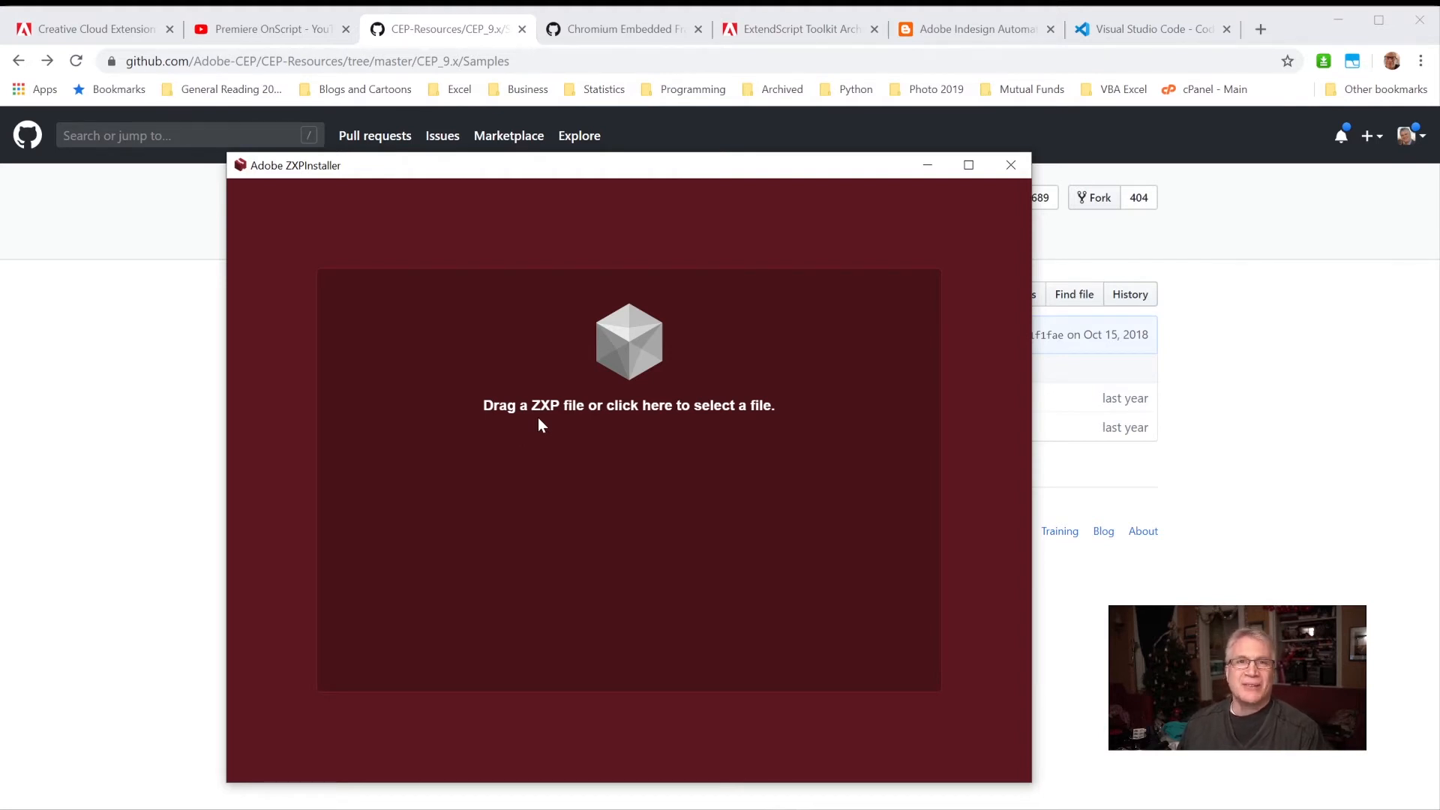
mouse_move(577, 425)
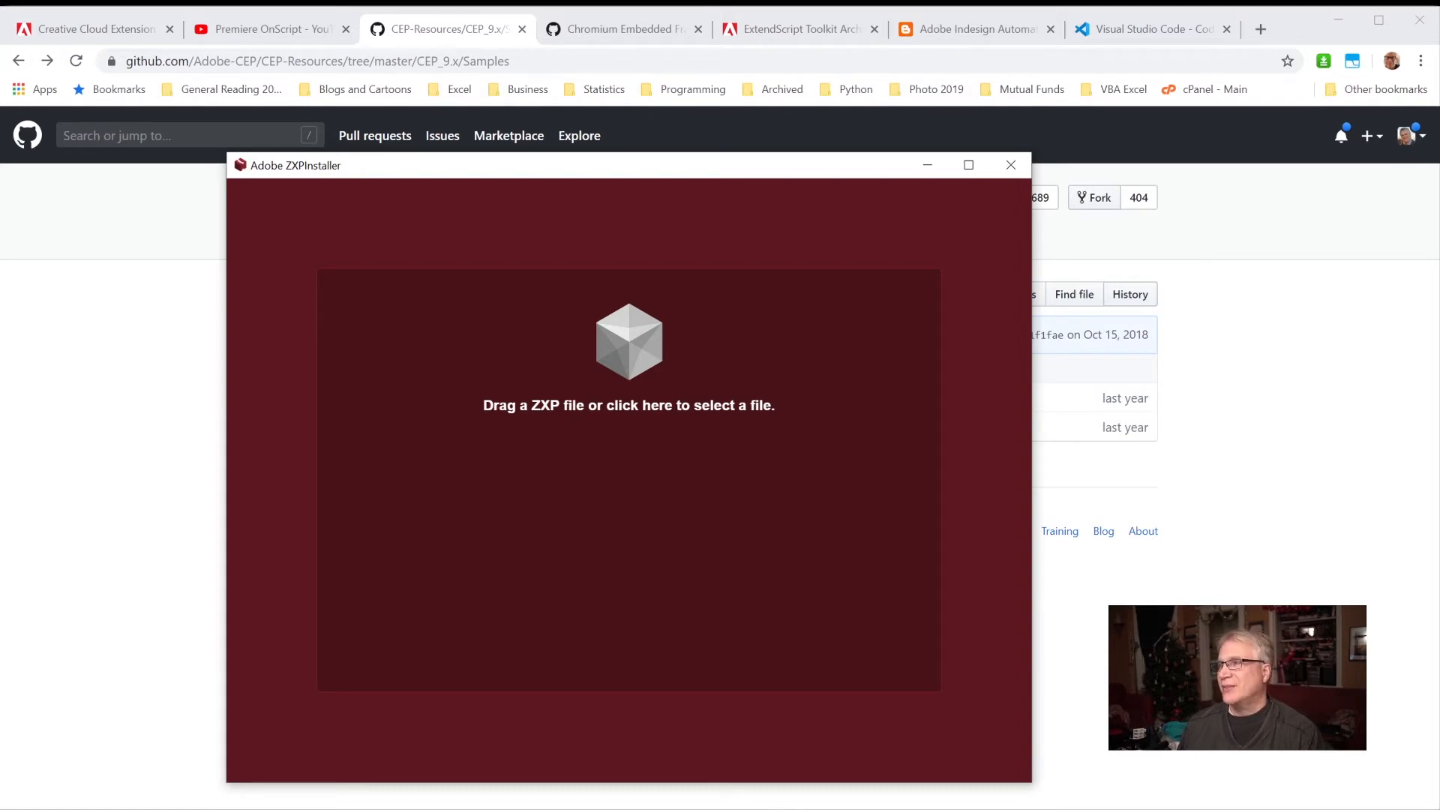
mouse_move(553, 322)
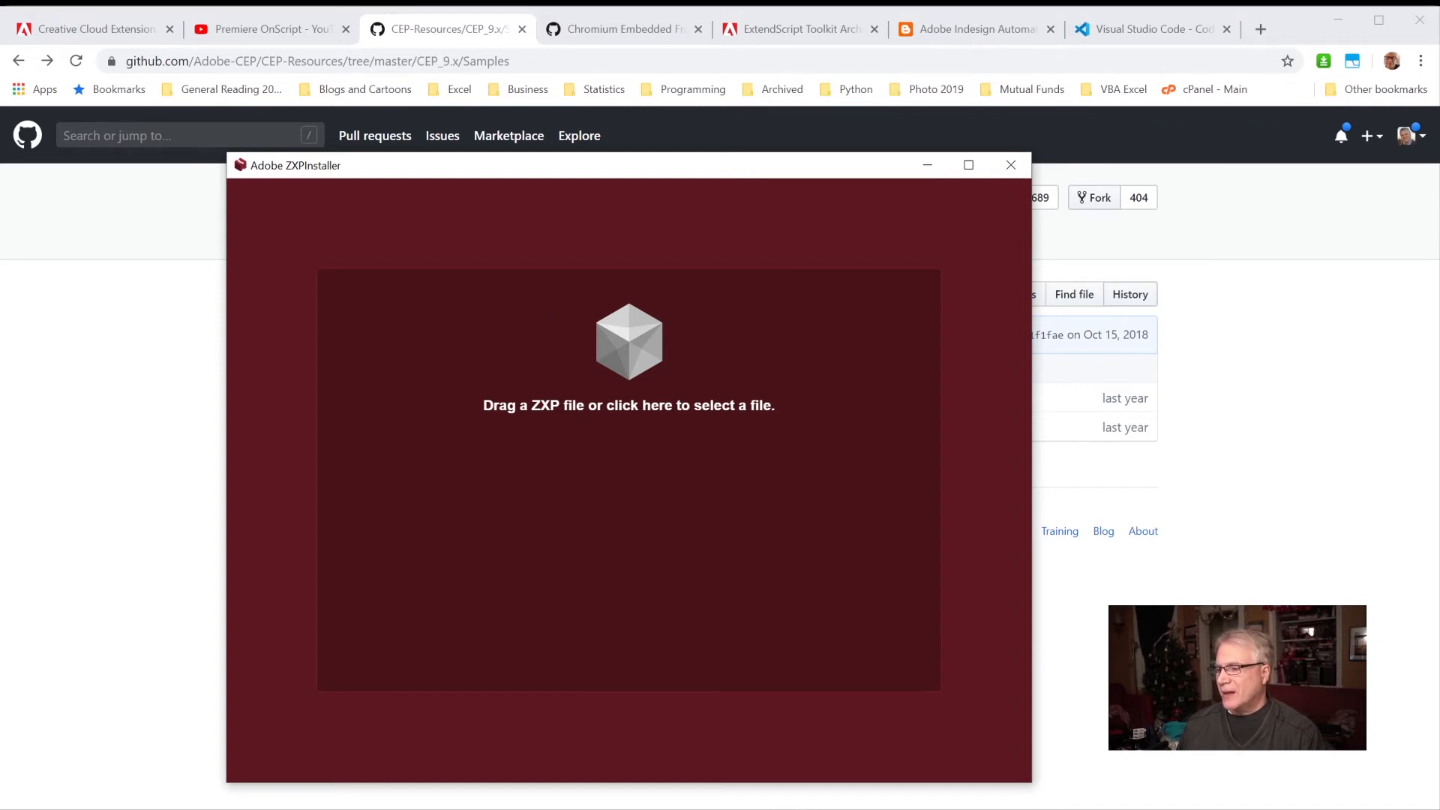
- Show the Adobe ZXPInstaller window with its drop area for ZXP files
left_click(1011, 165)
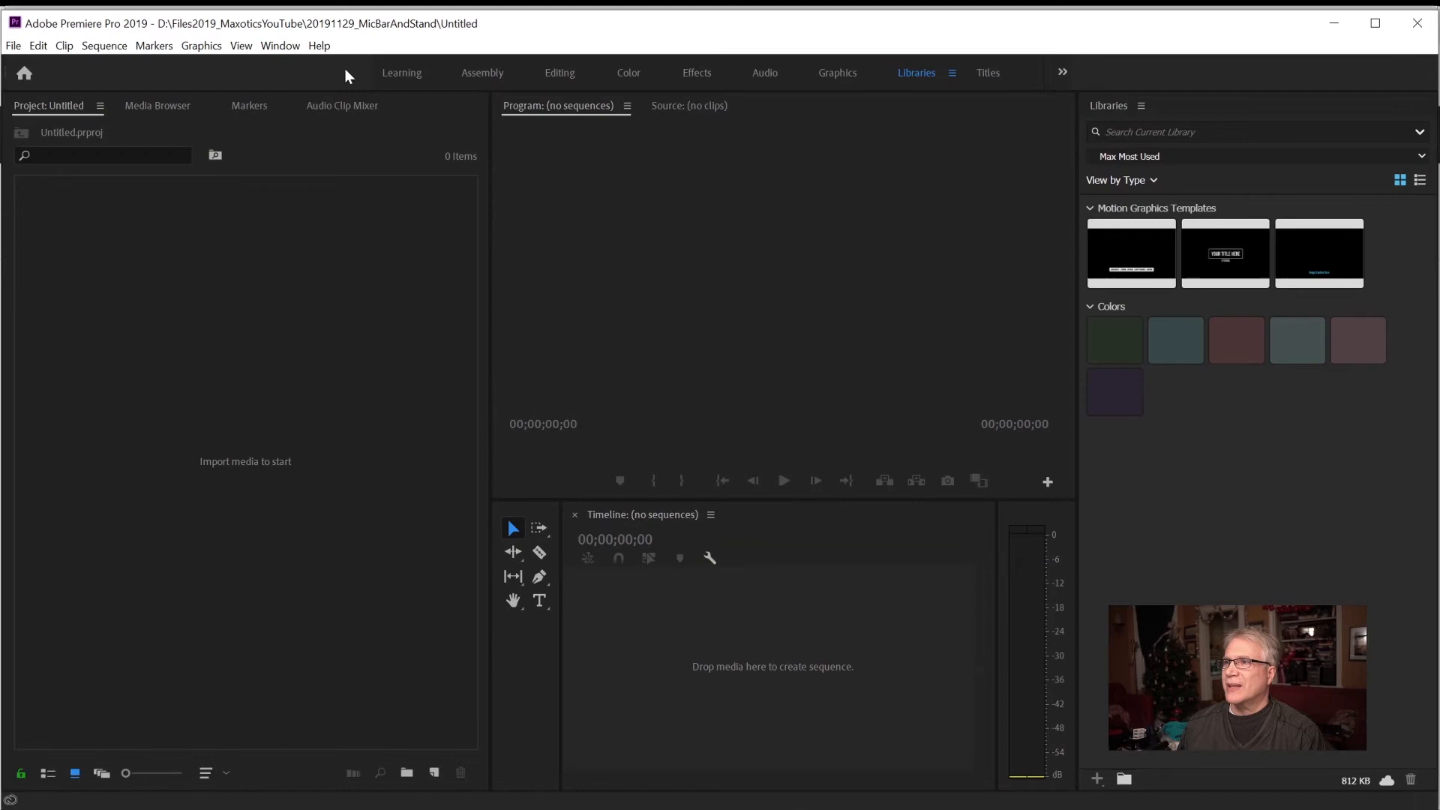
- Open the JSX Launcher and PropertyExplorer panels, placing PropertyExplorer beside JSX Launcher
left_click(279, 45)
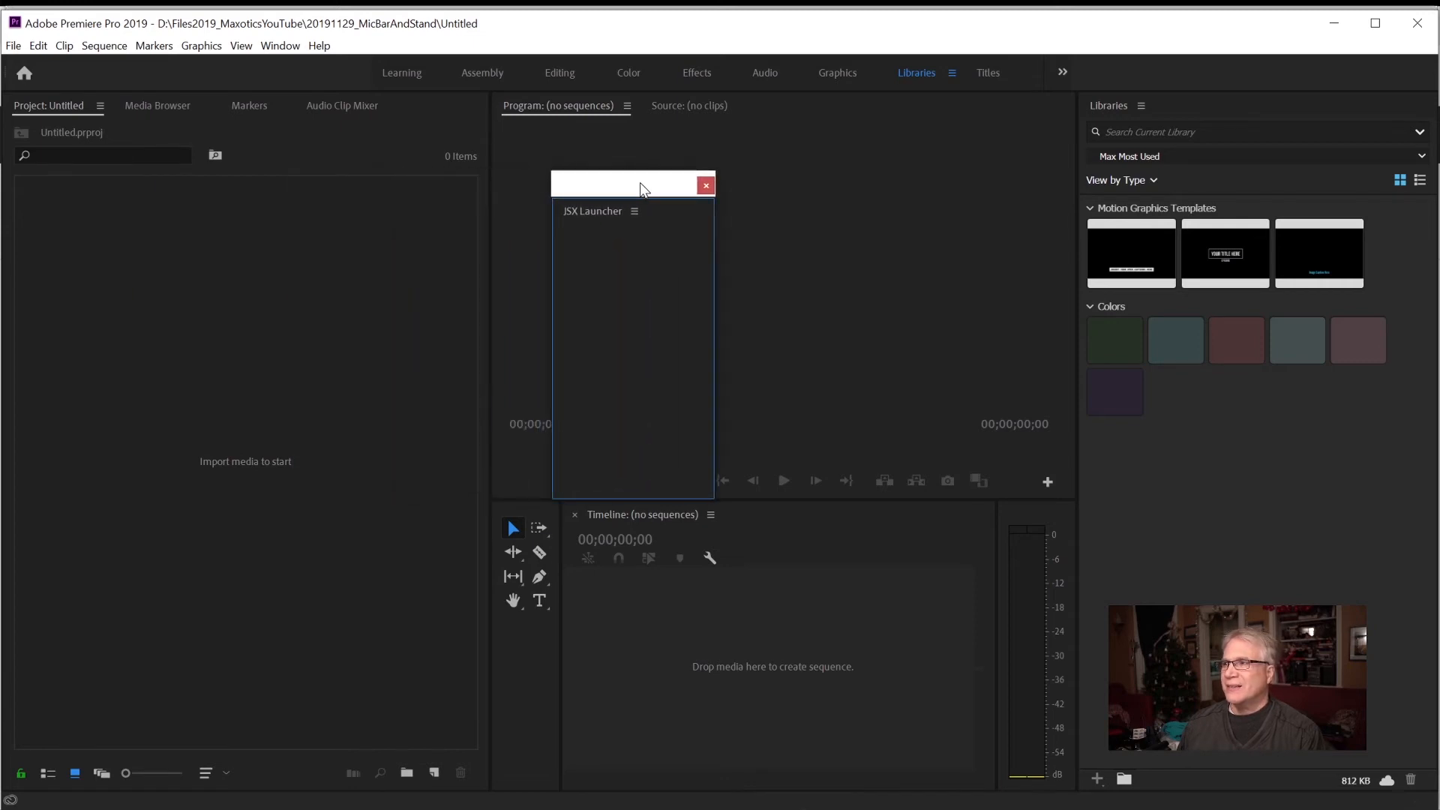
mouse_move(638, 325)
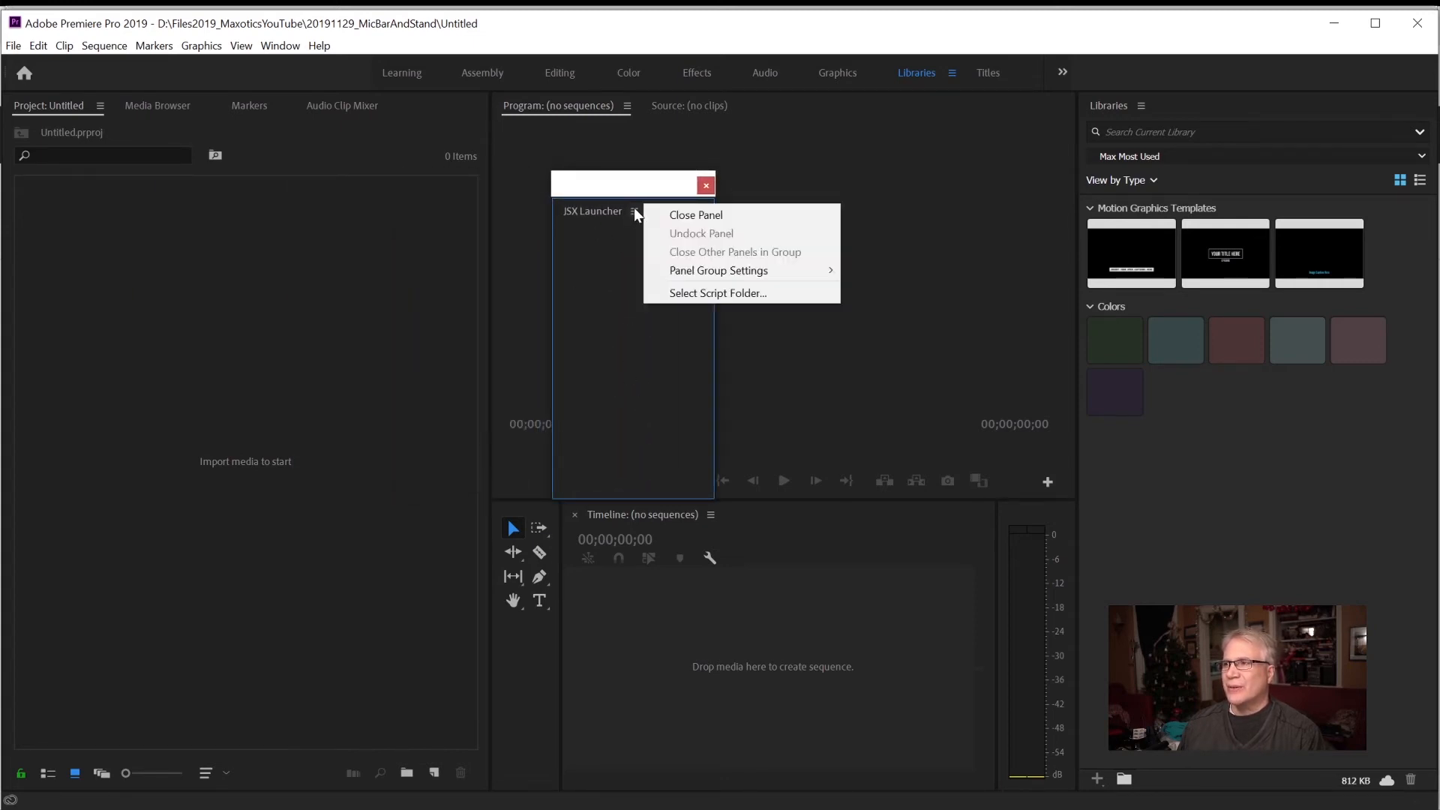
mouse_move(606, 315)
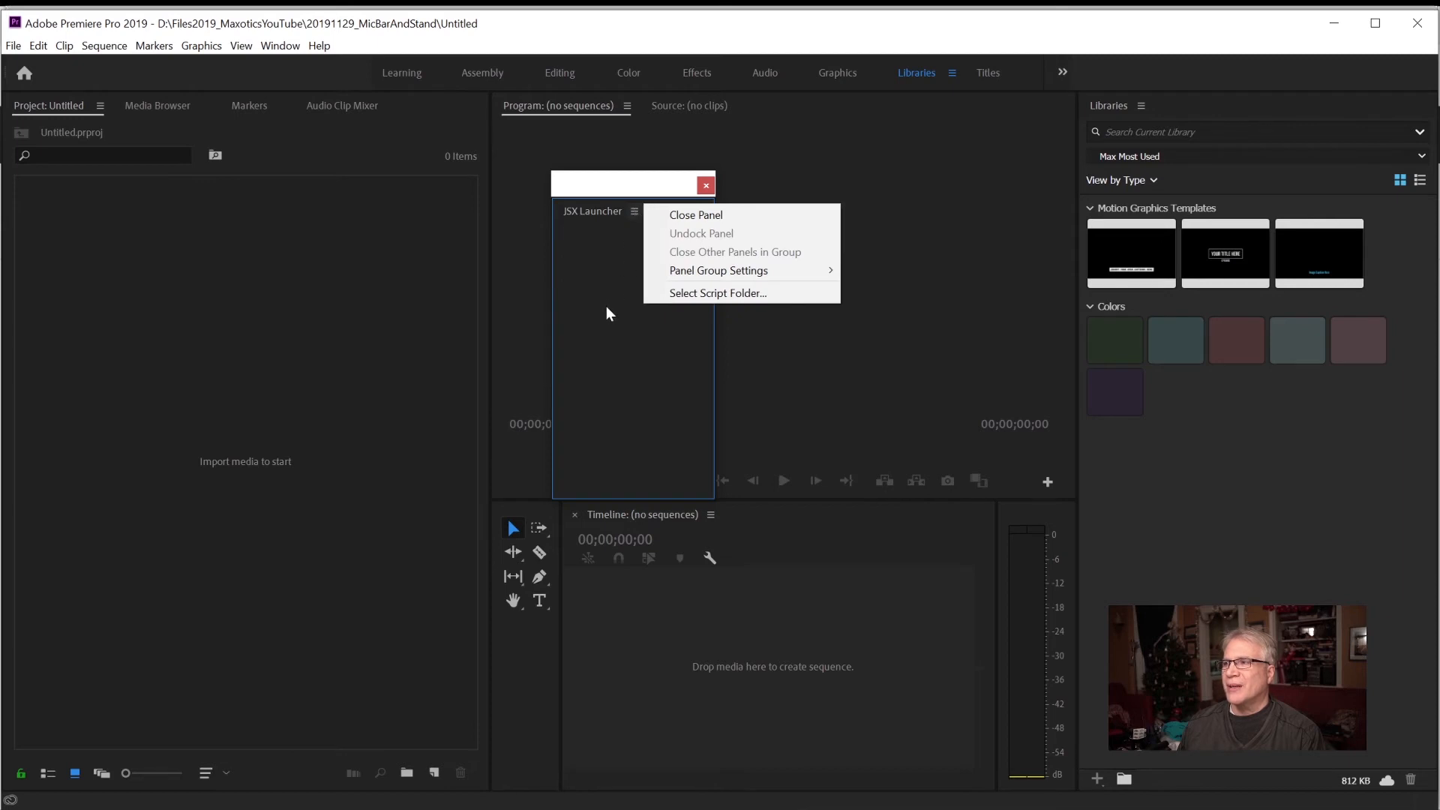
left_click(613, 309)
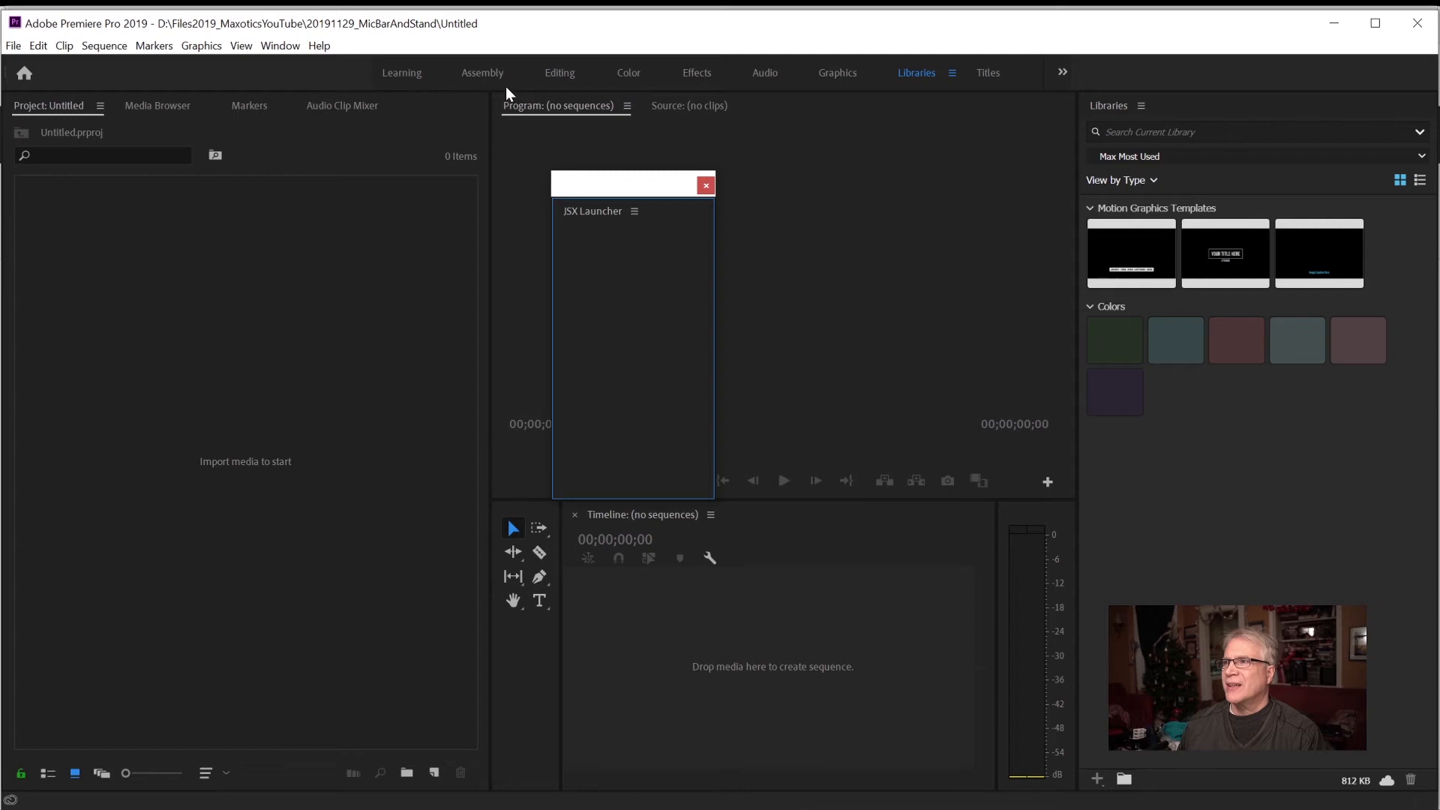
left_click(279, 45)
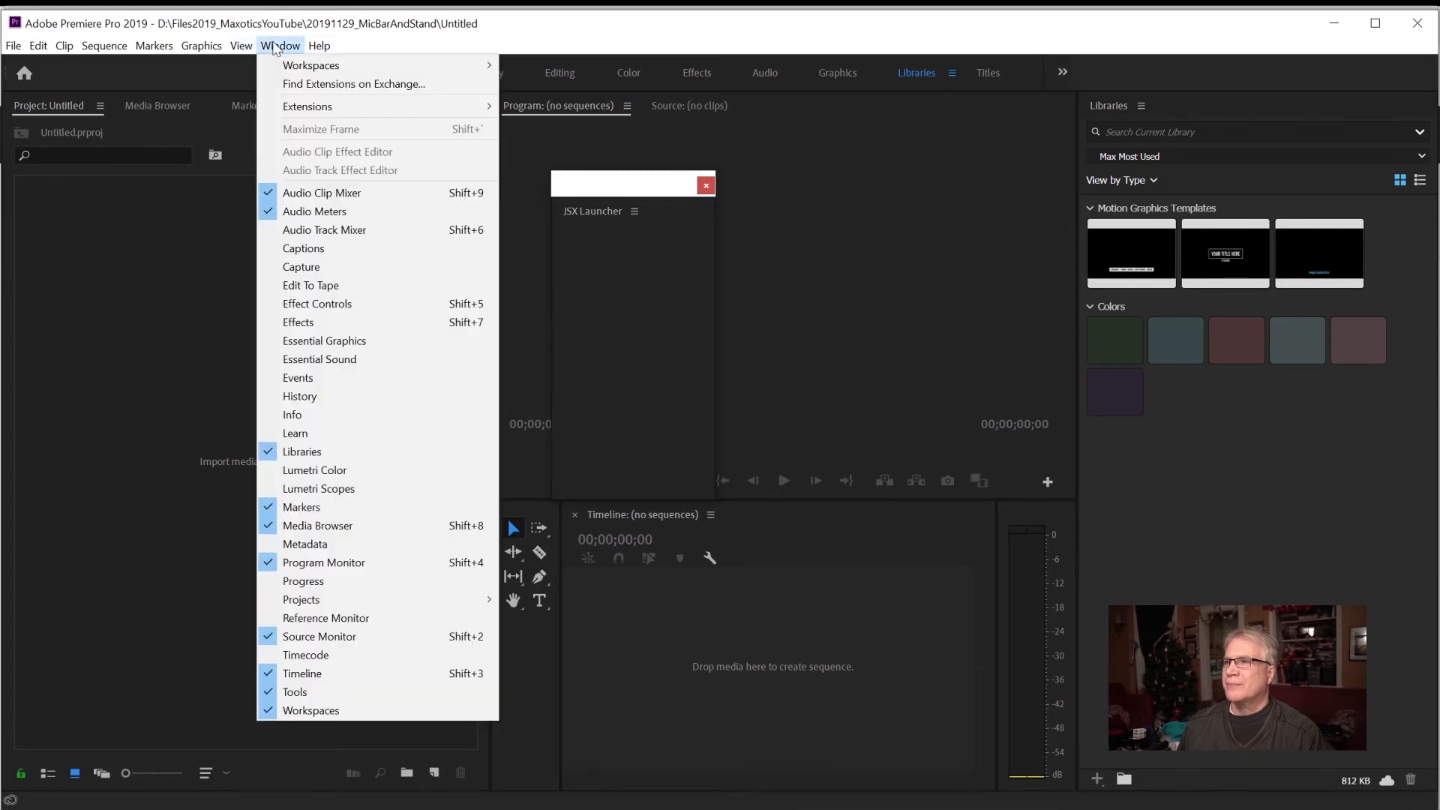
mouse_move(307, 106)
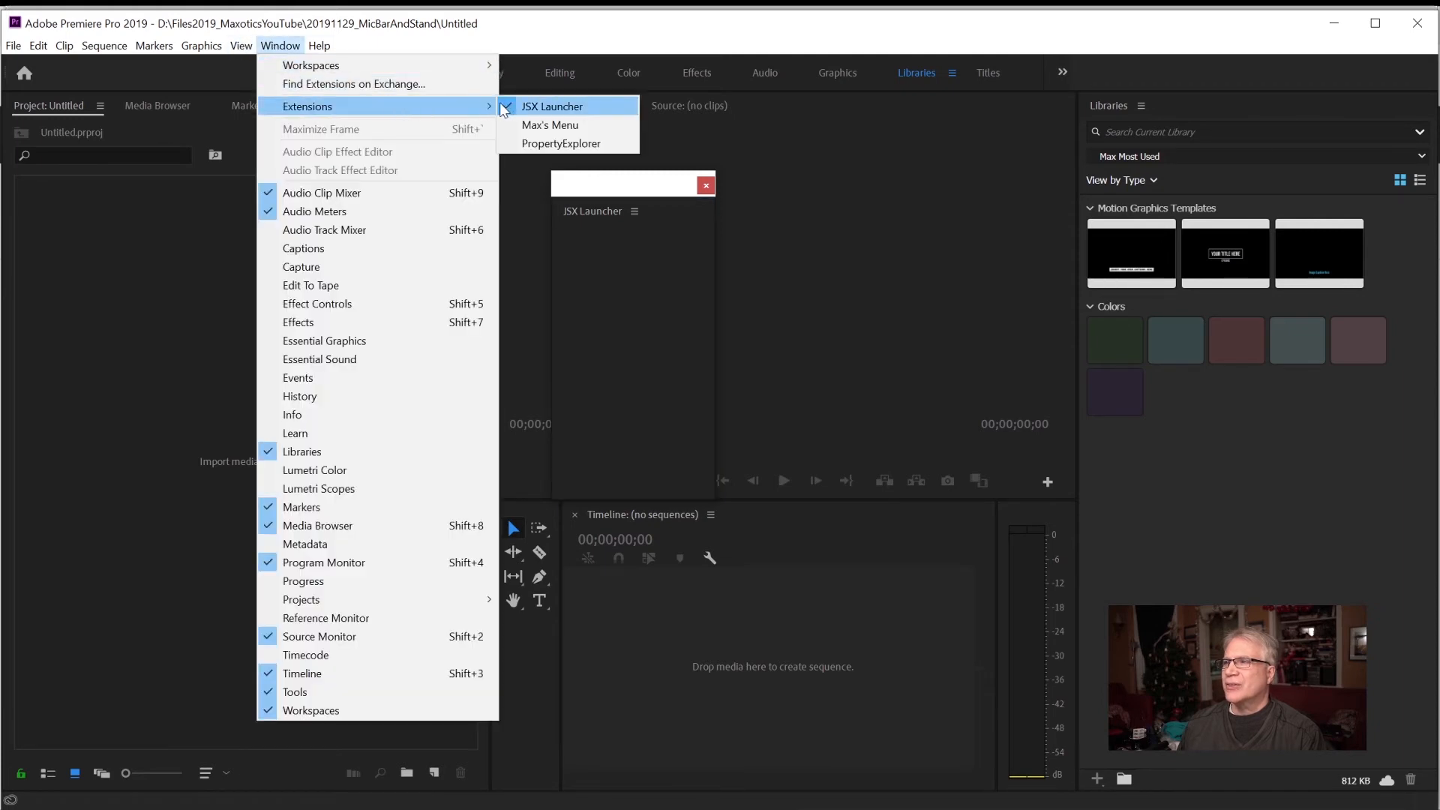
left_click(561, 143)
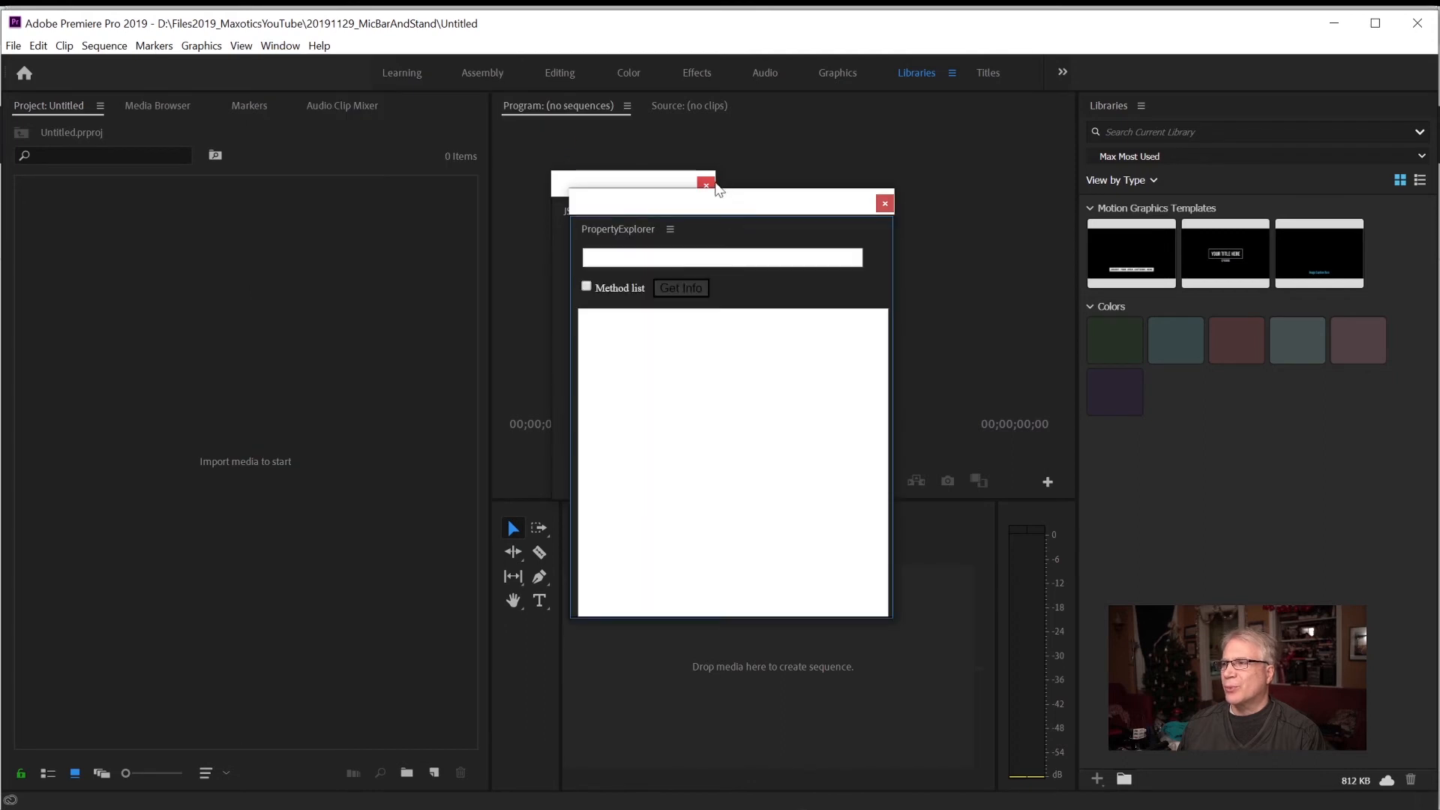
left_click_drag(730, 202, 965, 177)
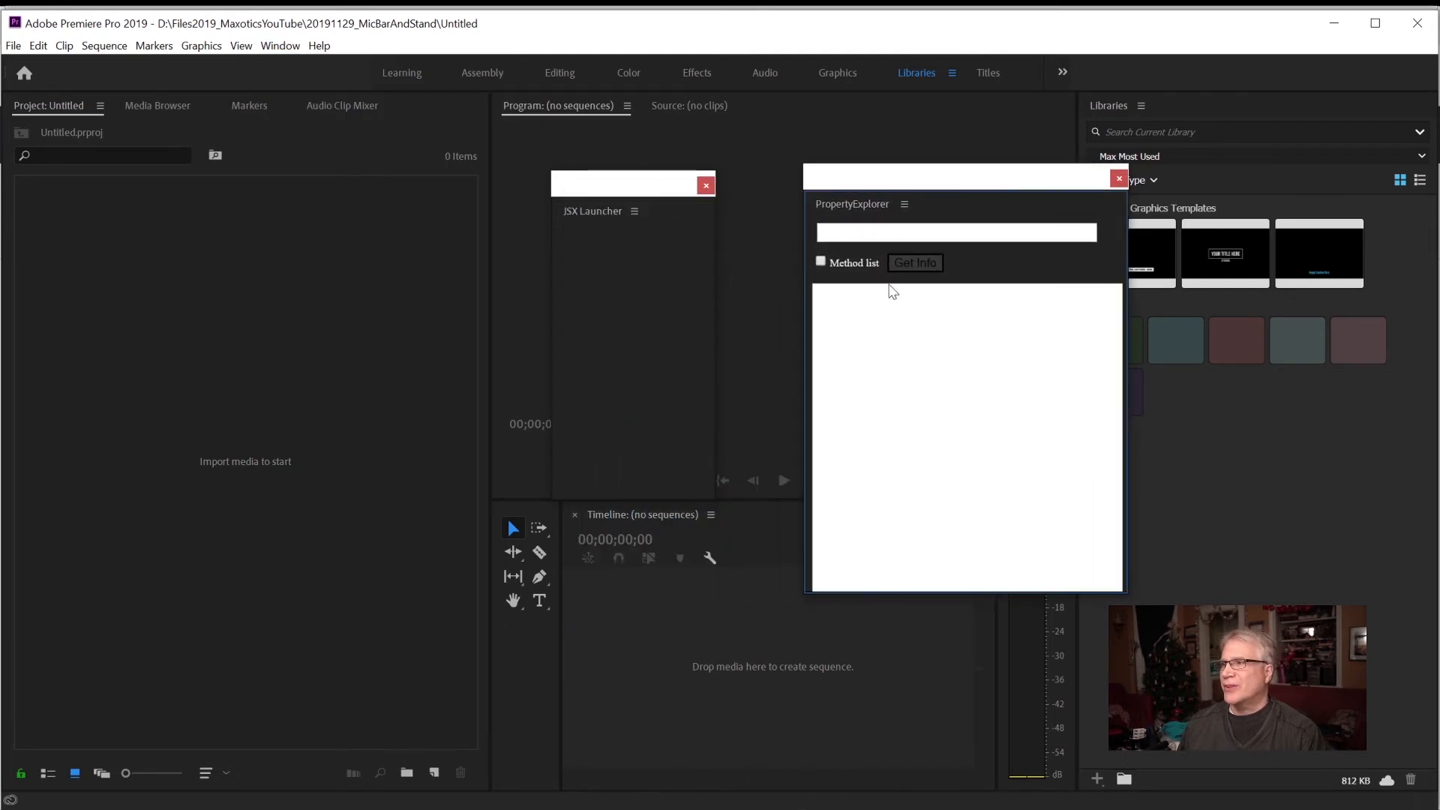
mouse_move(508, 192)
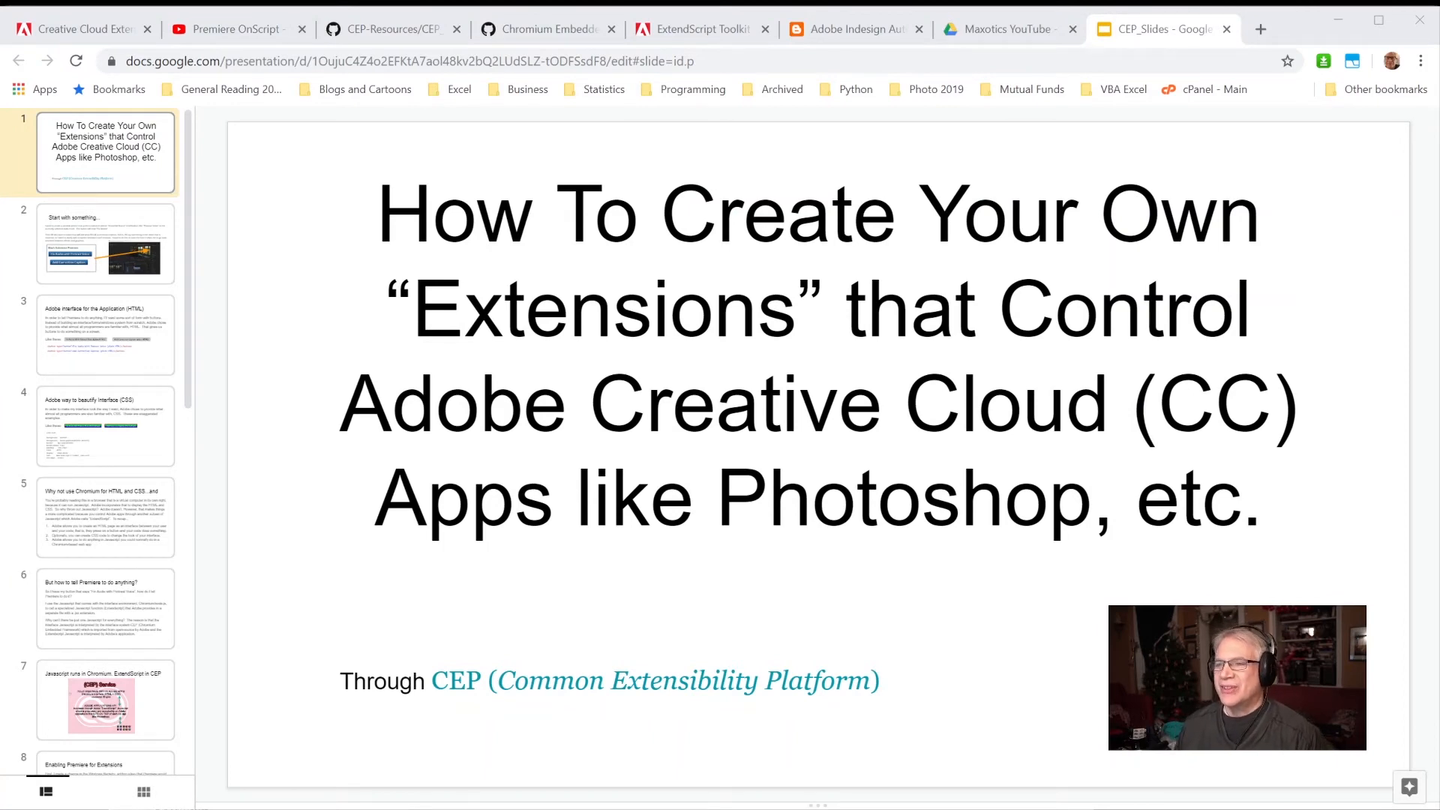
mouse_move(169, 288)
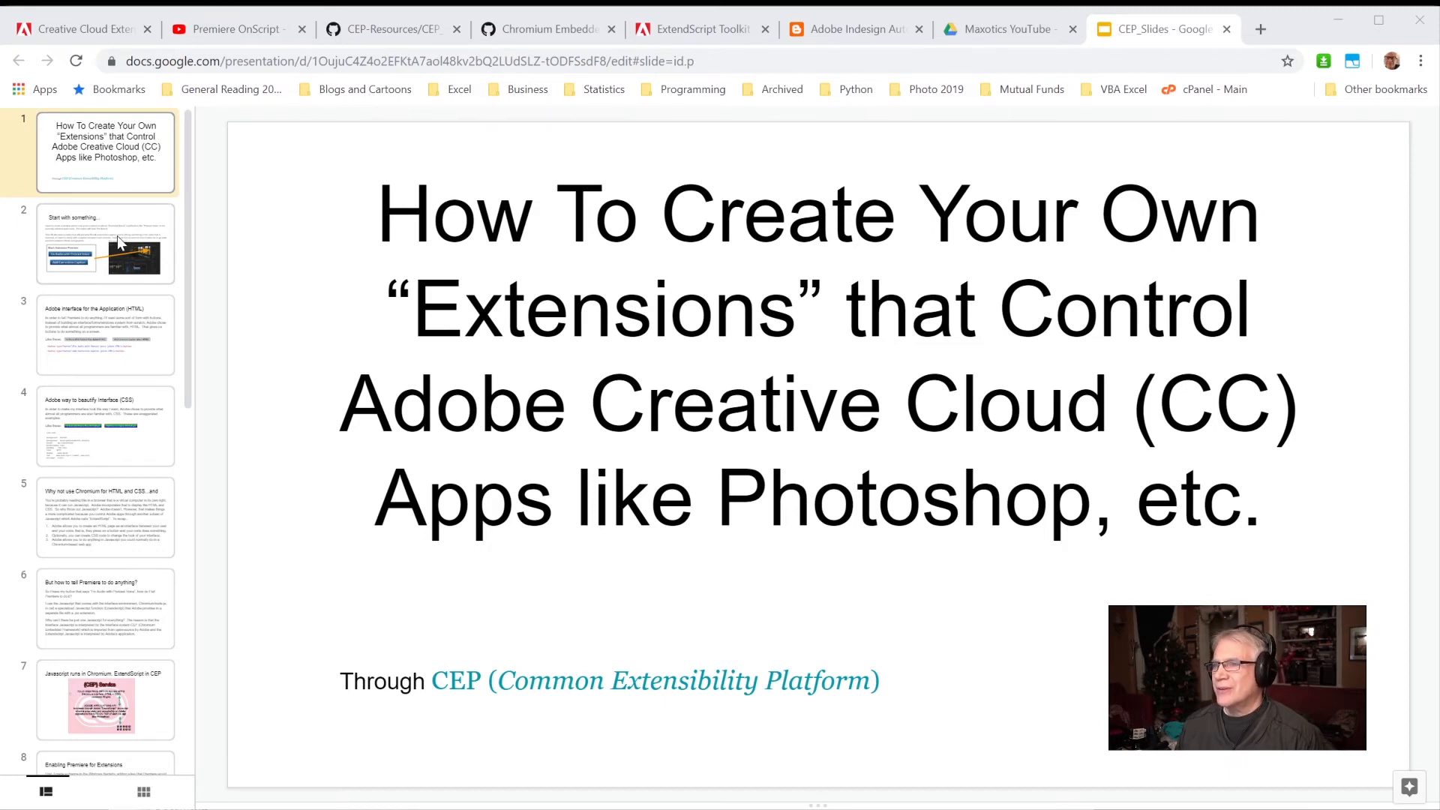
- Go from the CEP deck's title slide to the 'Start with something...' slide
left_click(105, 243)
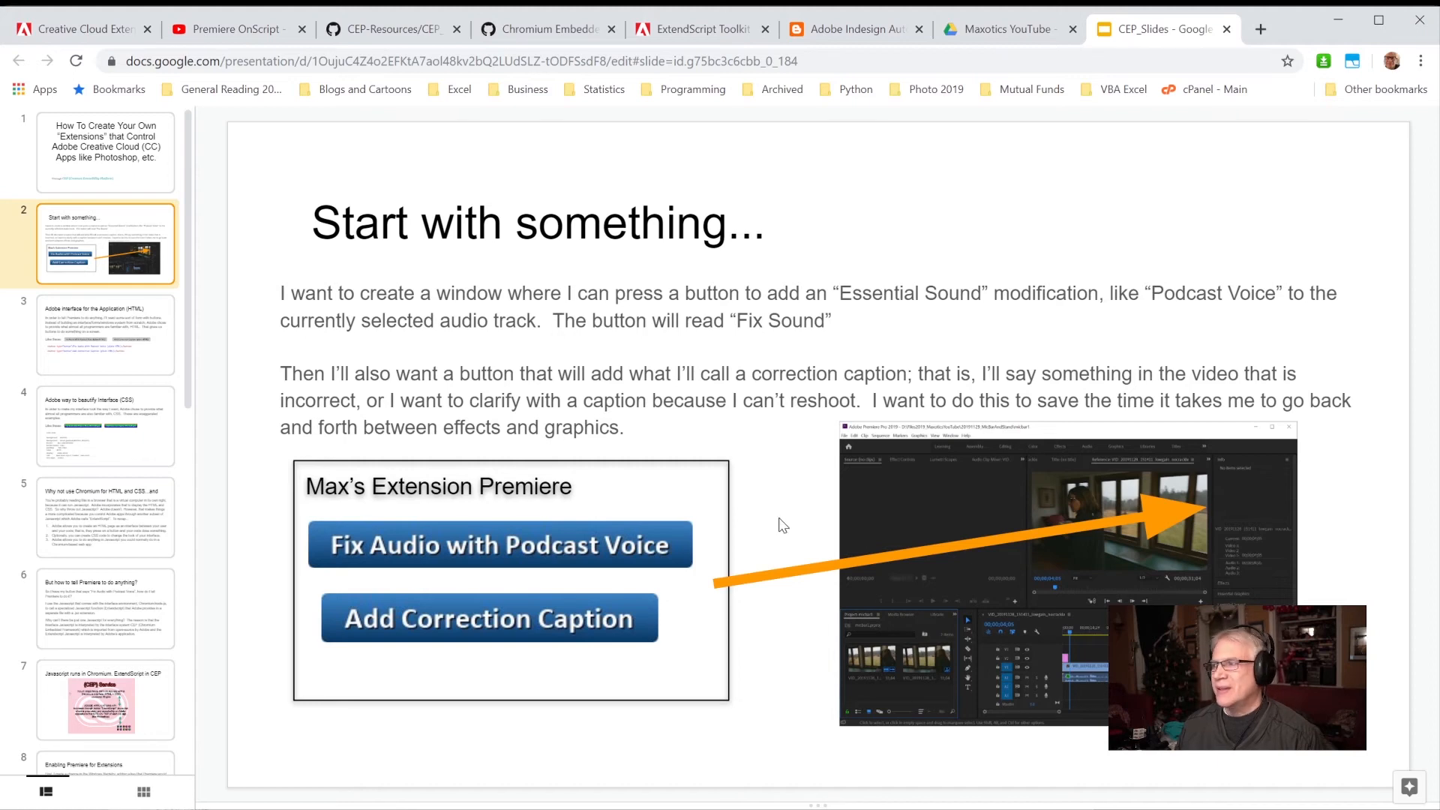
mouse_move(1070, 676)
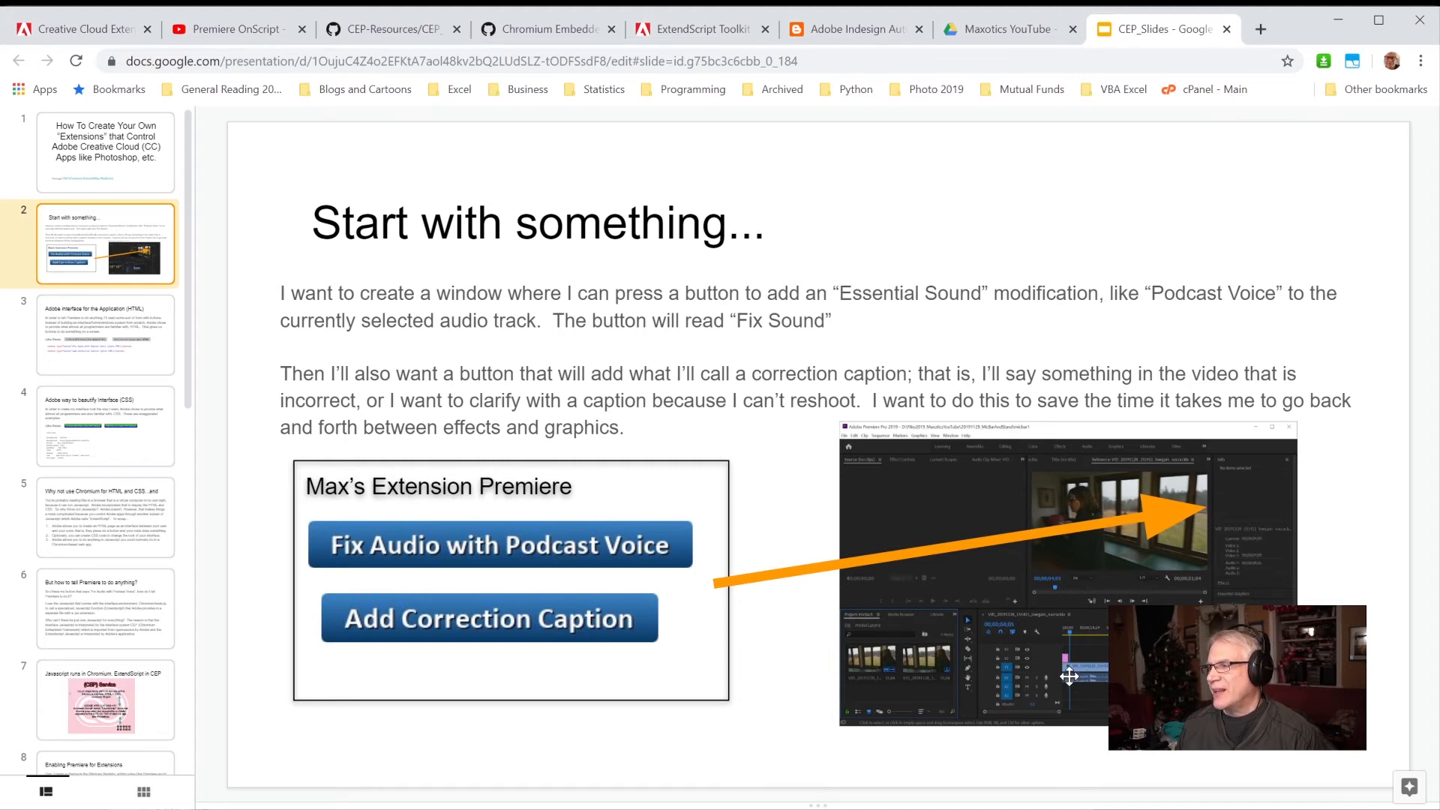
mouse_move(1098, 659)
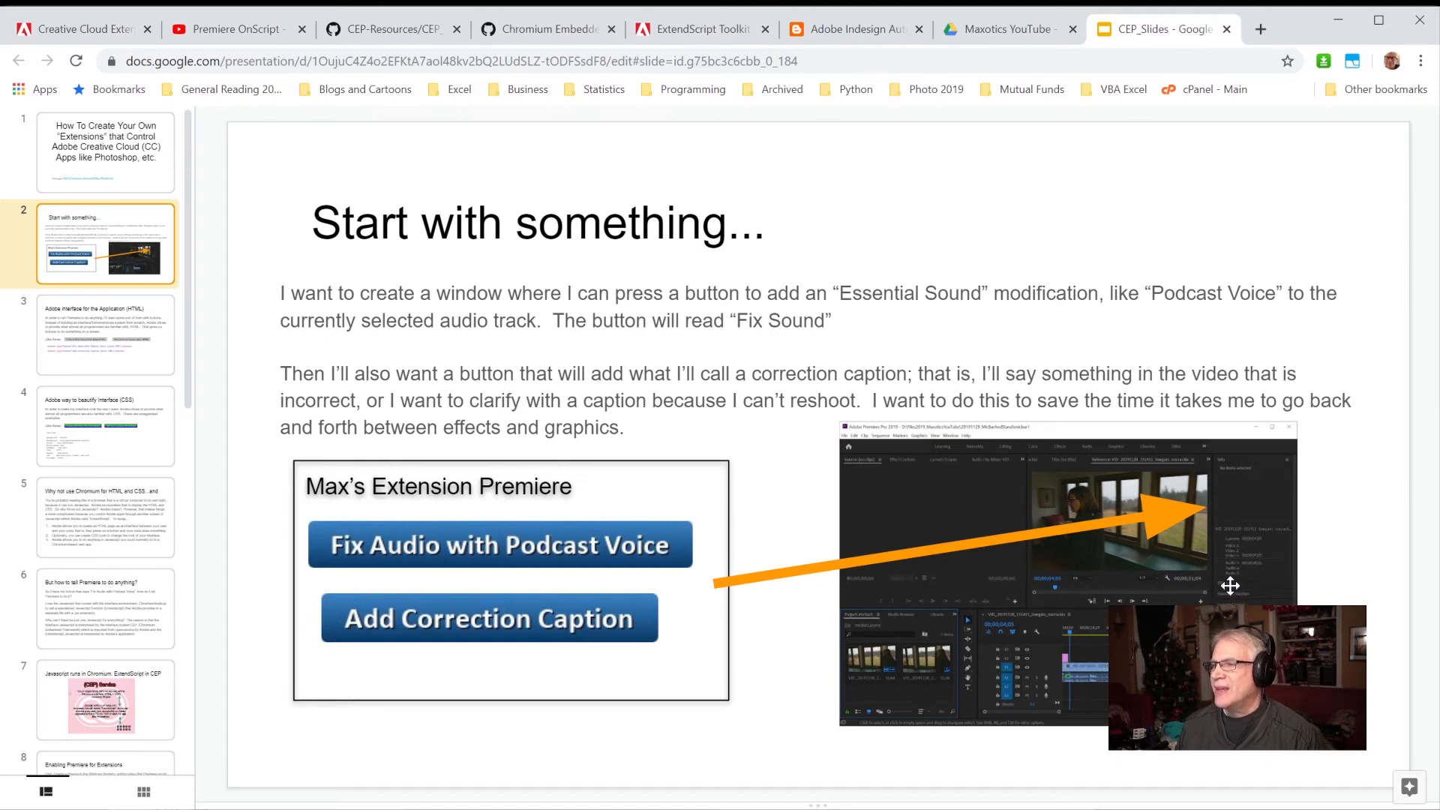
mouse_move(525, 547)
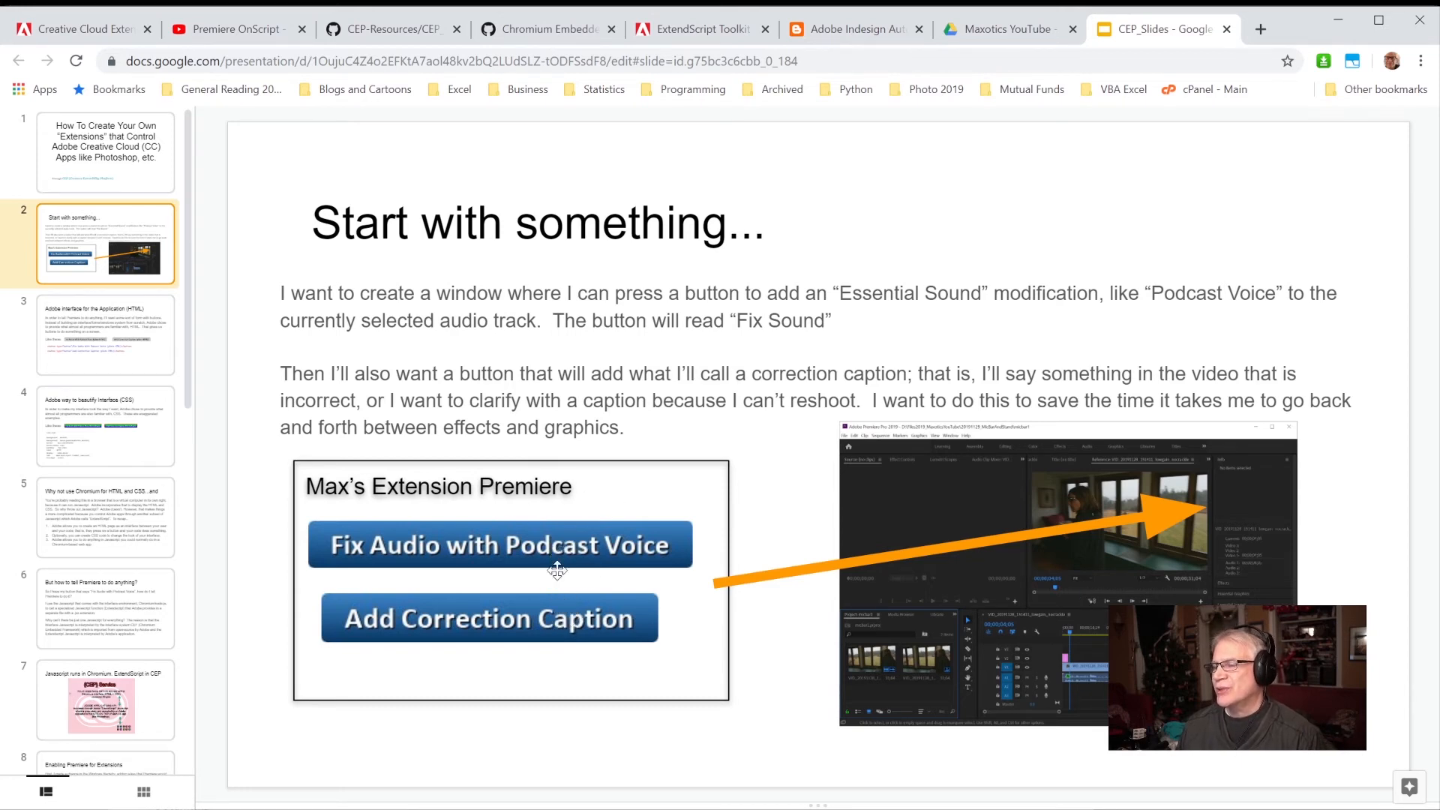
mouse_move(568, 560)
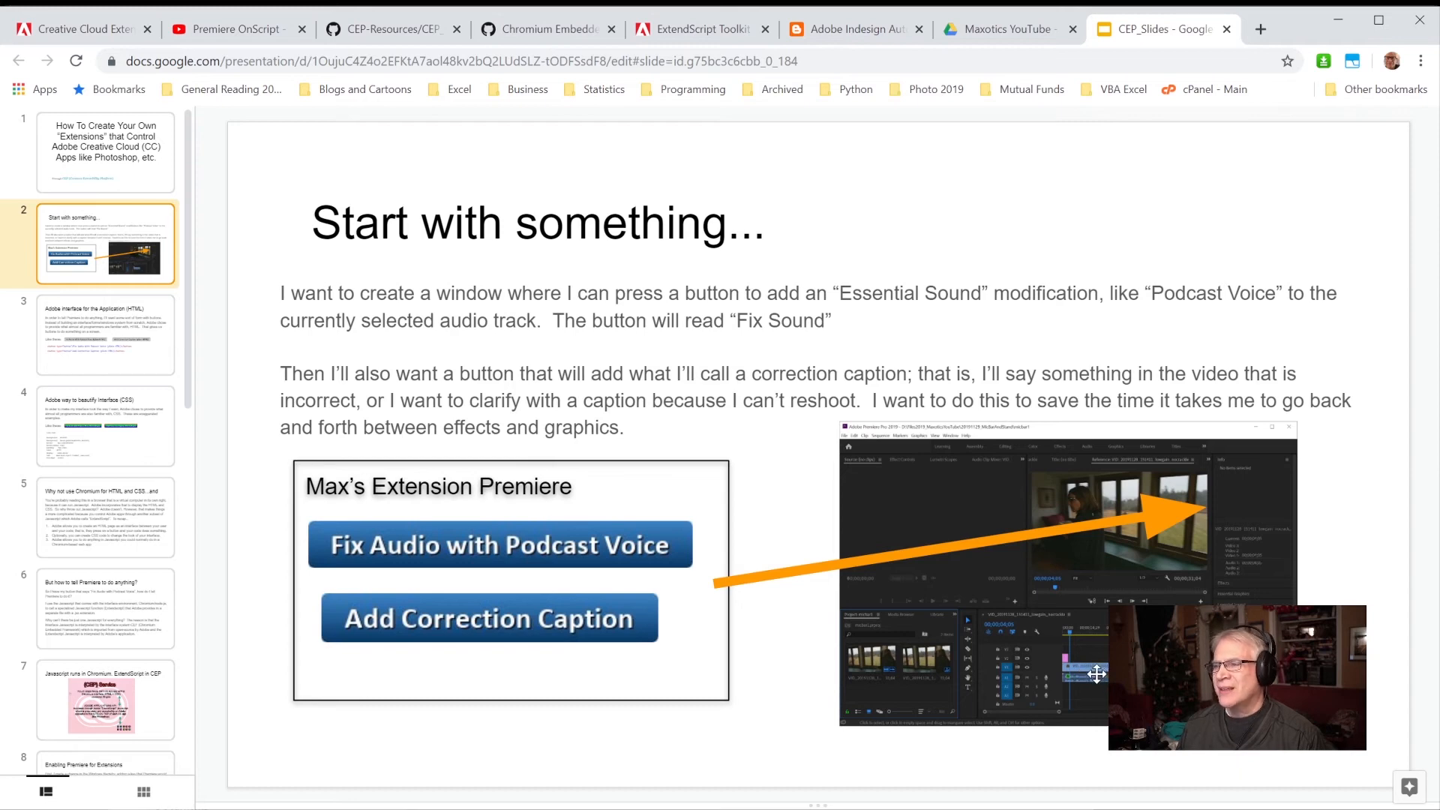
mouse_move(507, 540)
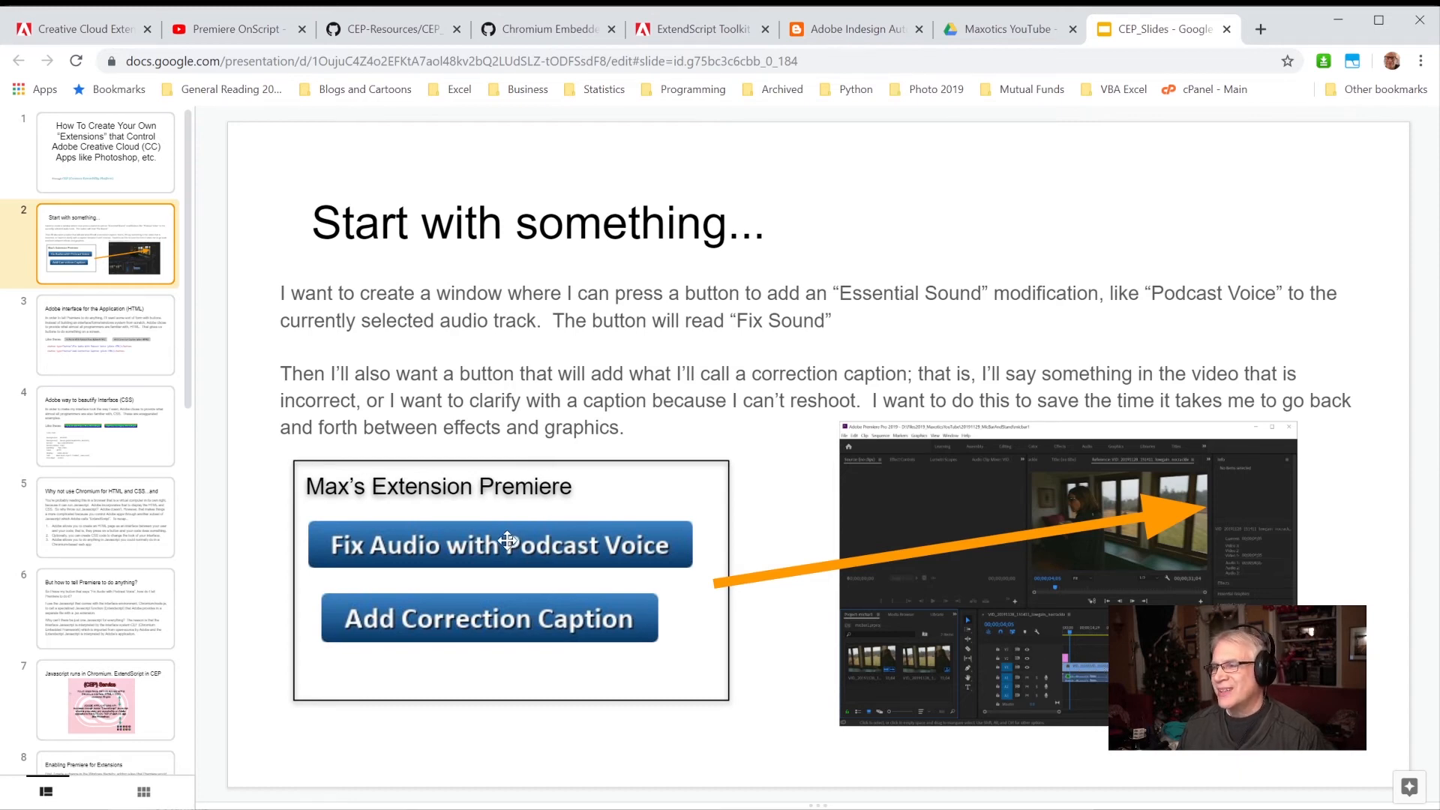
mouse_move(511, 629)
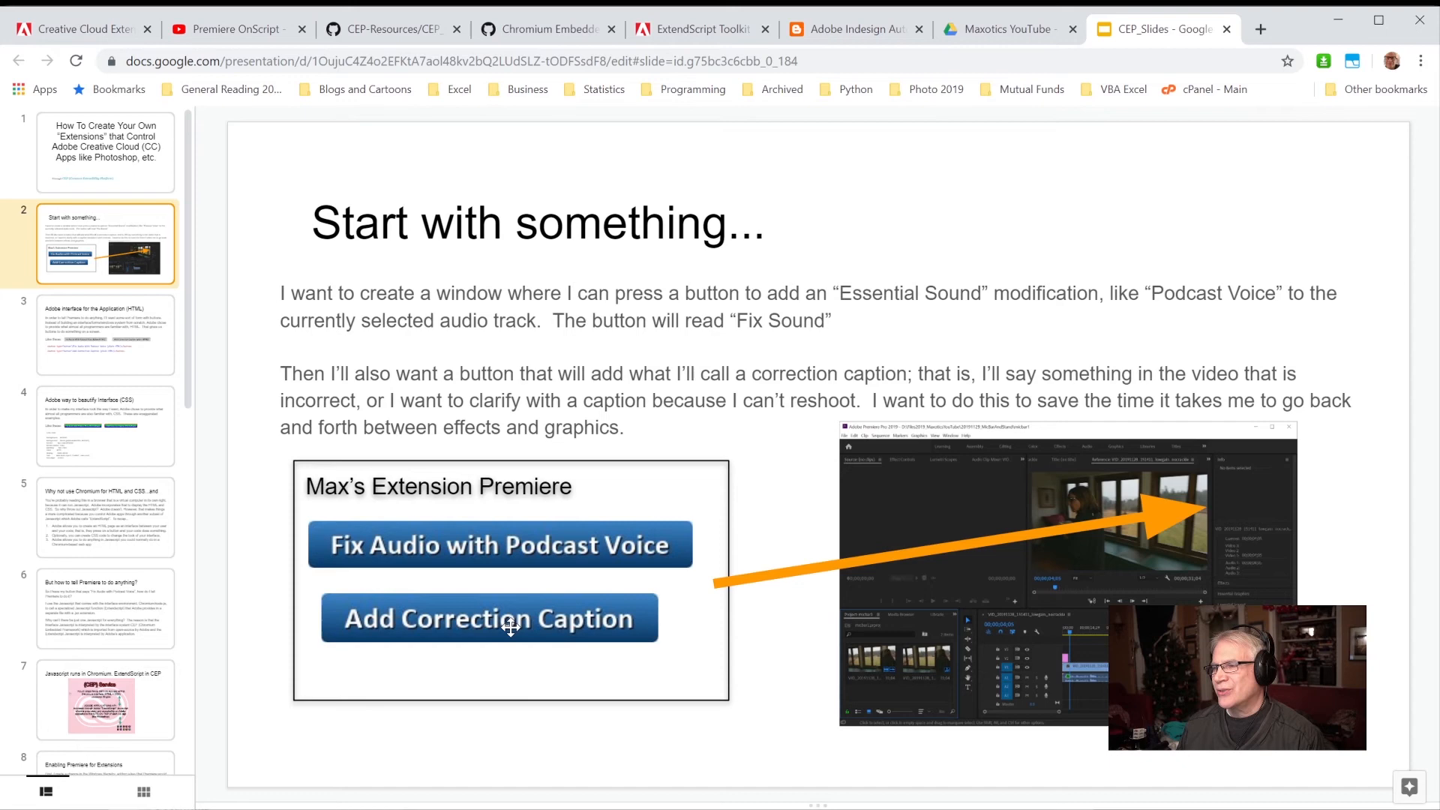
mouse_move(558, 544)
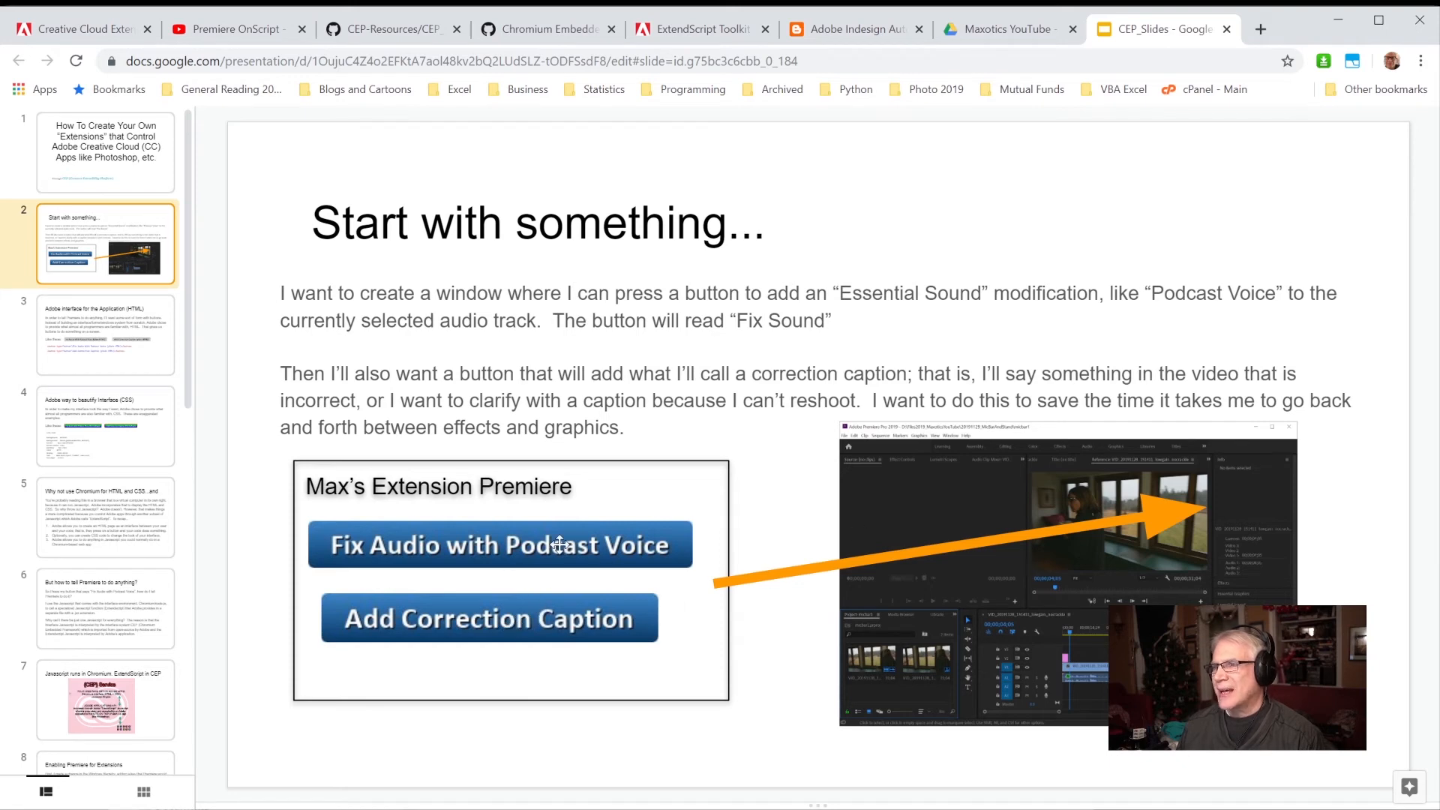
- Advance to slide 3, 'Adobe interface for the Application (HTML)'
left_click(105, 334)
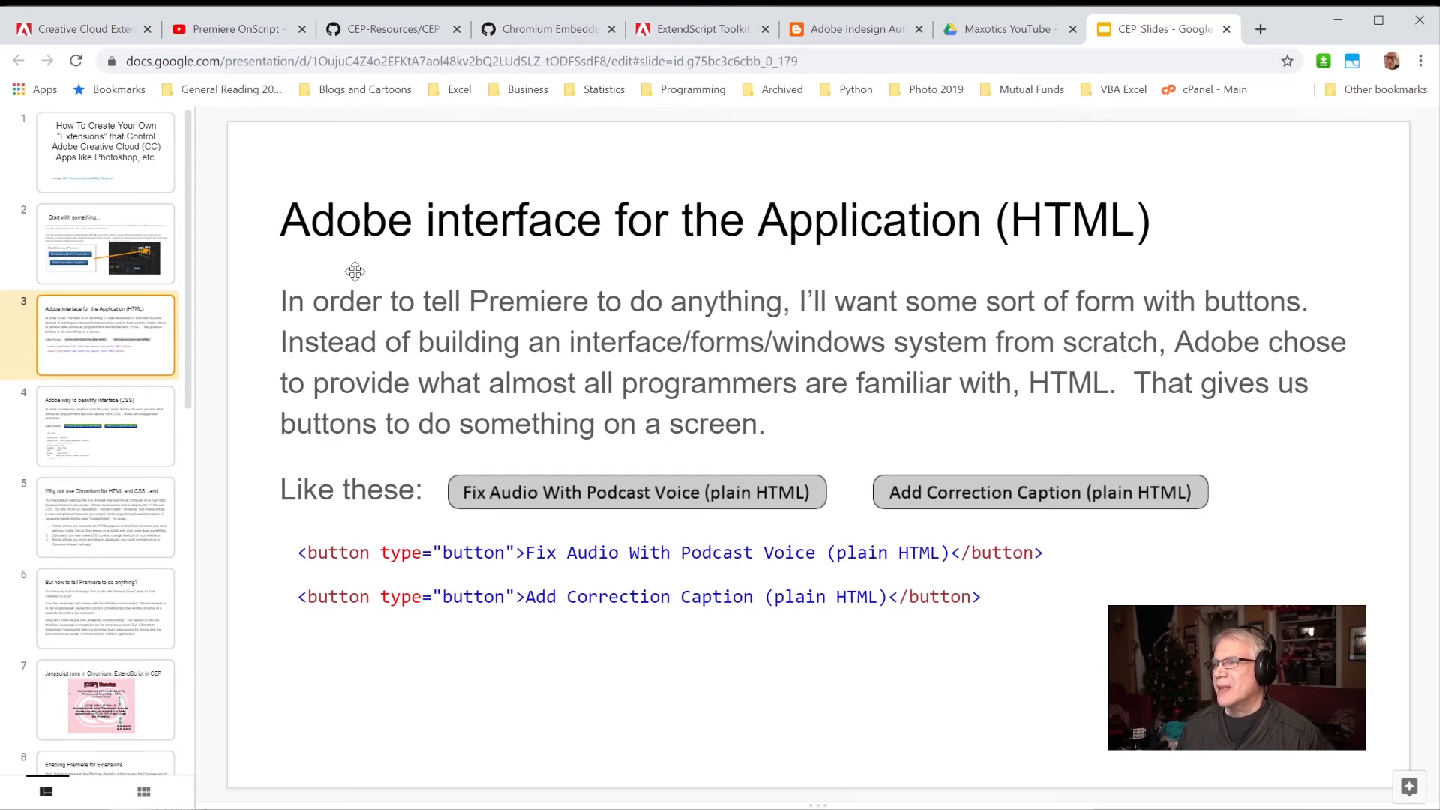
mouse_move(801, 277)
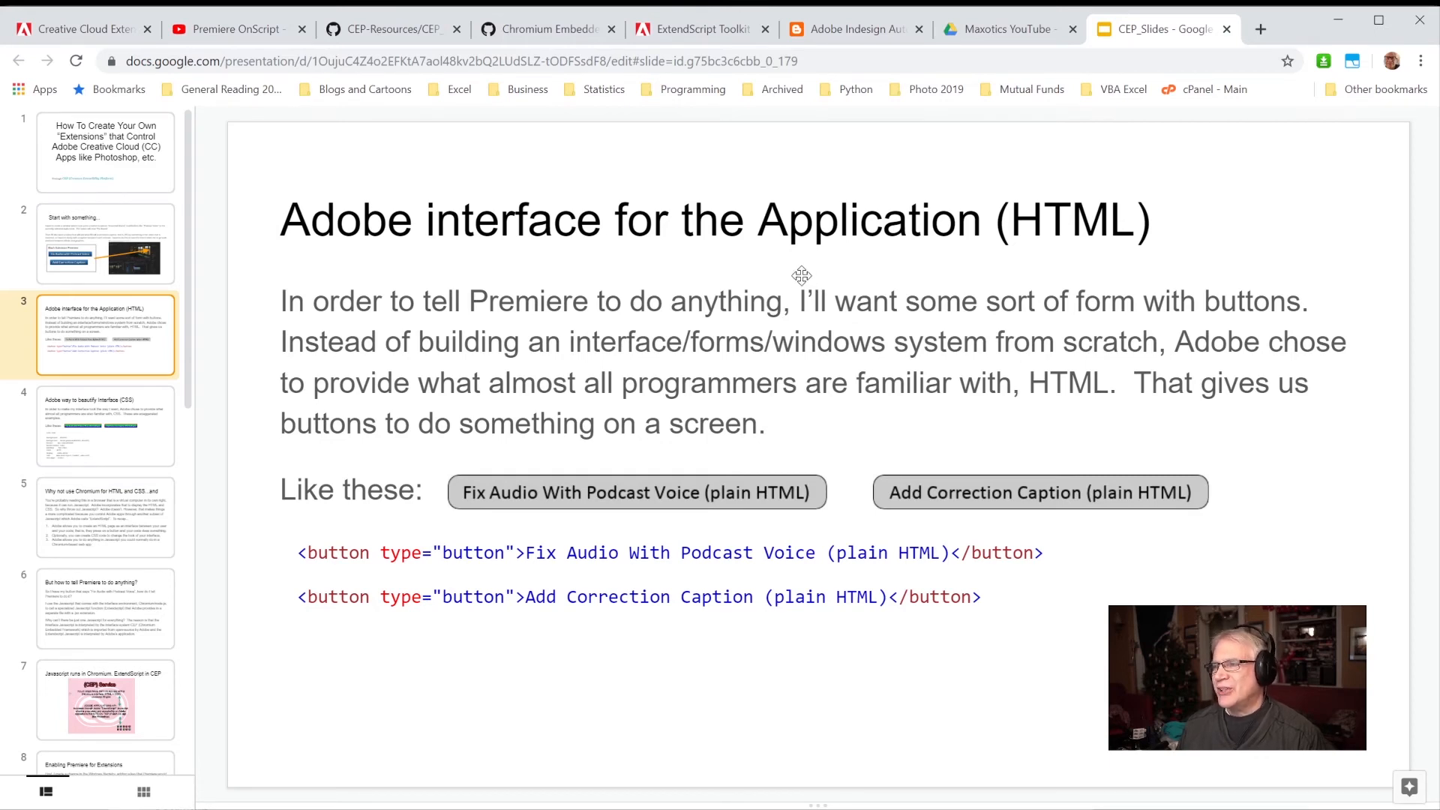
mouse_move(705, 539)
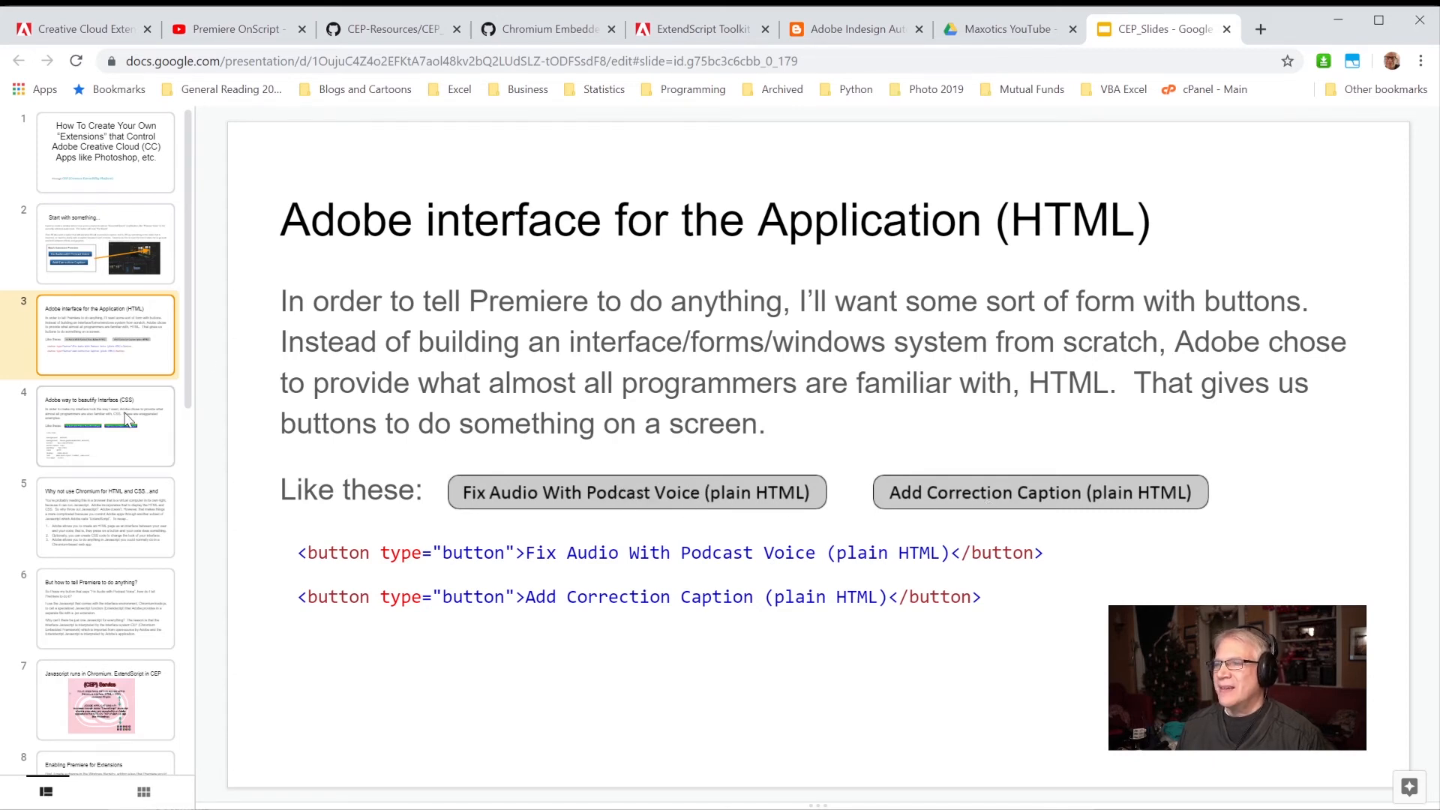
- Step through the CSS styling and 'why not Chromium' slides to the ExtendScript-in-CEP slide
left_click(106, 425)
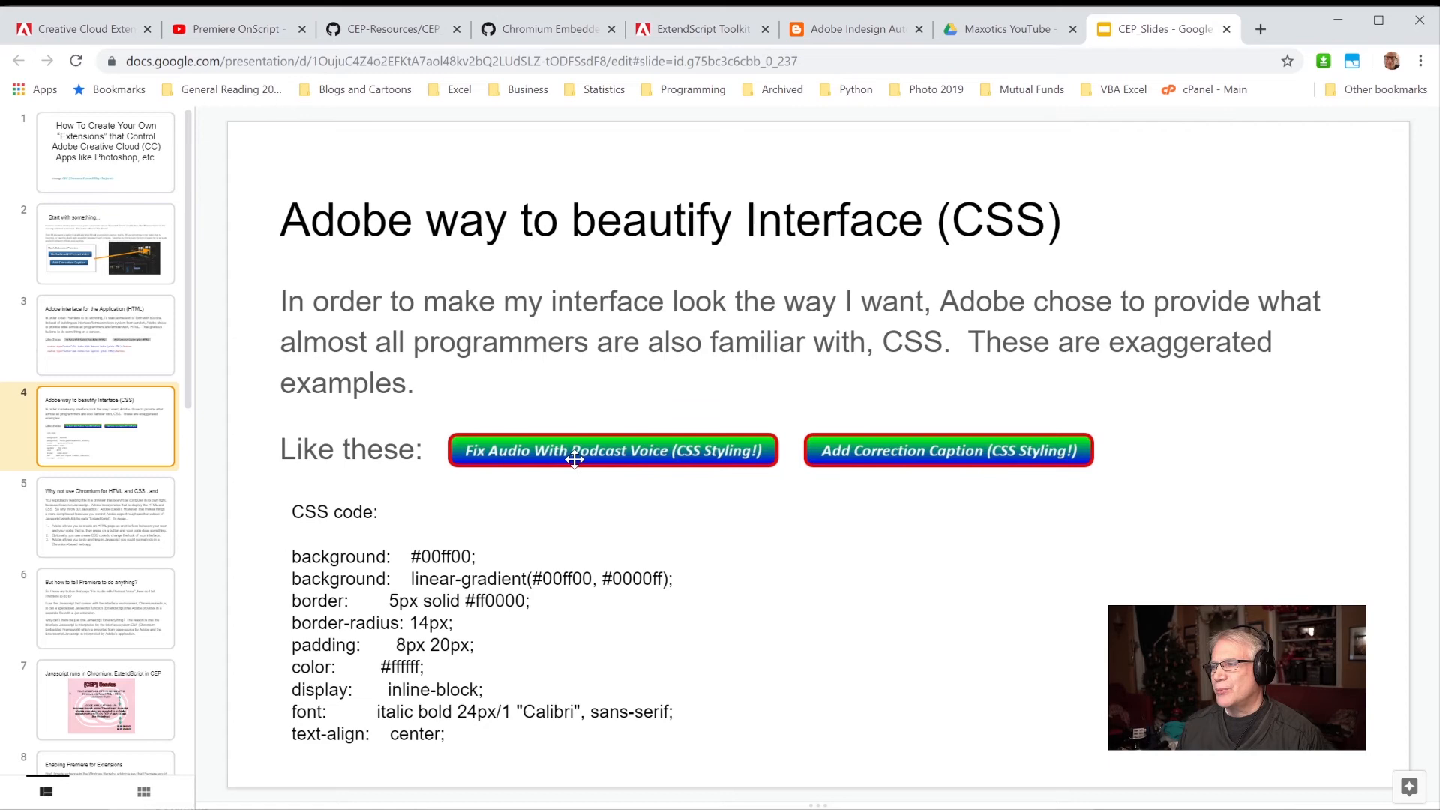
mouse_move(903, 447)
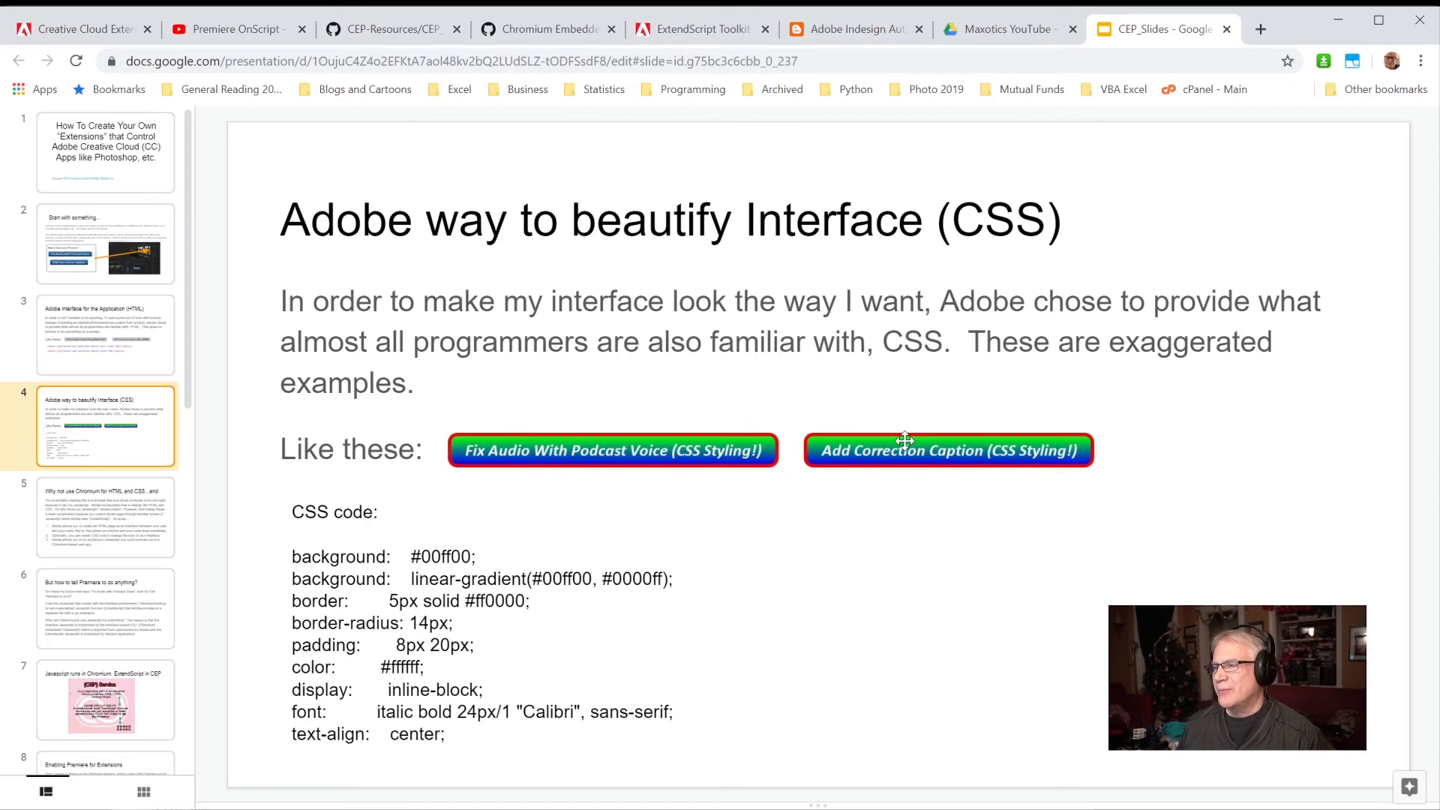
left_click(105, 516)
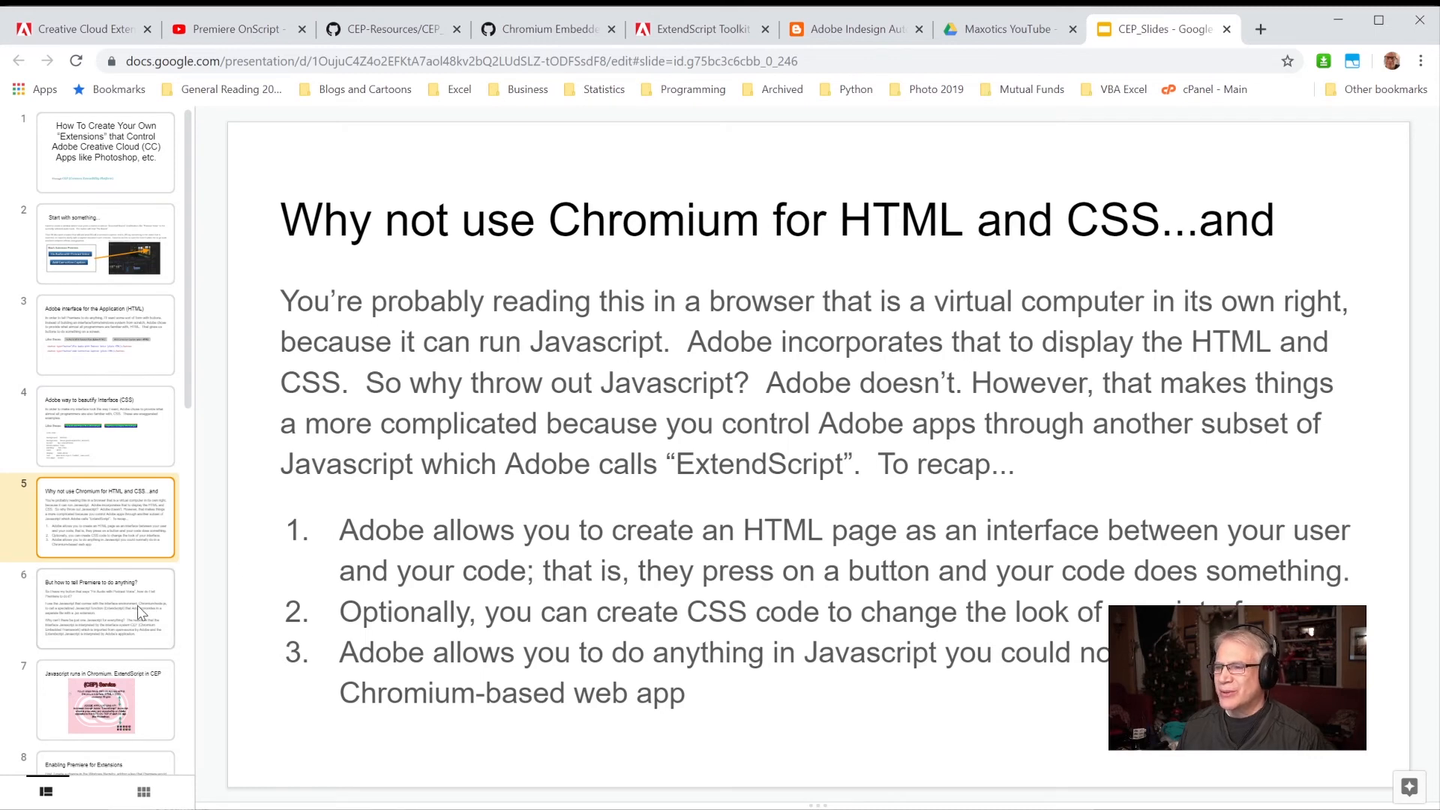
left_click(105, 610)
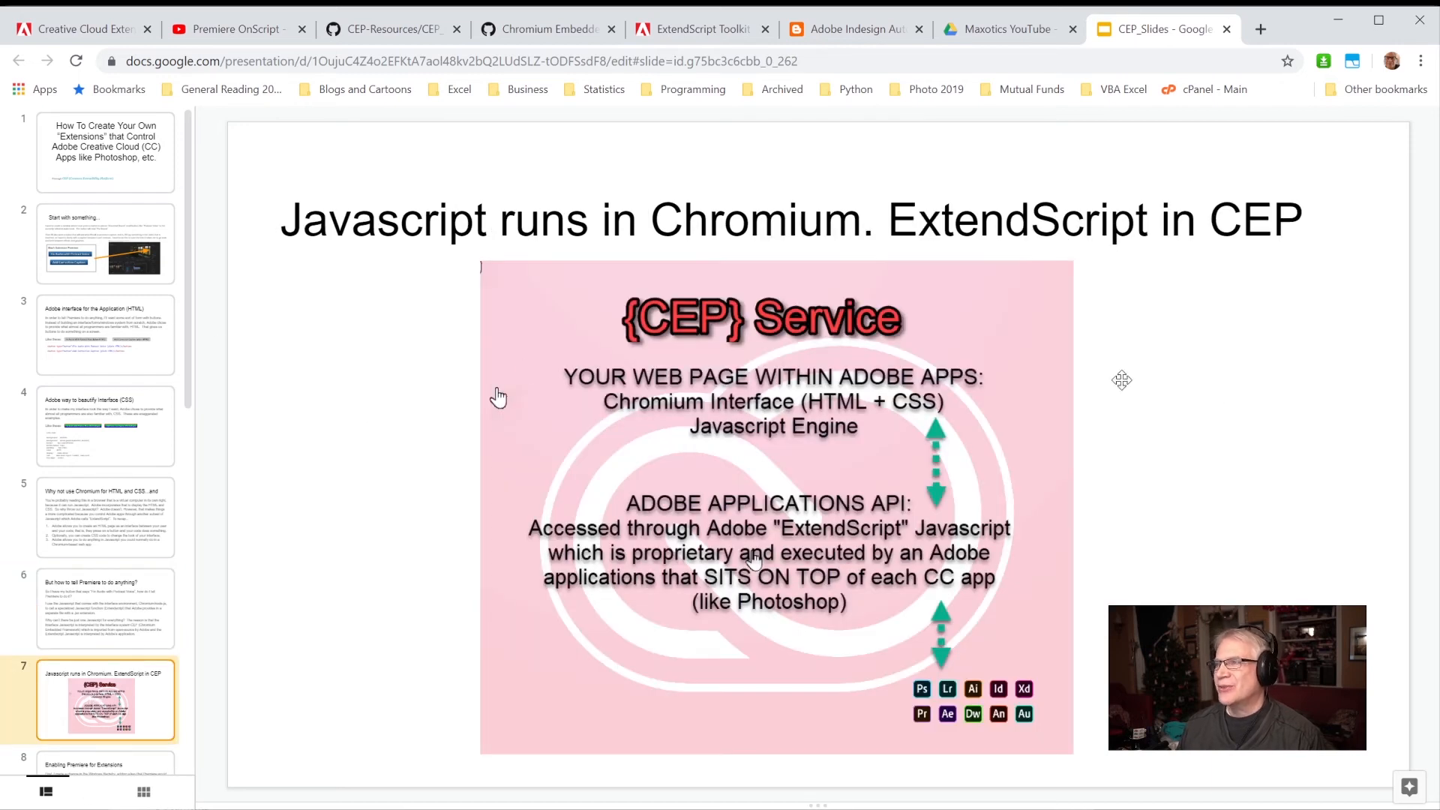
mouse_move(1203, 416)
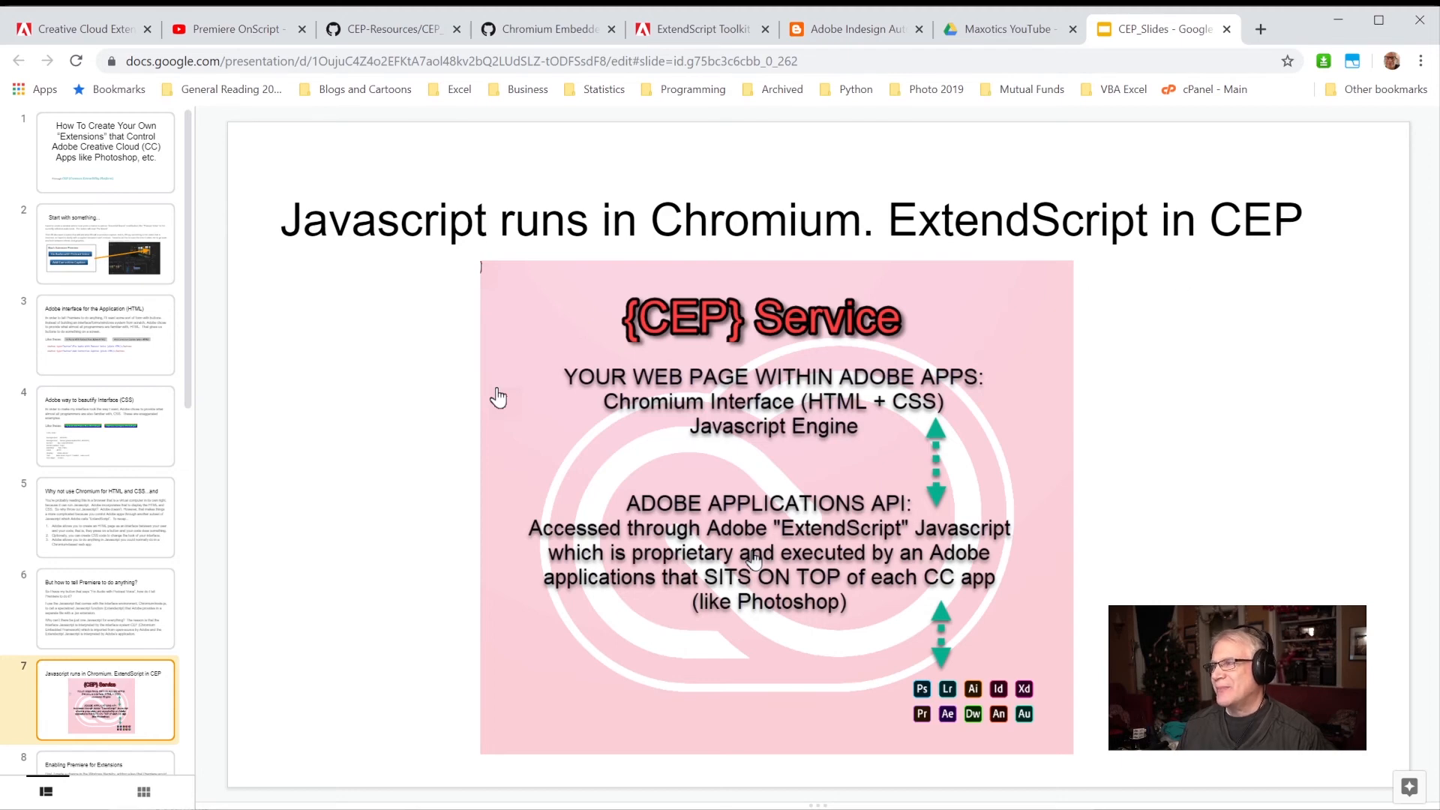
mouse_move(637, 372)
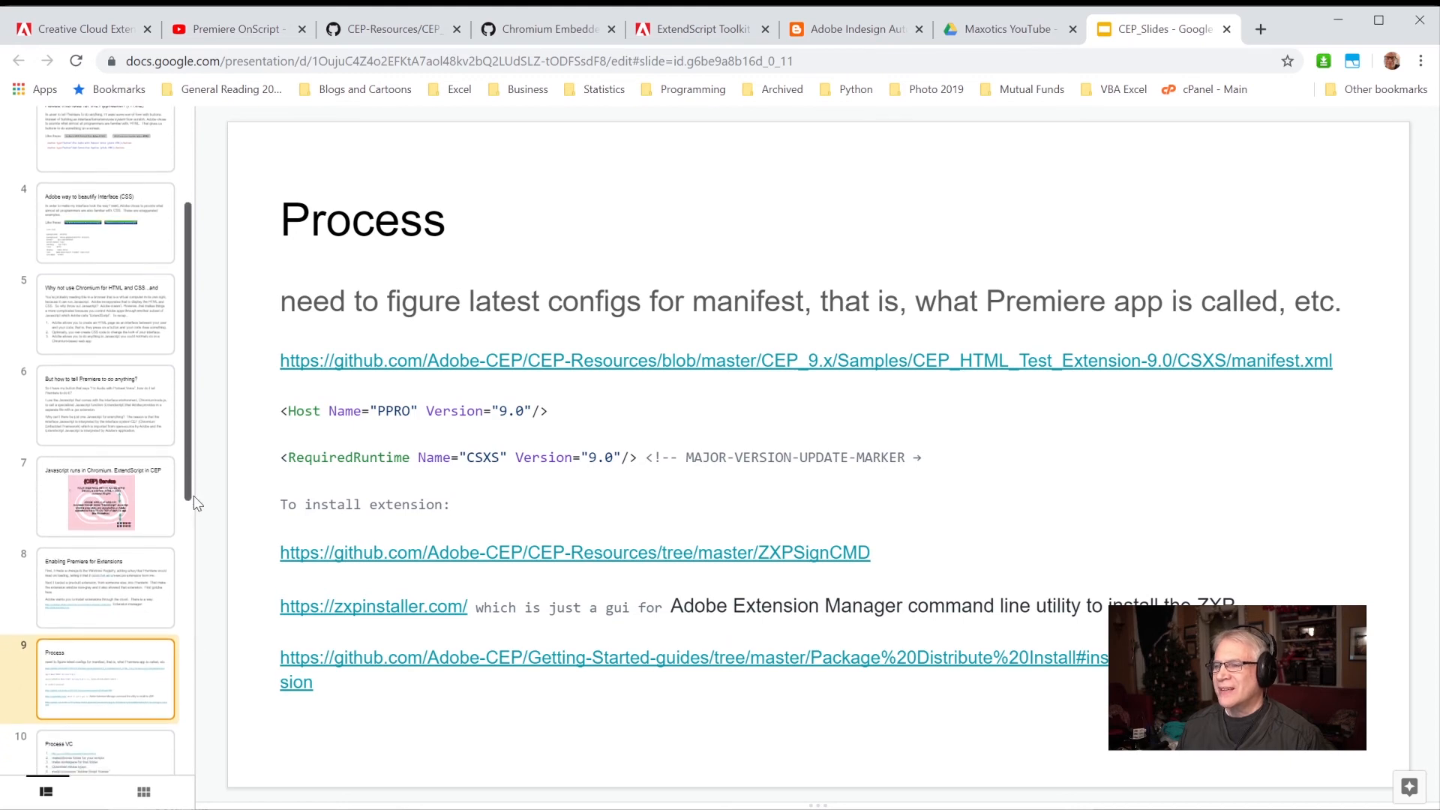
- Scroll the slide filmstrip down past the Process slides
scroll("down", 3)
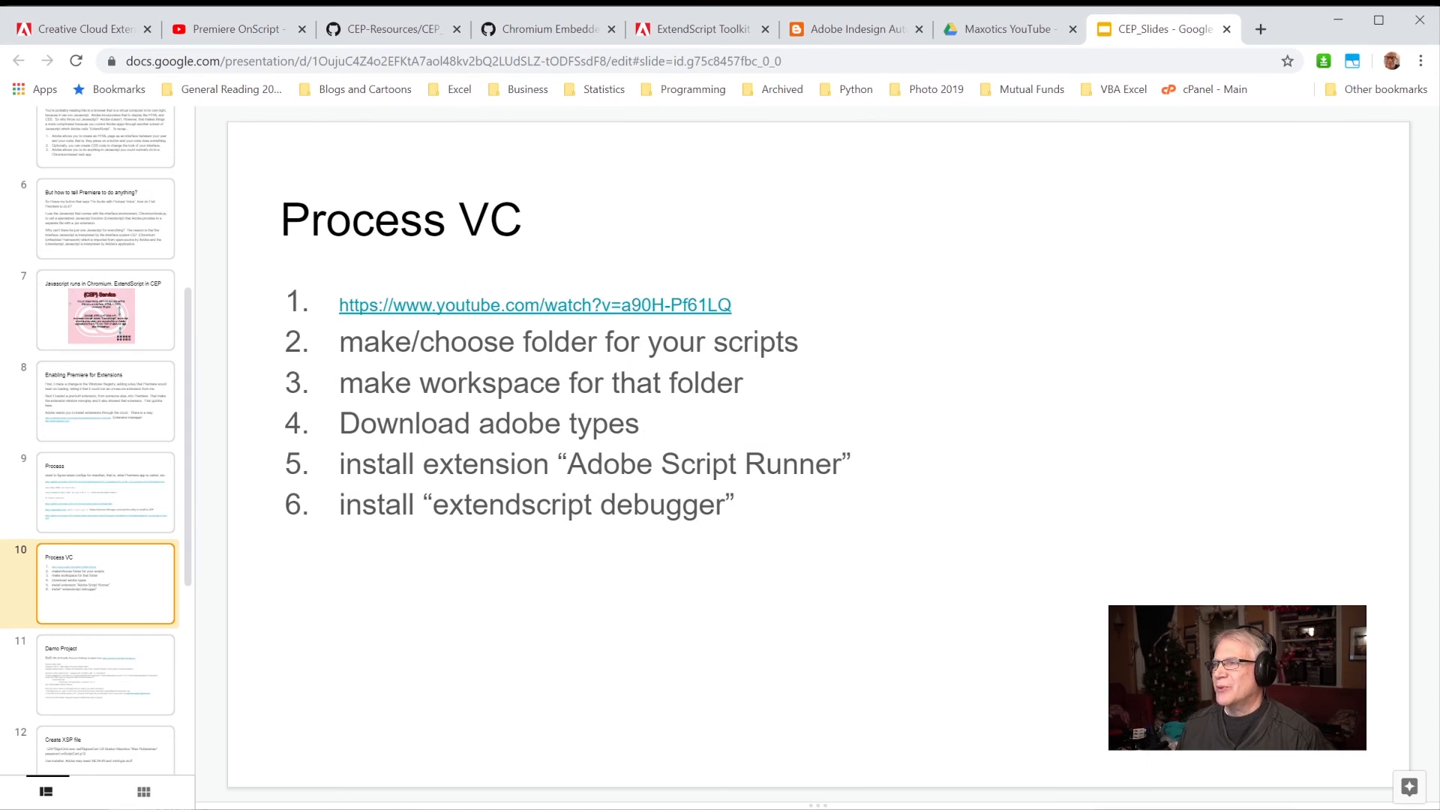
mouse_move(582, 300)
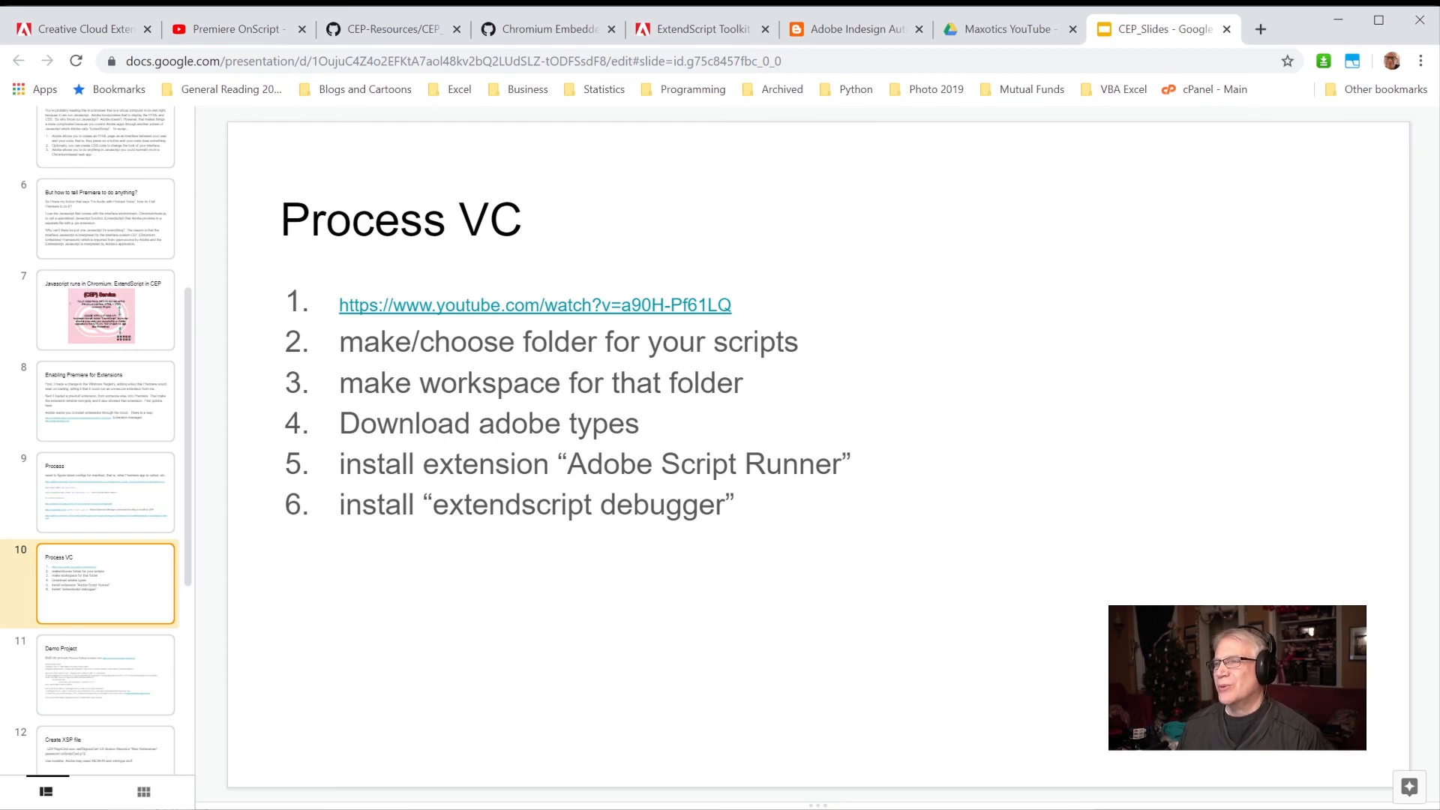
mouse_move(400, 529)
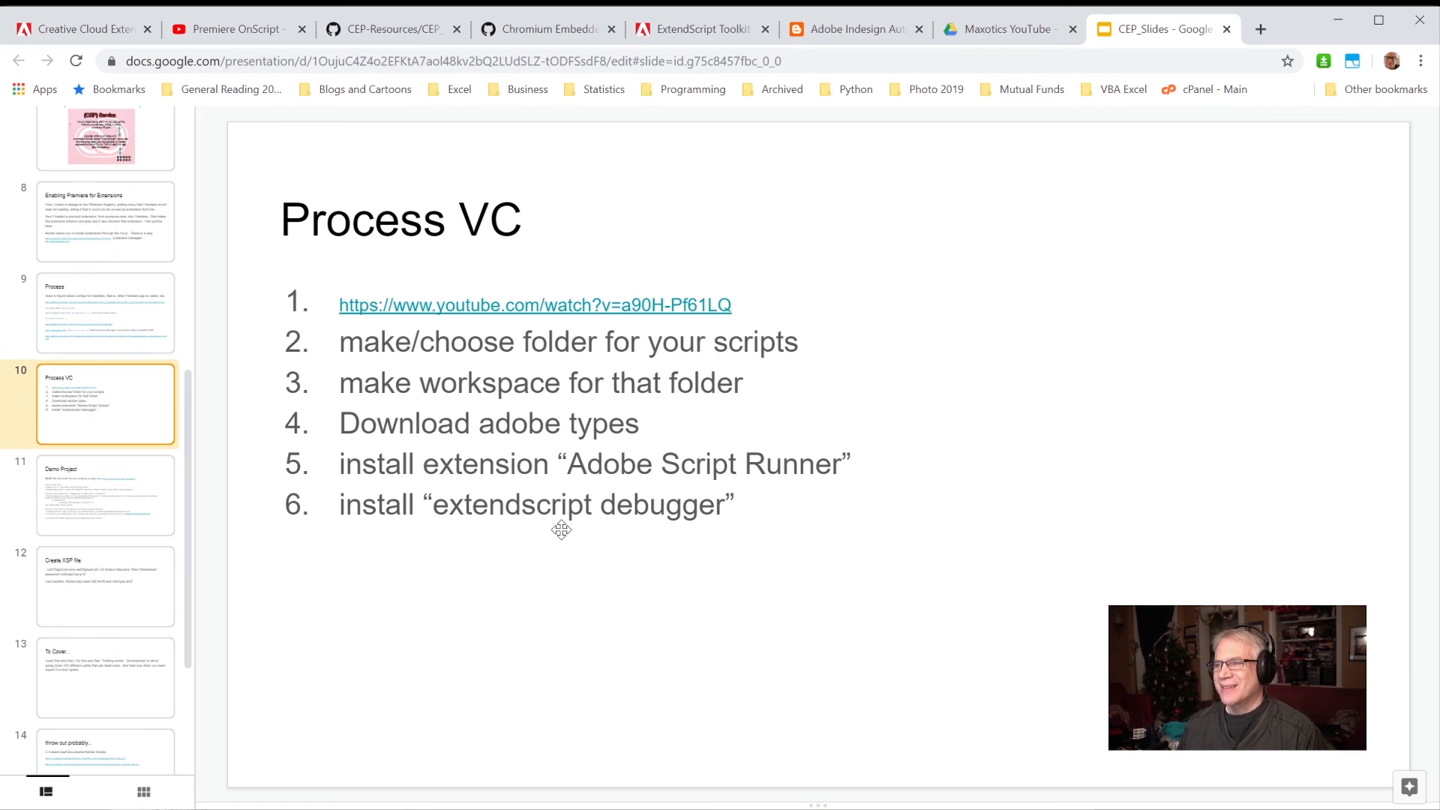
- Show slide 11, 'Demo Project', on index.html, manifest and ZXP signing edits
left_click(105, 496)
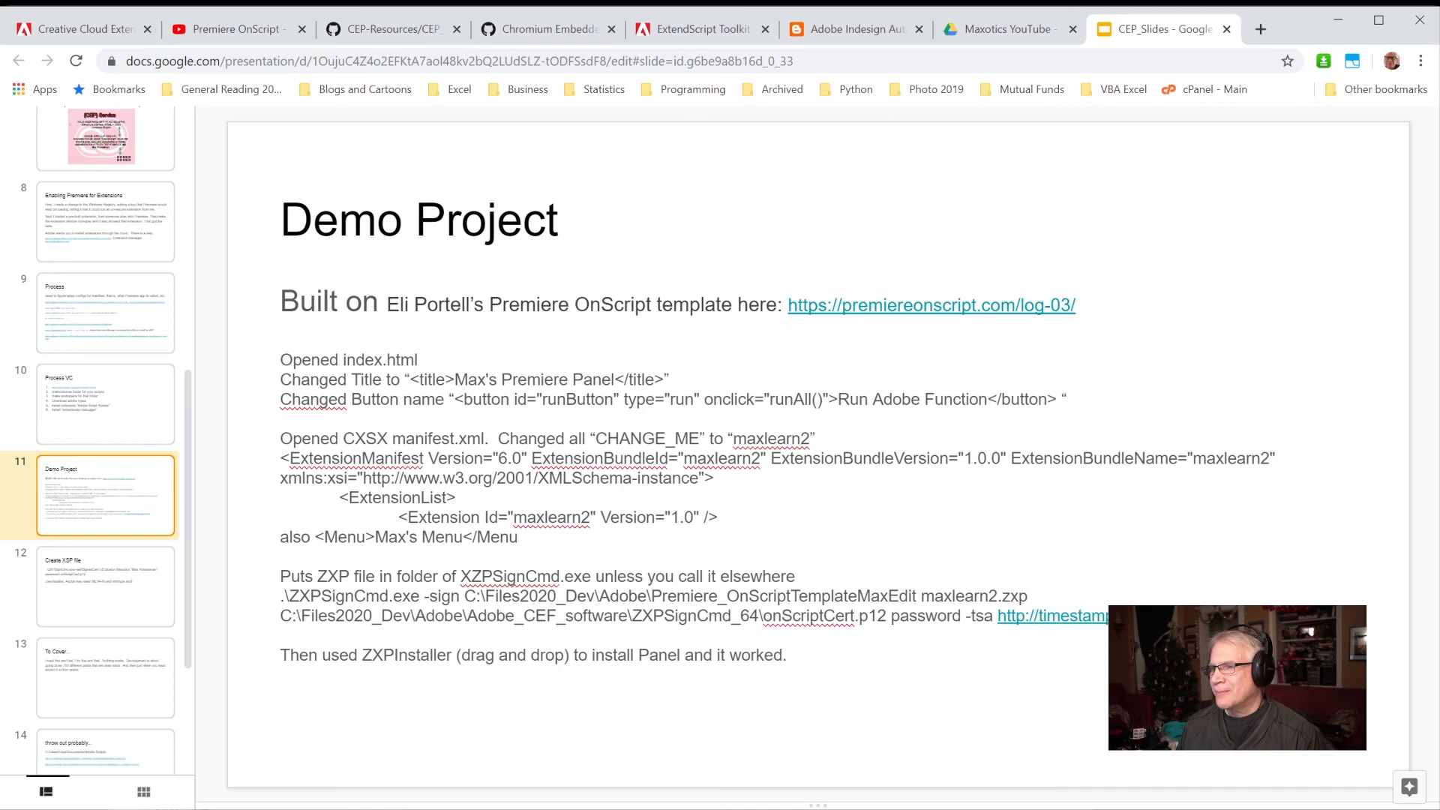
- Step through Create XSP file, cleanup and Notes slides to Security considerations
left_click(105, 586)
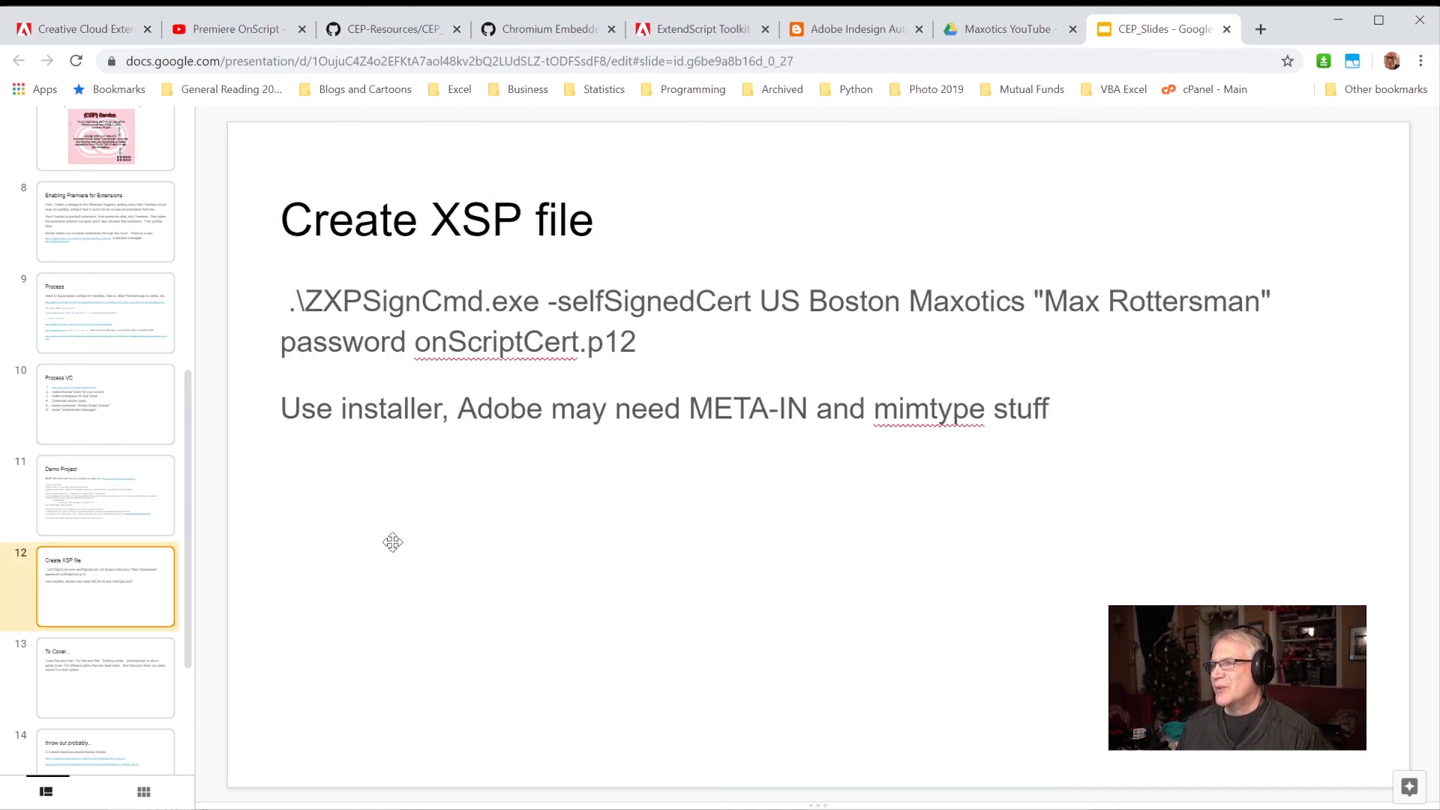
left_click(105, 678)
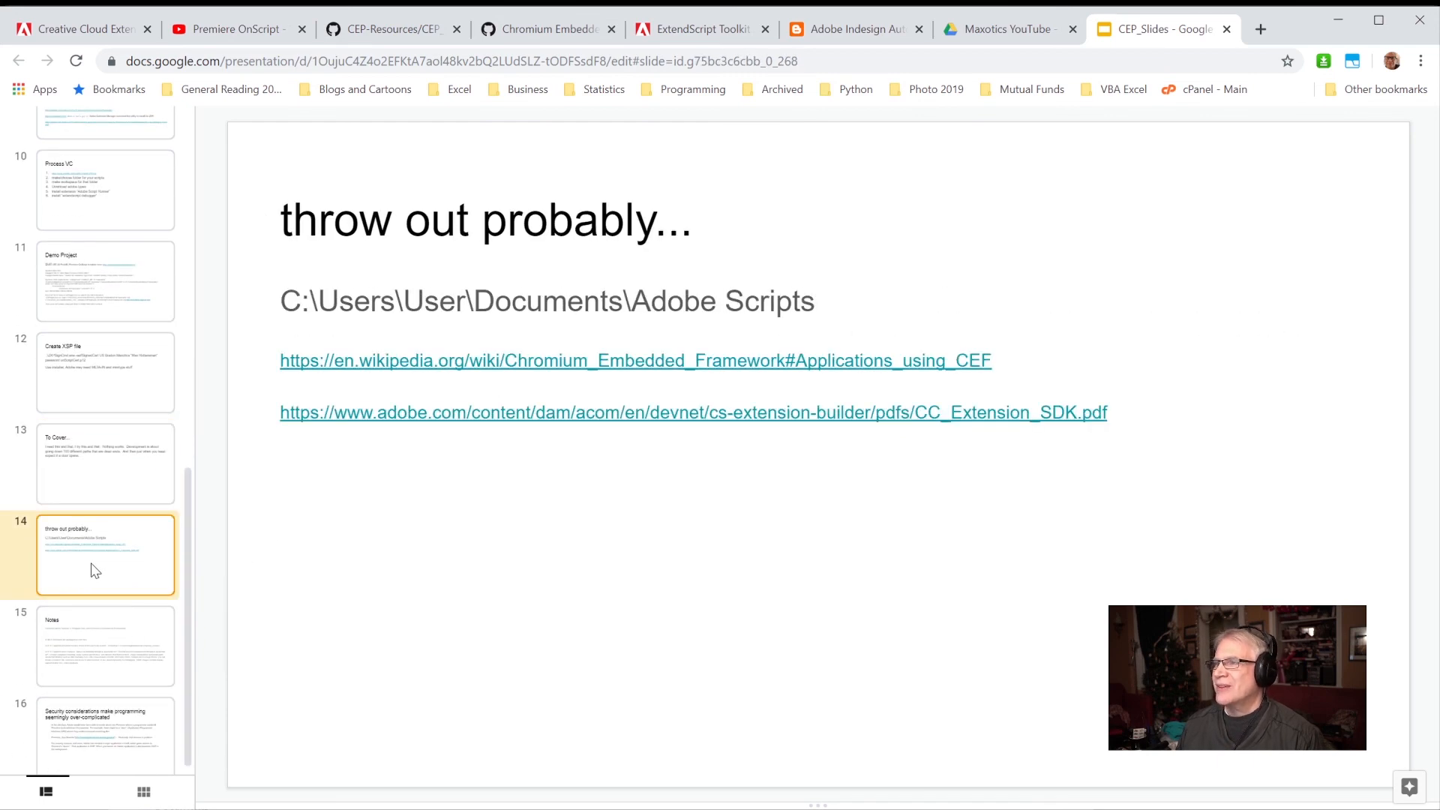
mouse_move(117, 668)
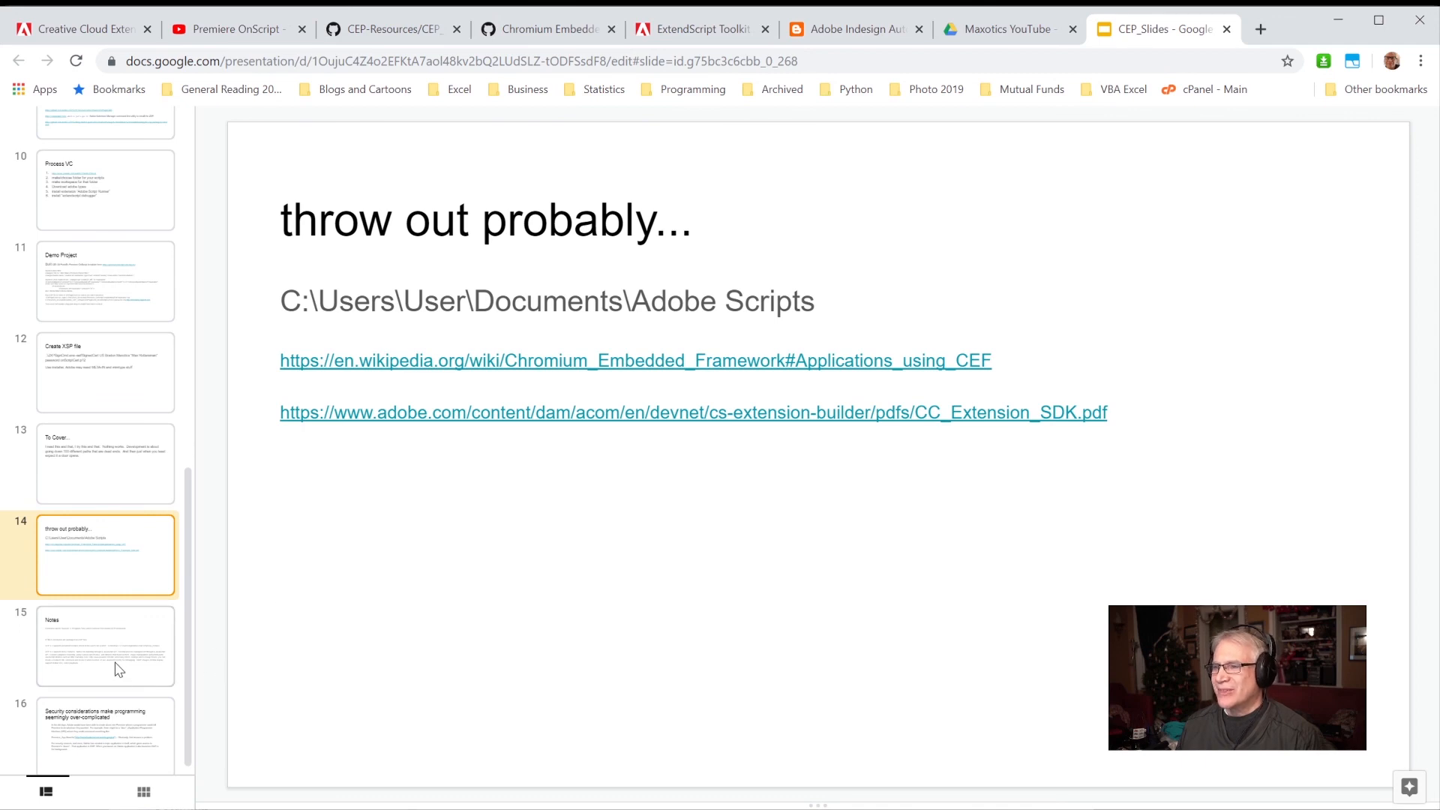
left_click(105, 645)
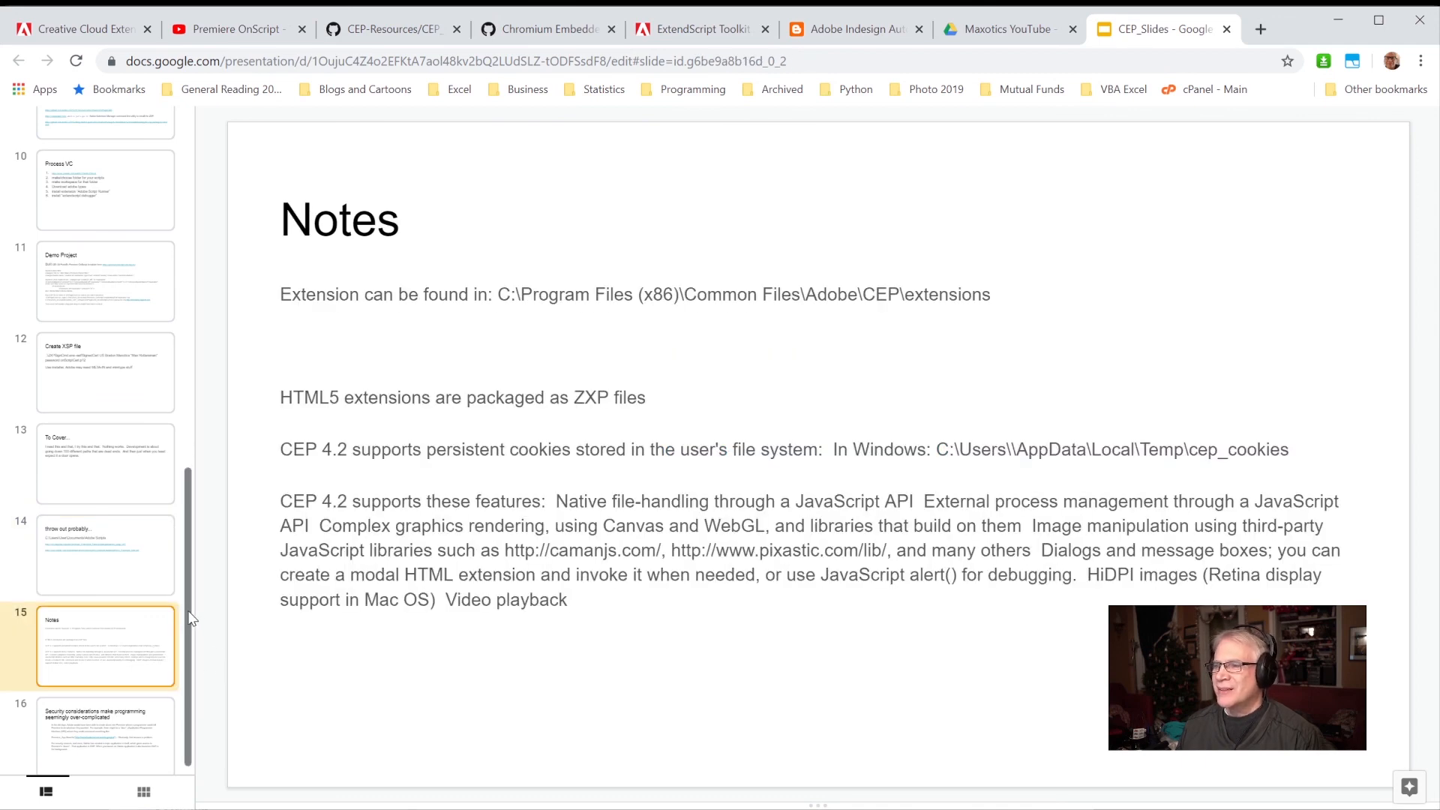
left_click(105, 728)
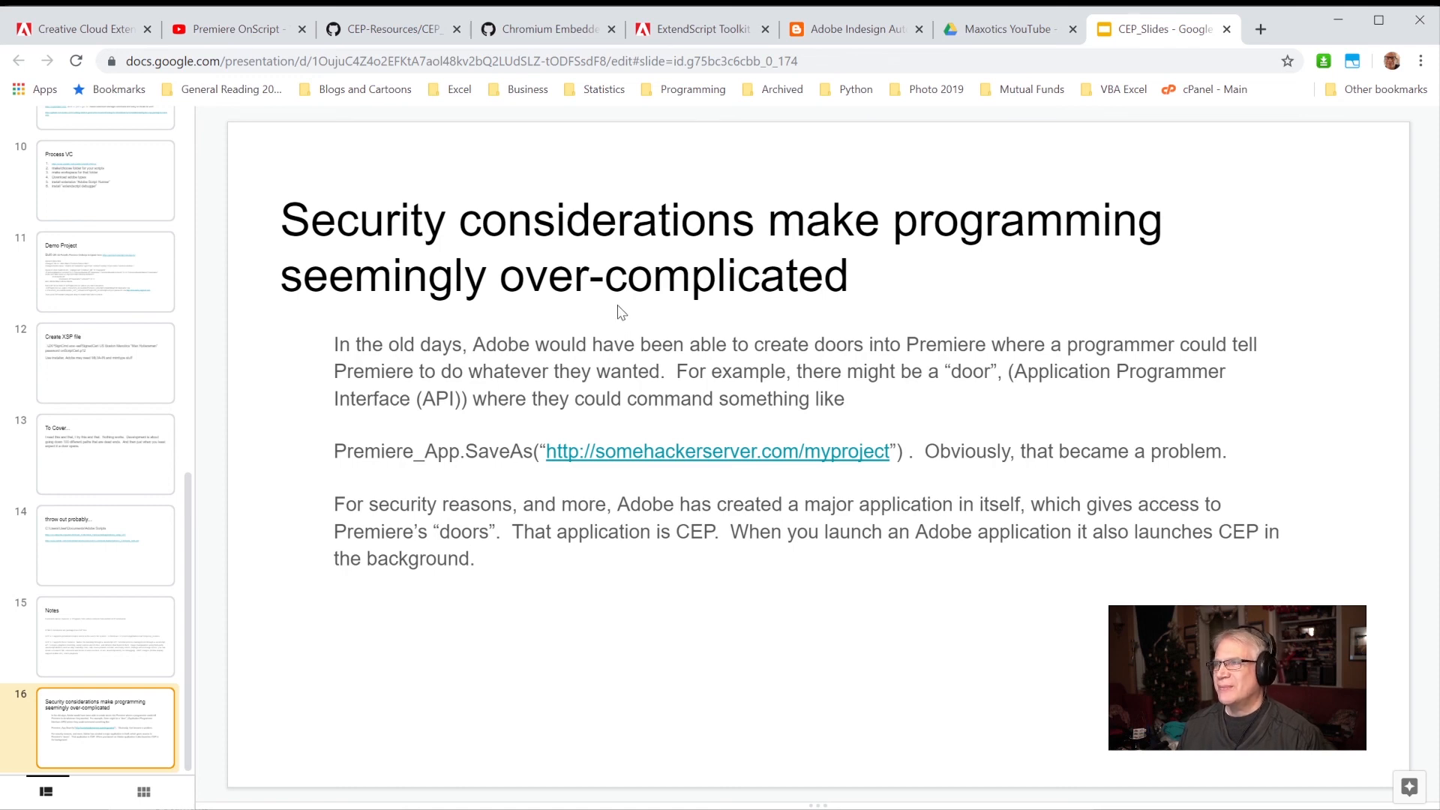
mouse_move(577, 325)
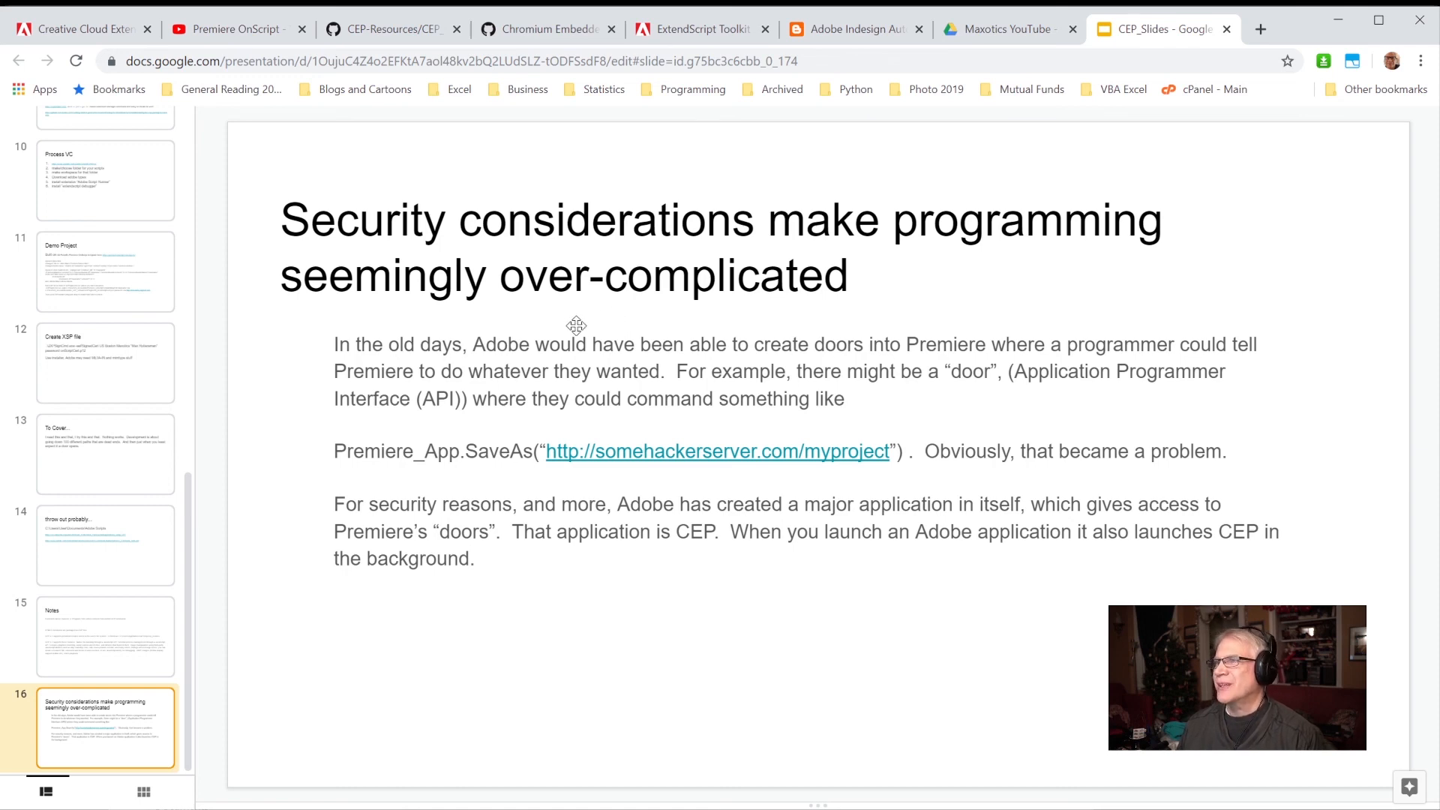